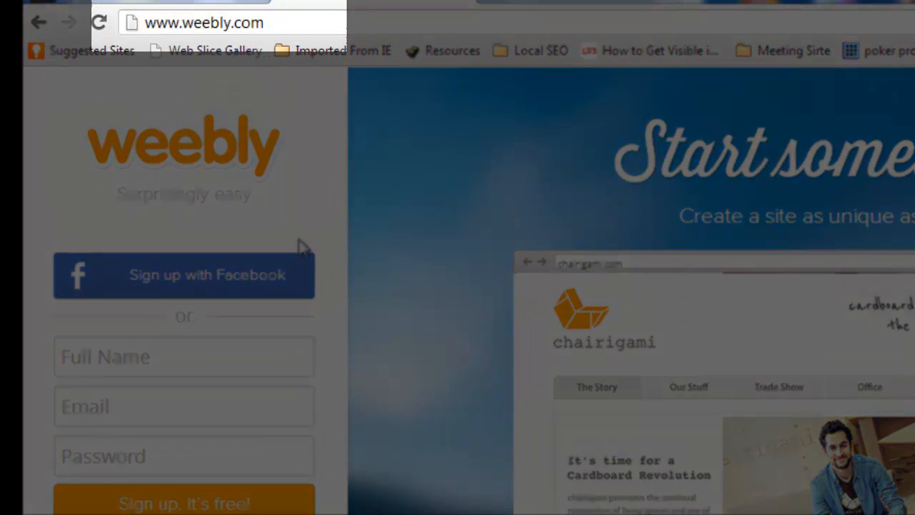
Create the free account with full name 'fulty2', the suggested email address and a password.
click(183, 356)
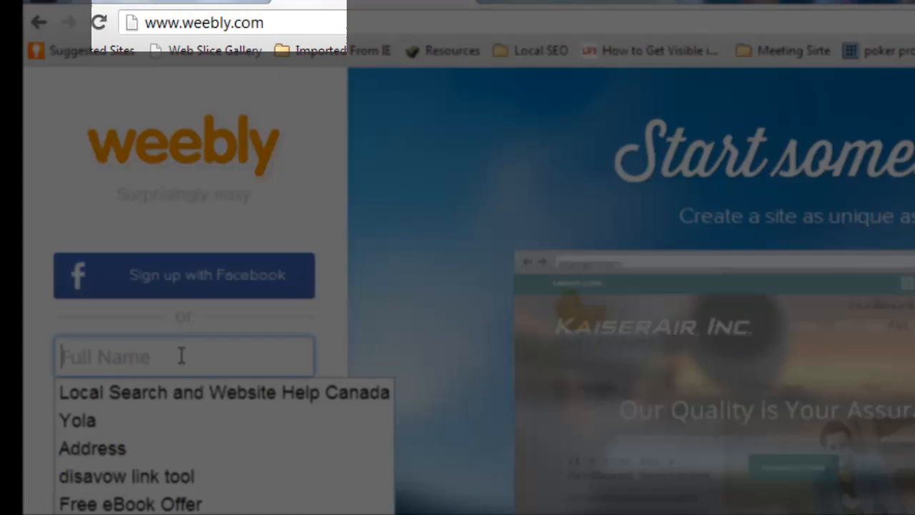
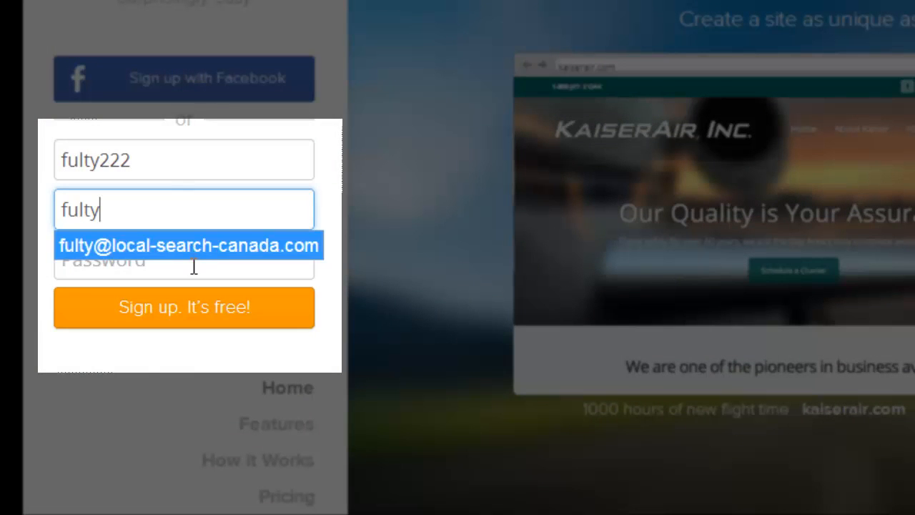
click(189, 246)
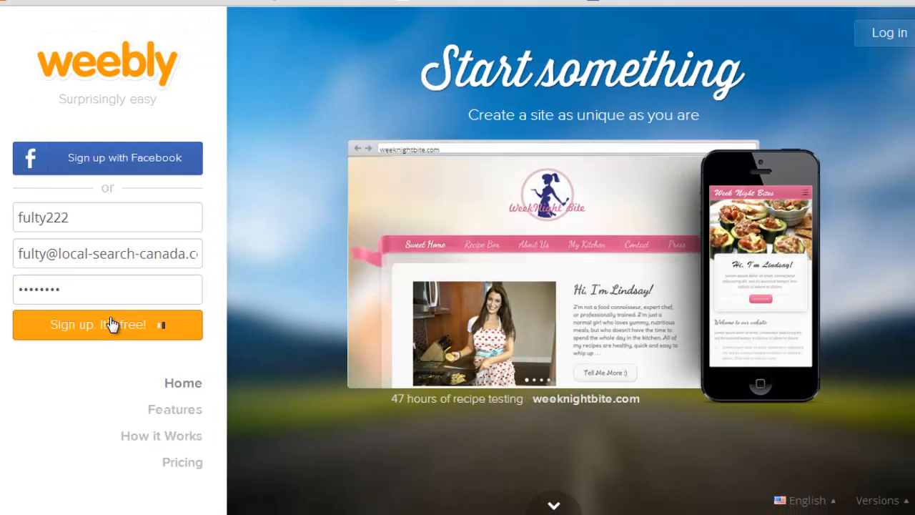
click(107, 325)
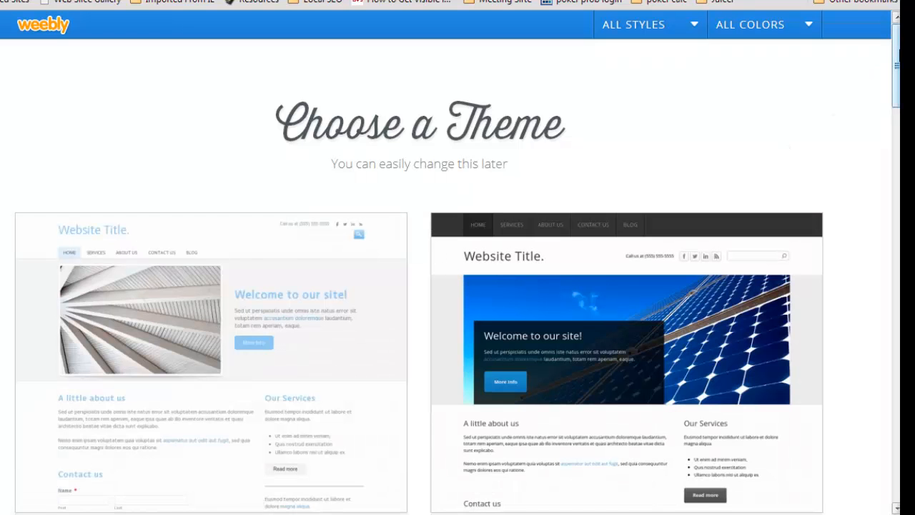
Scroll the theme gallery and choose the dark theme with the road photo.
scroll(down, 3)
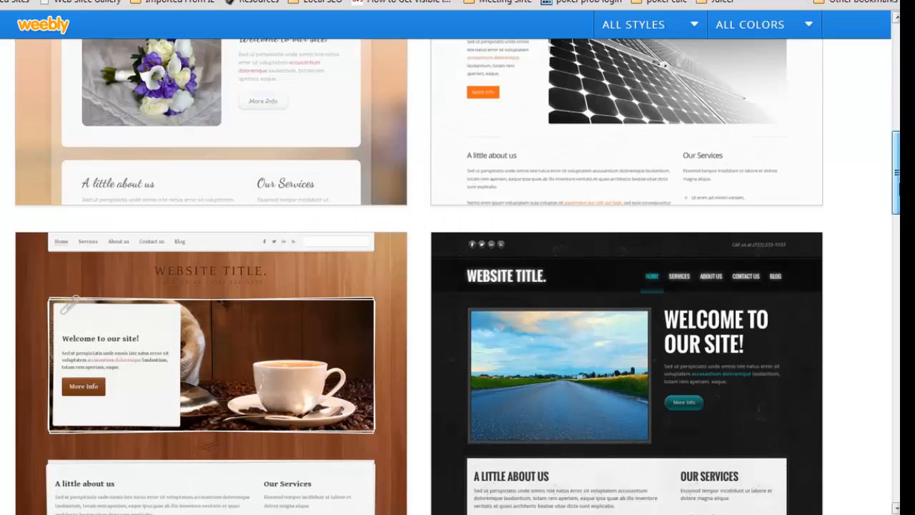
scroll(down, 3)
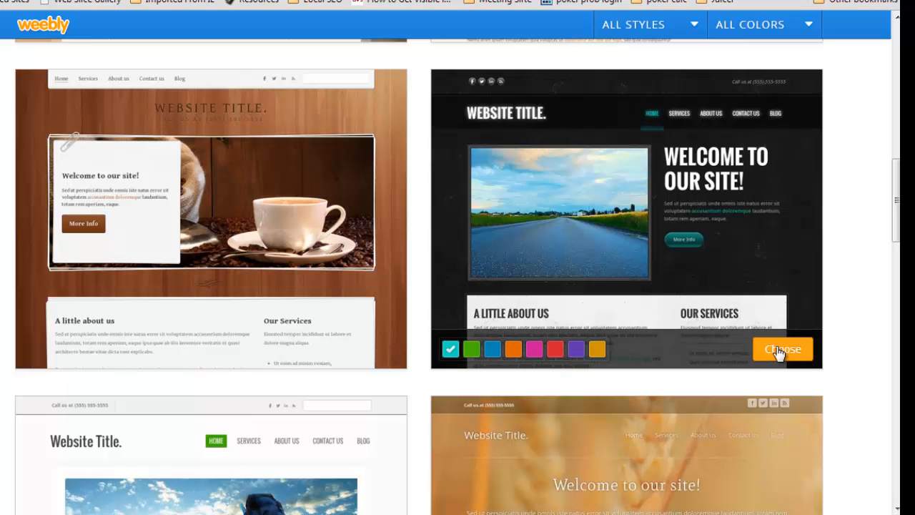
click(782, 349)
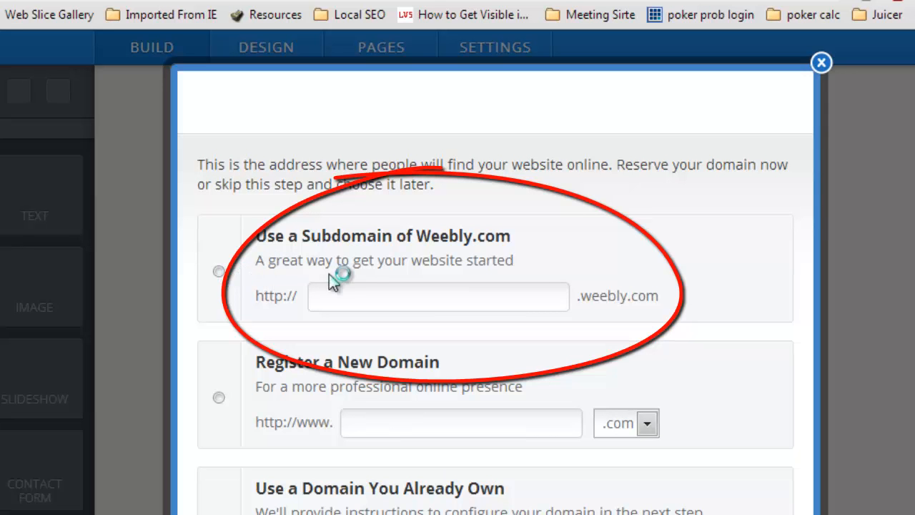
mouse_move(369, 298)
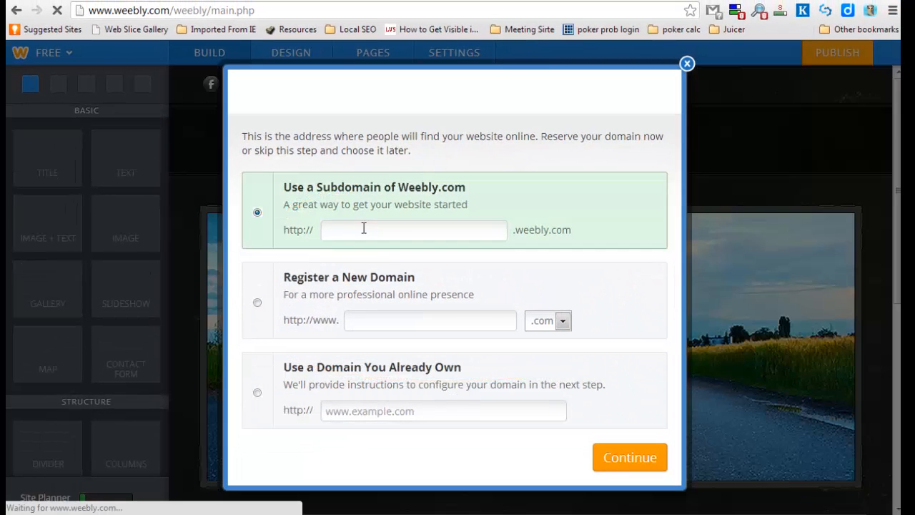
Use a weebly.com subdomain, enter xyzgolf until it shows Available, and continue.
click(415, 230)
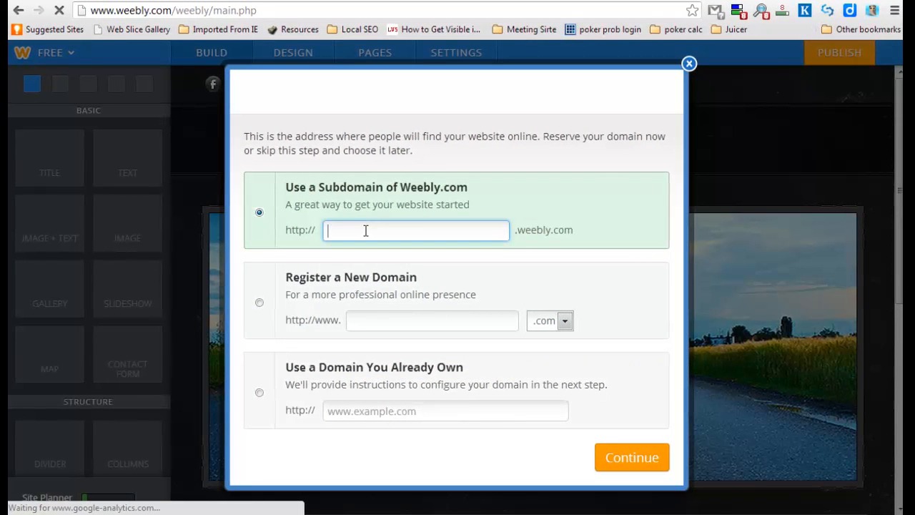
text(sy)
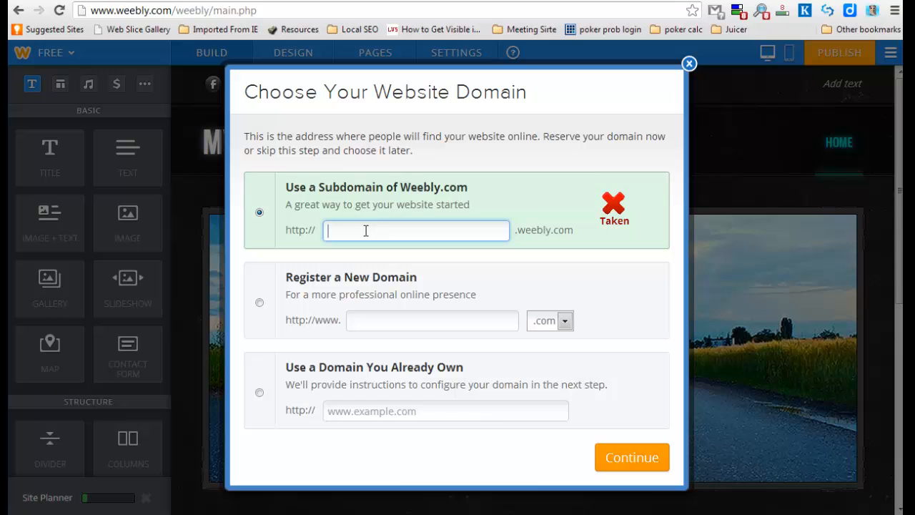
text(s)
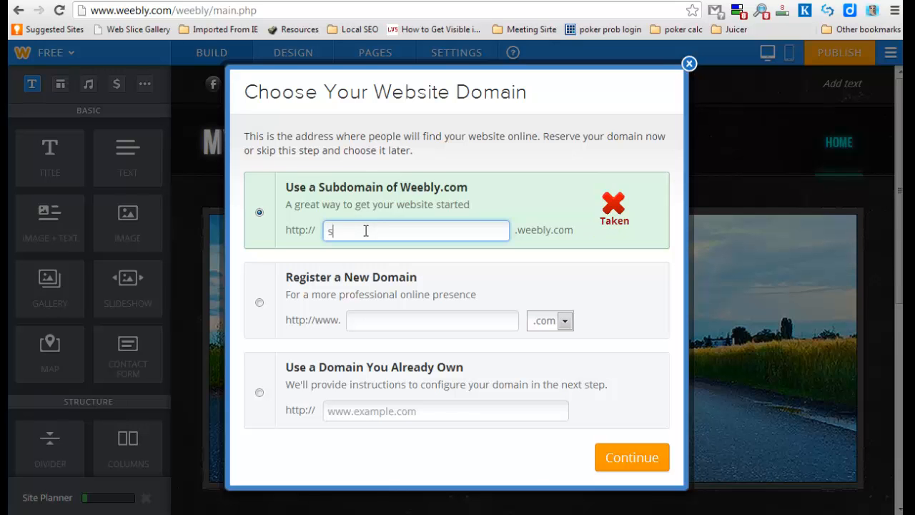
text(xyzgolf)
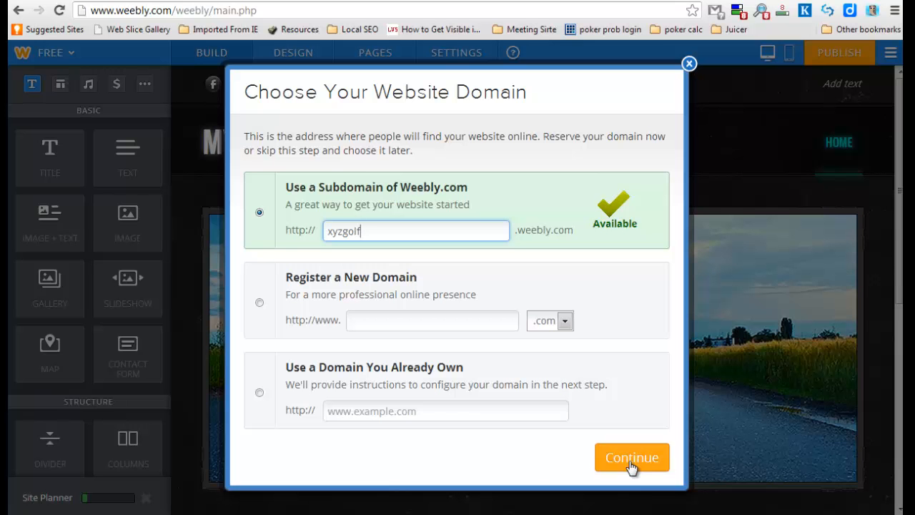
click(632, 458)
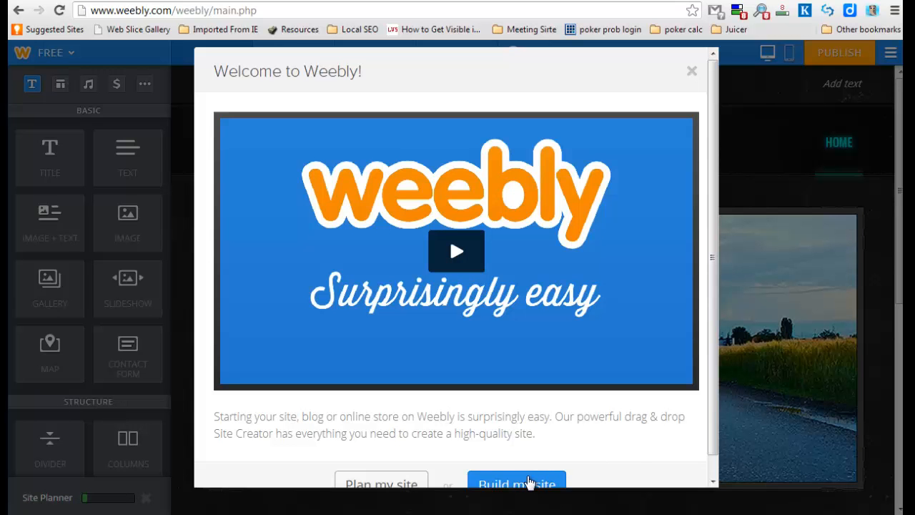
Build the site and select the 'My Site' title text to replace it with a name ending in Services.
click(517, 484)
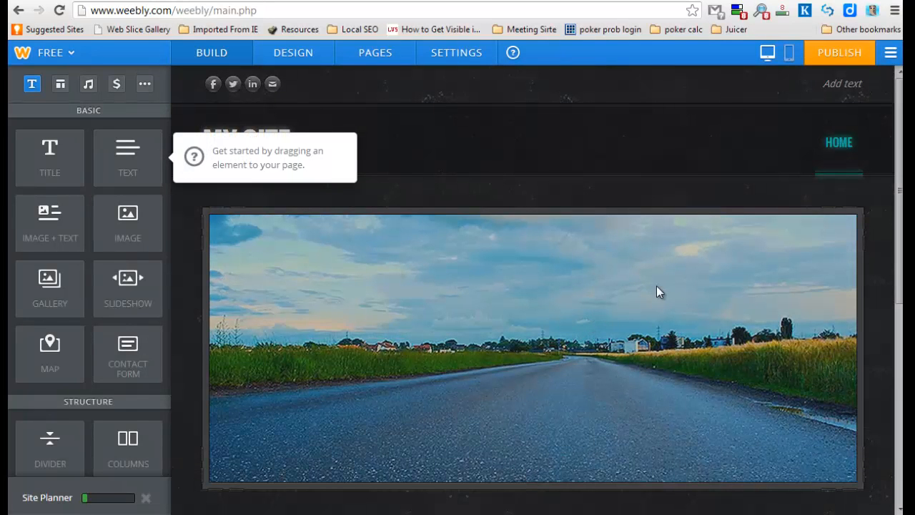
mouse_move(299, 132)
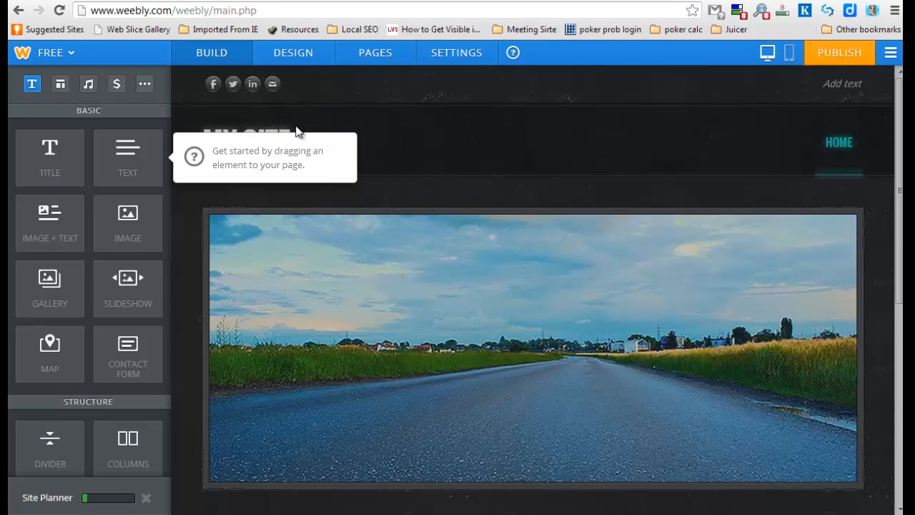
mouse_move(388, 147)
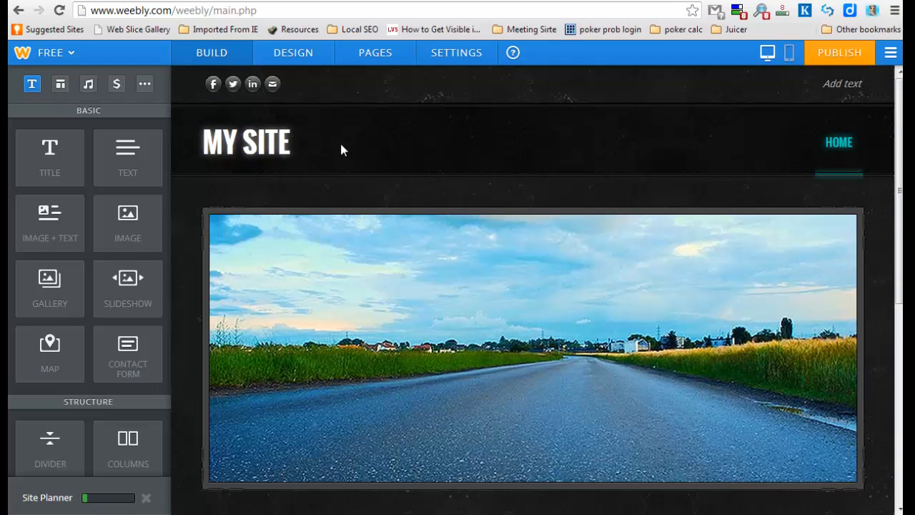
click(246, 142)
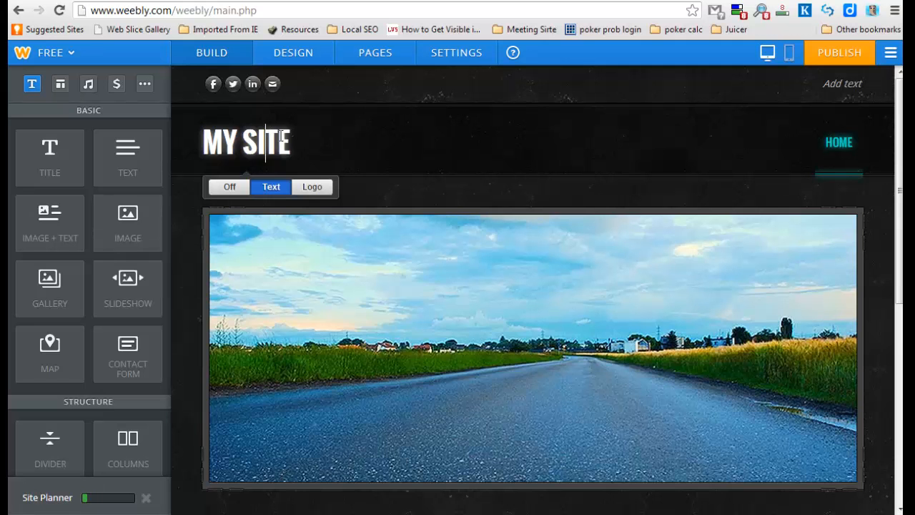
triple_click(246, 142)
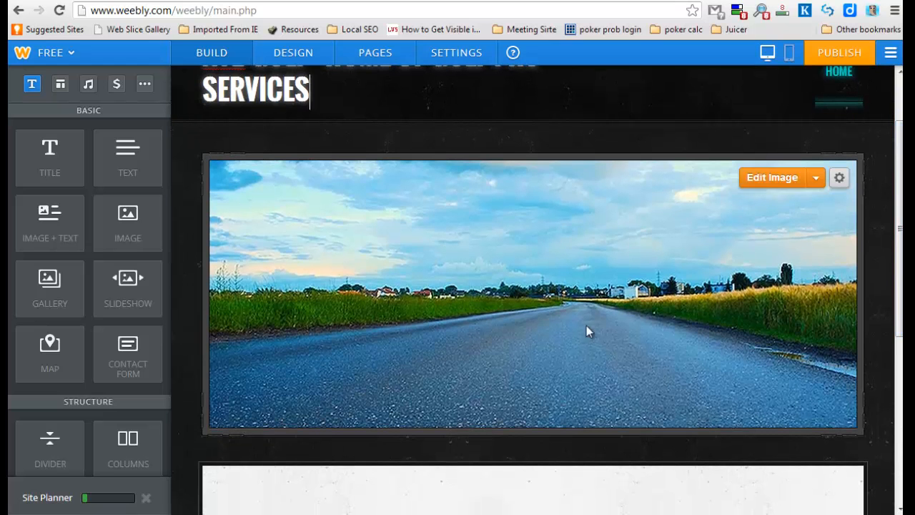
mouse_move(778, 184)
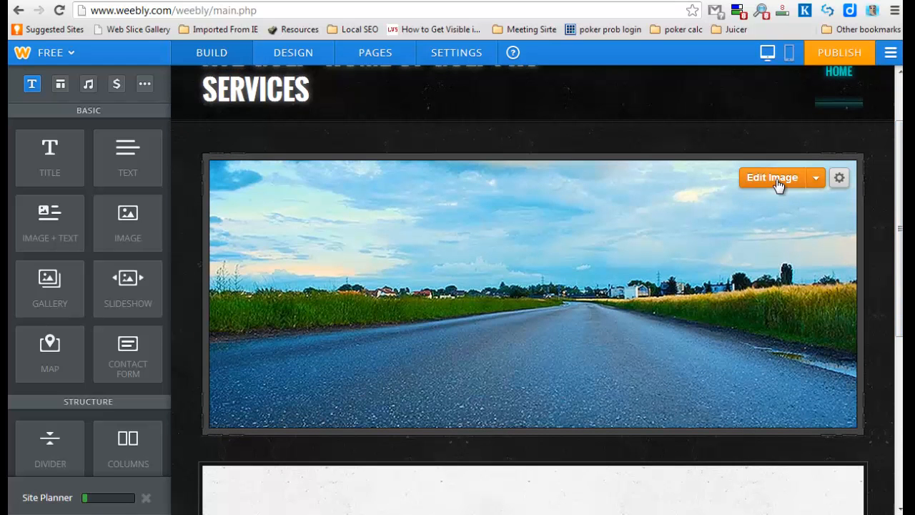
Replace the header's road picture with a golf photo uploaded from the computer.
click(773, 178)
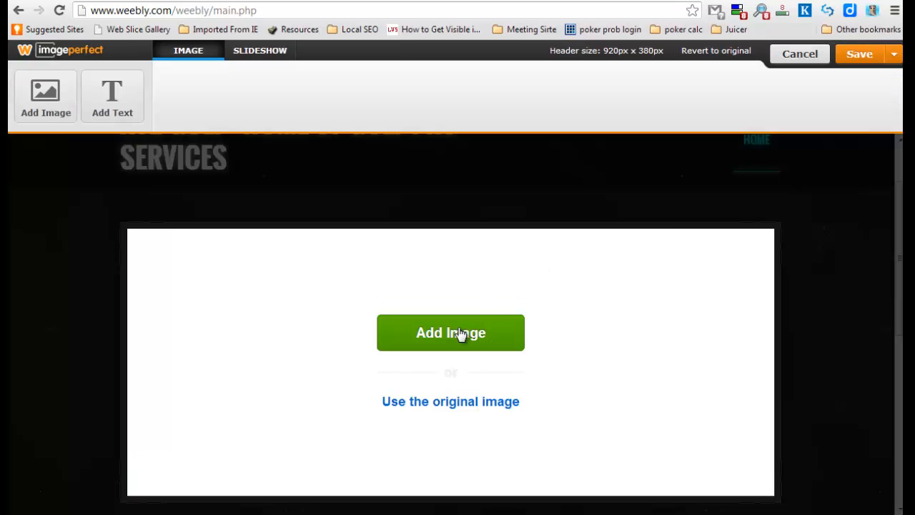
click(451, 332)
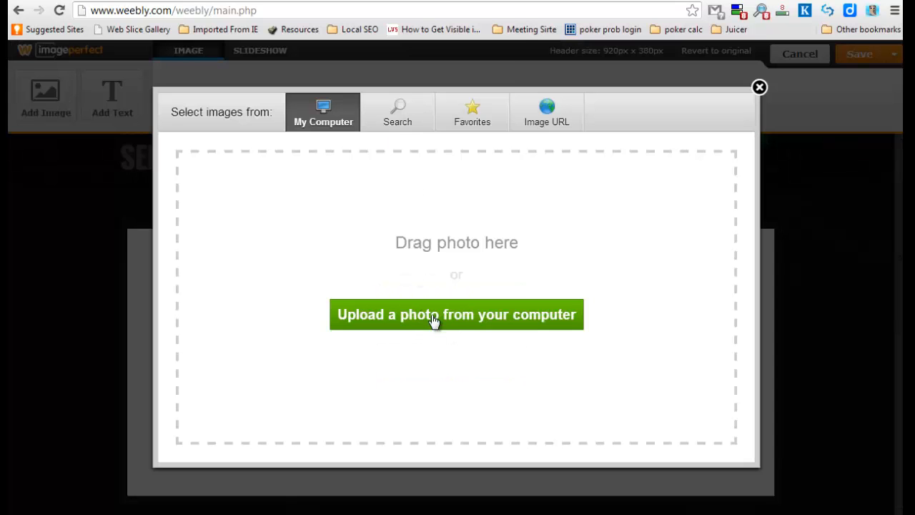
click(456, 315)
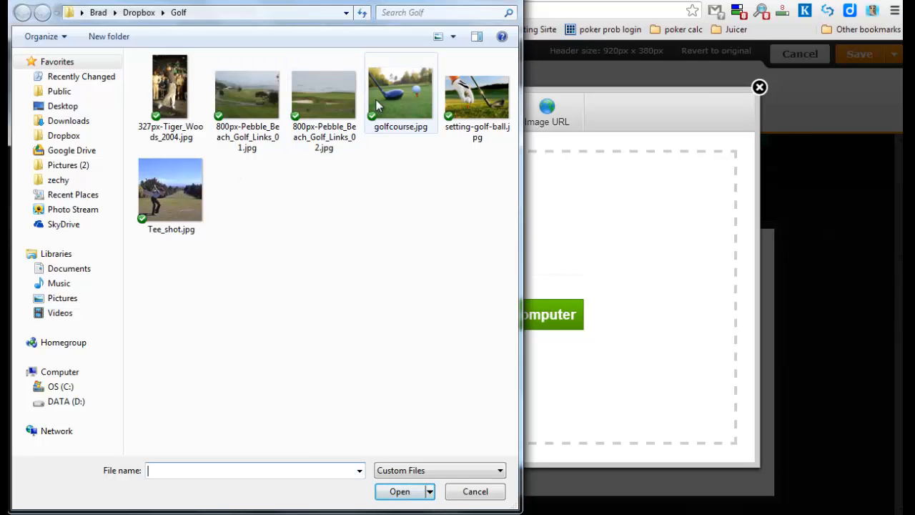
click(478, 93)
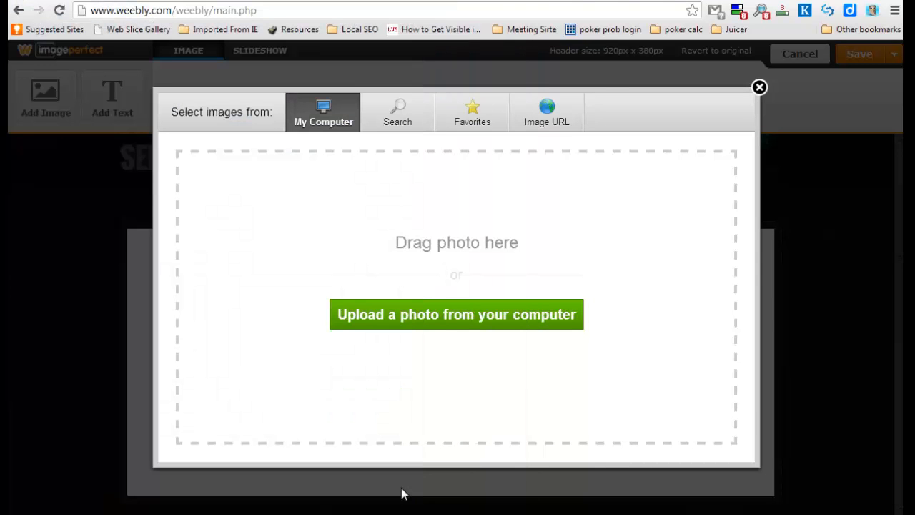
click(456, 315)
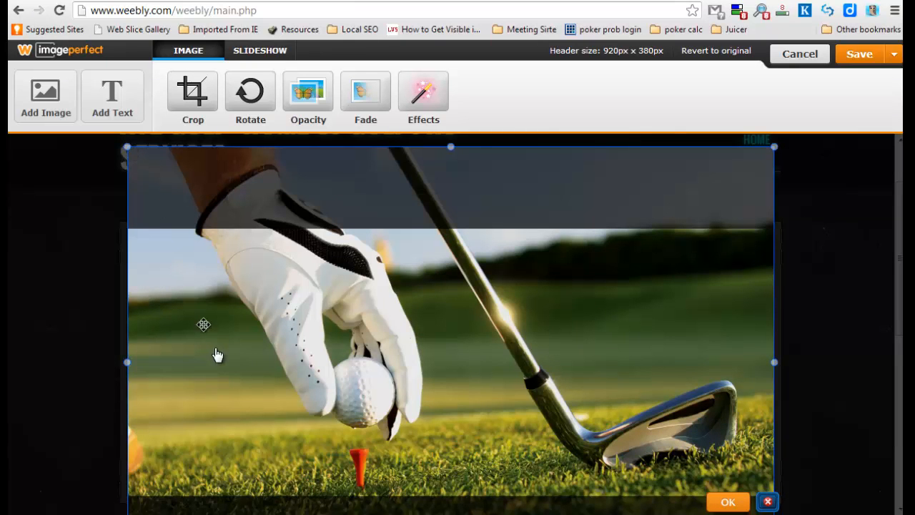
mouse_move(732, 415)
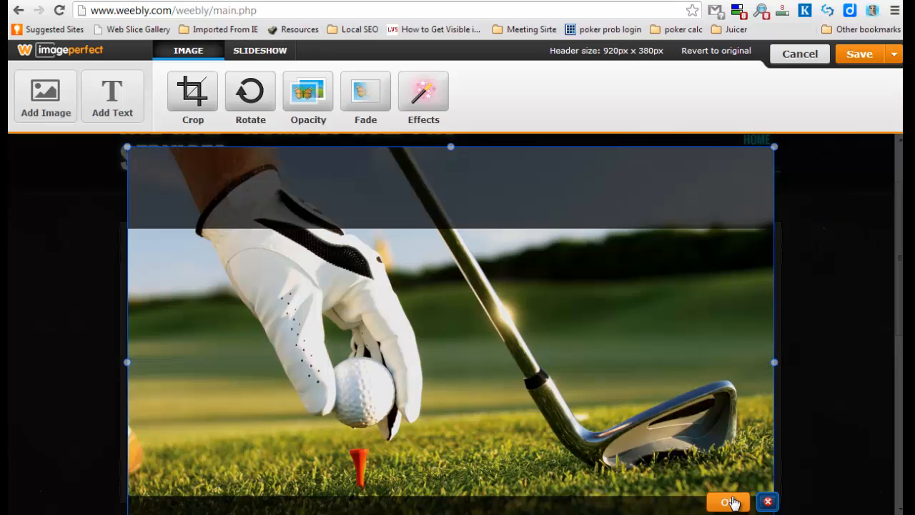
Accept the placed golf tee photo and save it as the header for this page only.
click(729, 501)
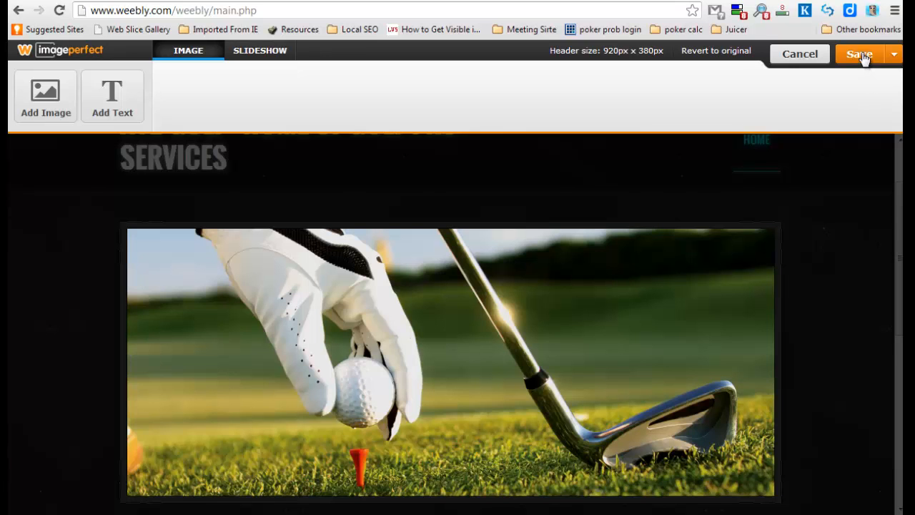
click(894, 54)
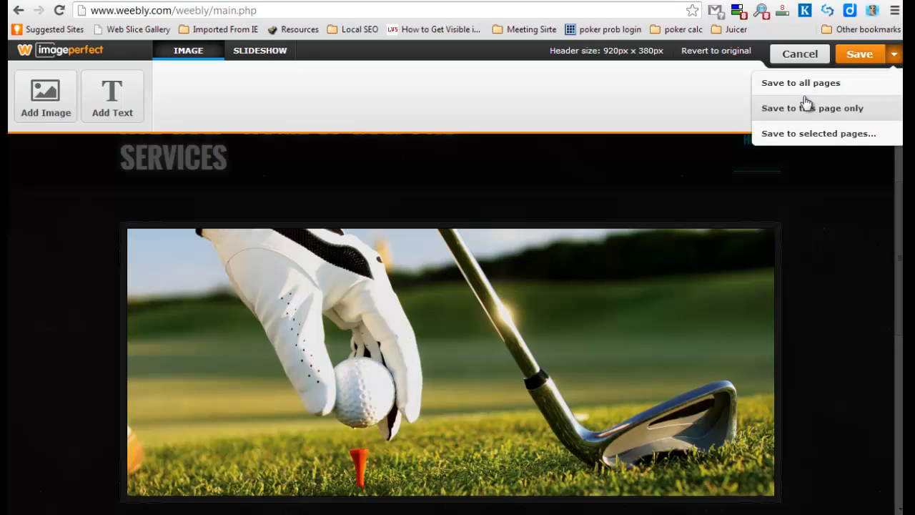
mouse_move(804, 113)
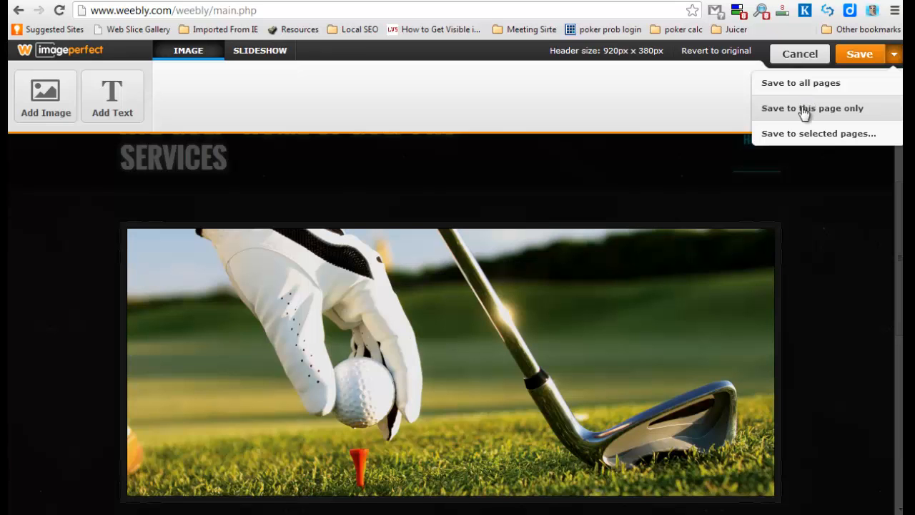
click(813, 109)
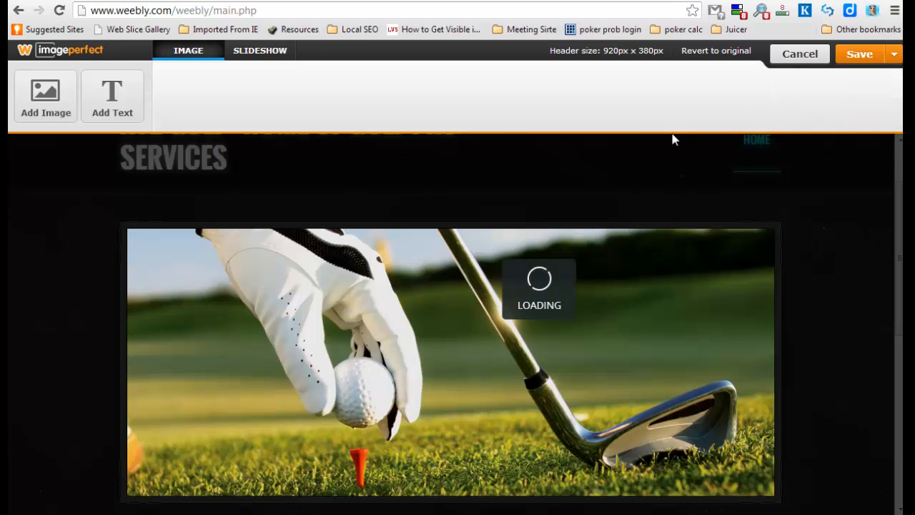
mouse_move(506, 165)
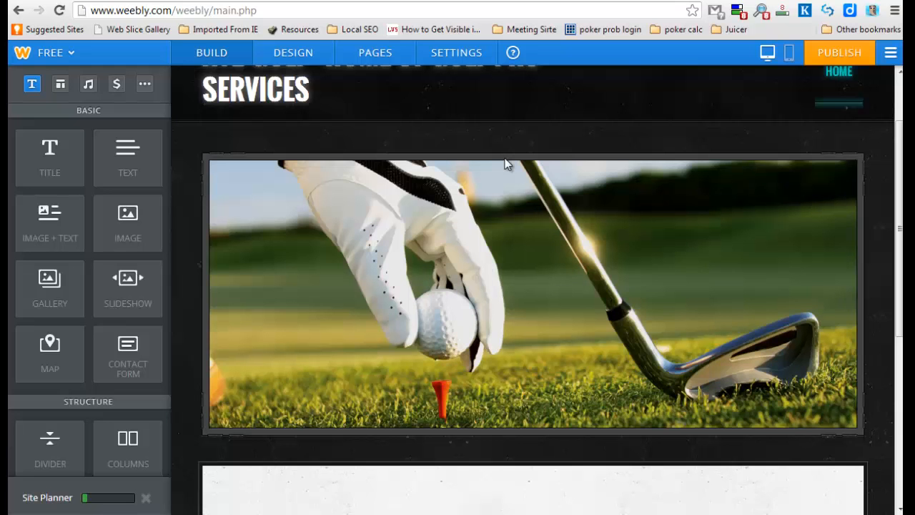
mouse_move(374, 51)
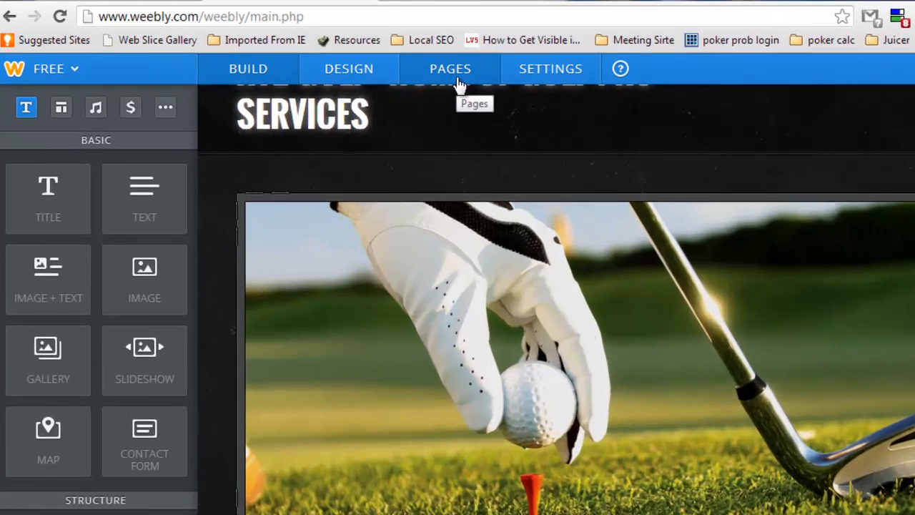
Add a standard page named Contact and give it the No Header layout.
click(450, 69)
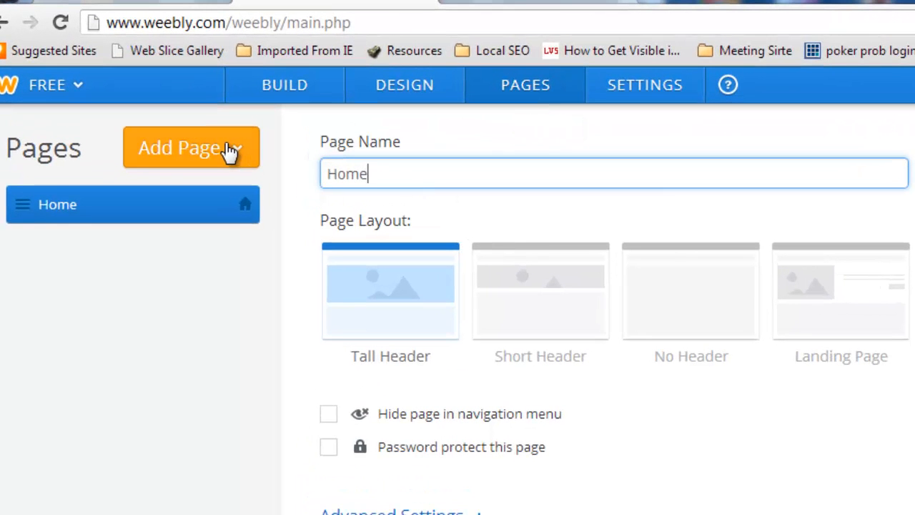
click(191, 148)
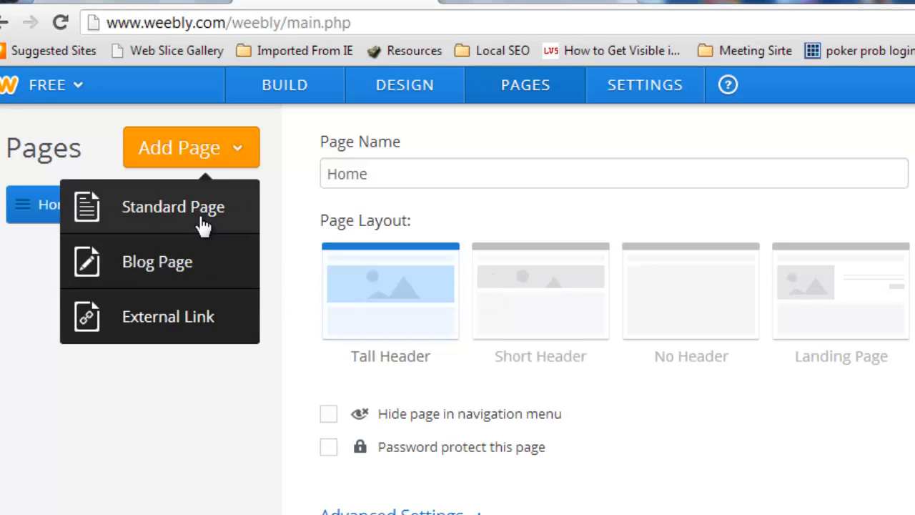
click(173, 205)
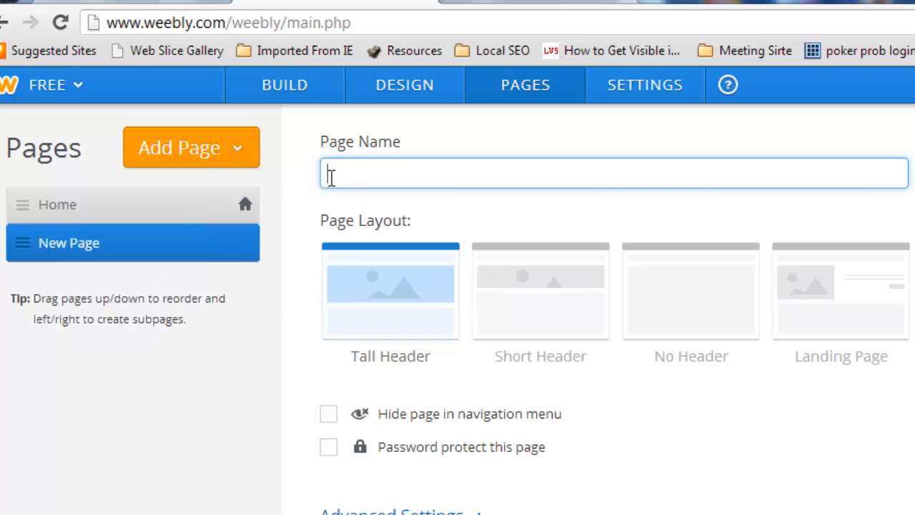
text(Contact)
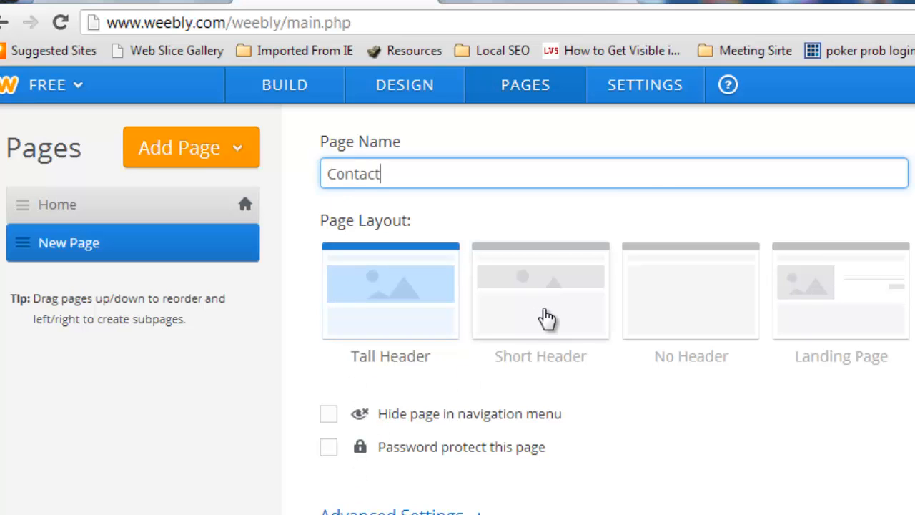
click(540, 291)
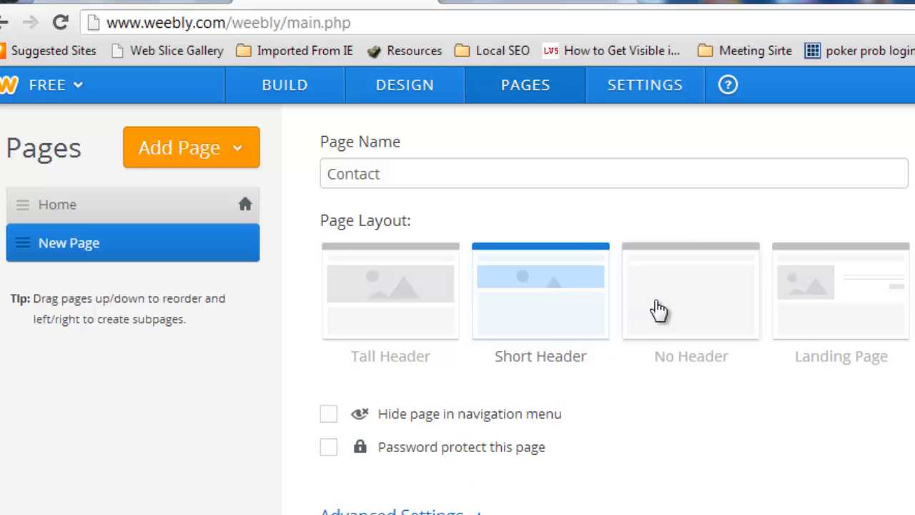
click(691, 292)
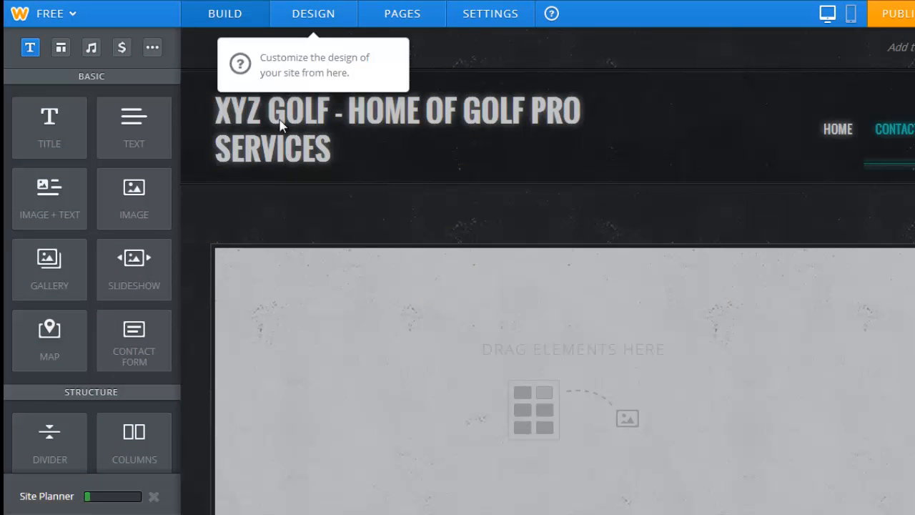
mouse_move(428, 82)
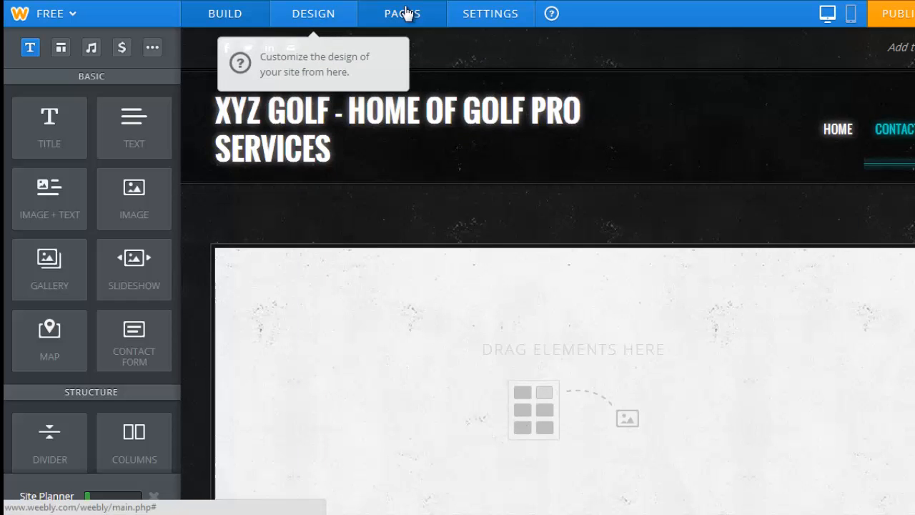
Return to the Pages manager to begin adding another page.
click(402, 13)
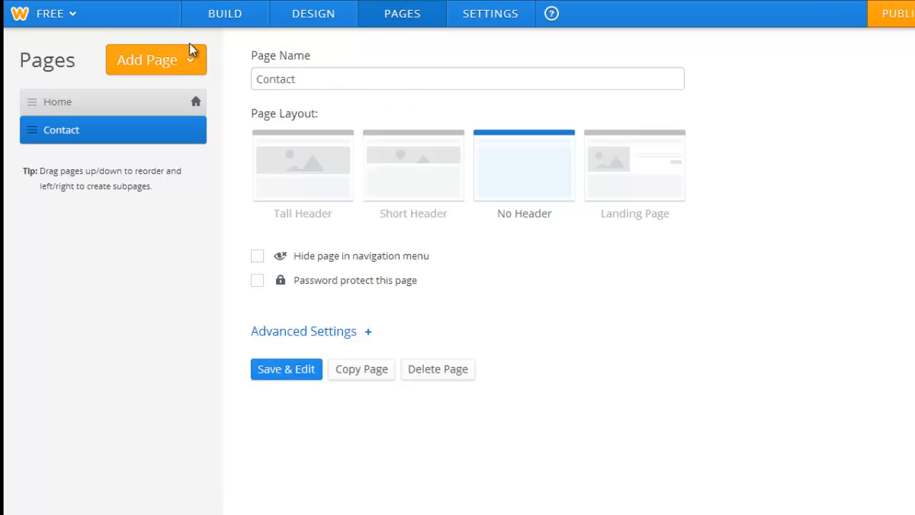
click(146, 60)
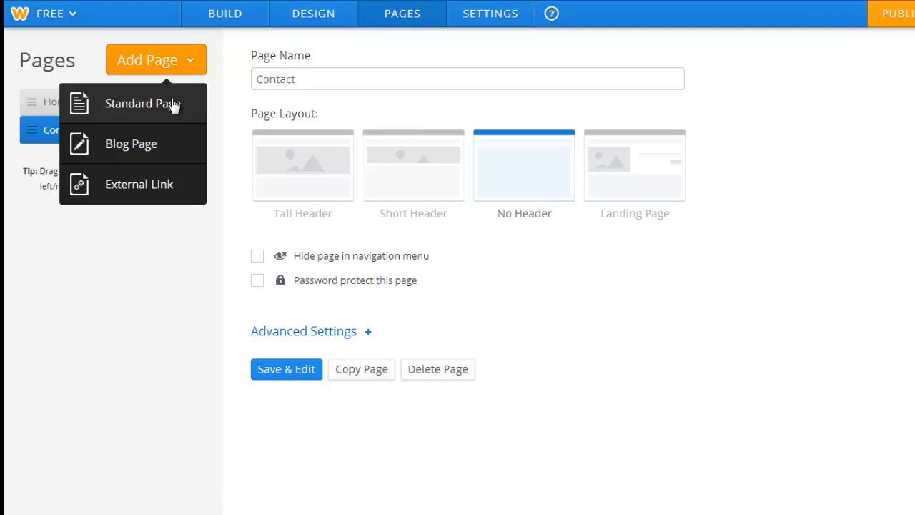
Add a standard page named Golf Bio with a Short Header layout and save it for editing.
click(141, 103)
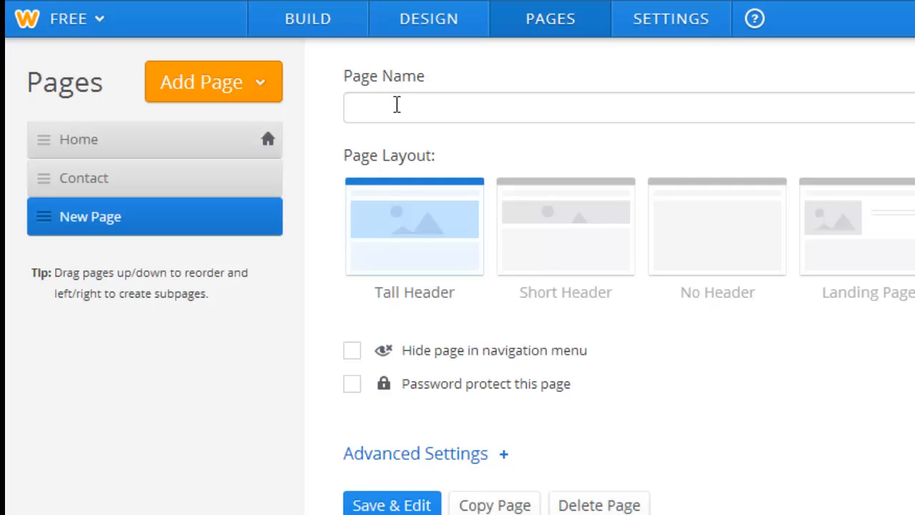
click(501, 106)
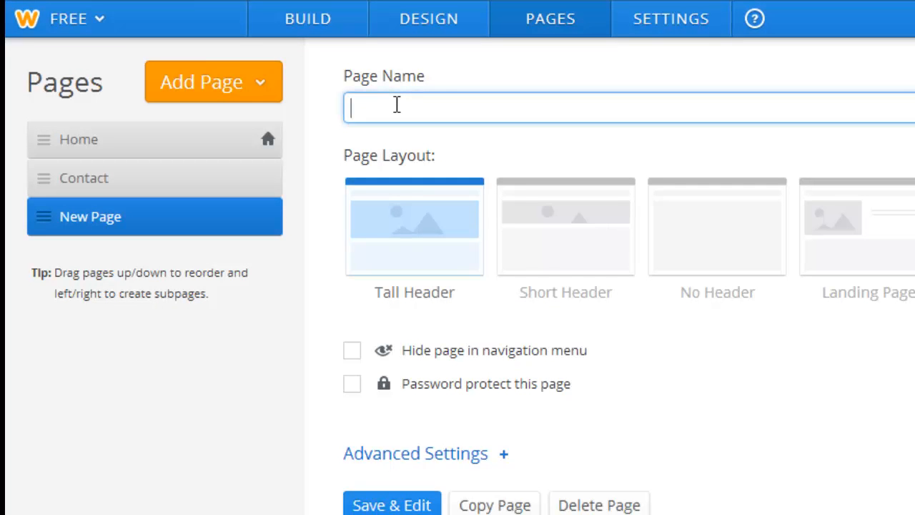
text(Golf Bio)
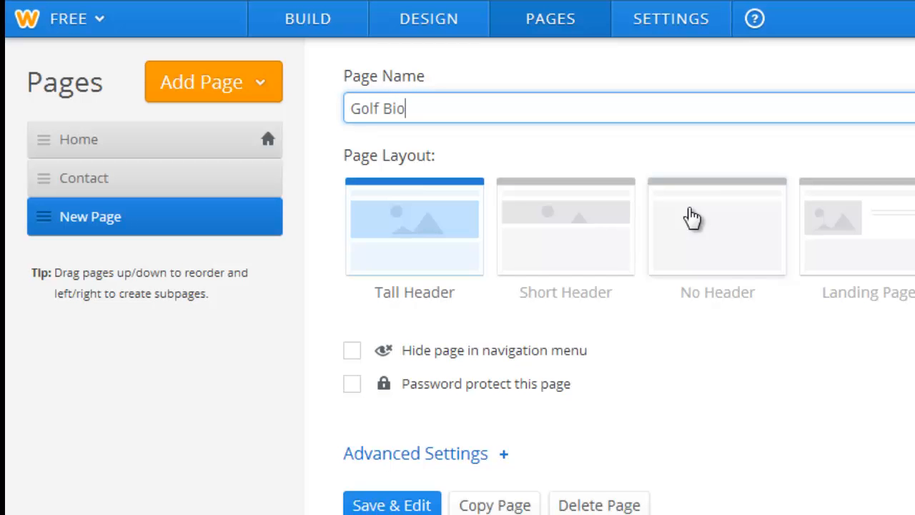
click(565, 226)
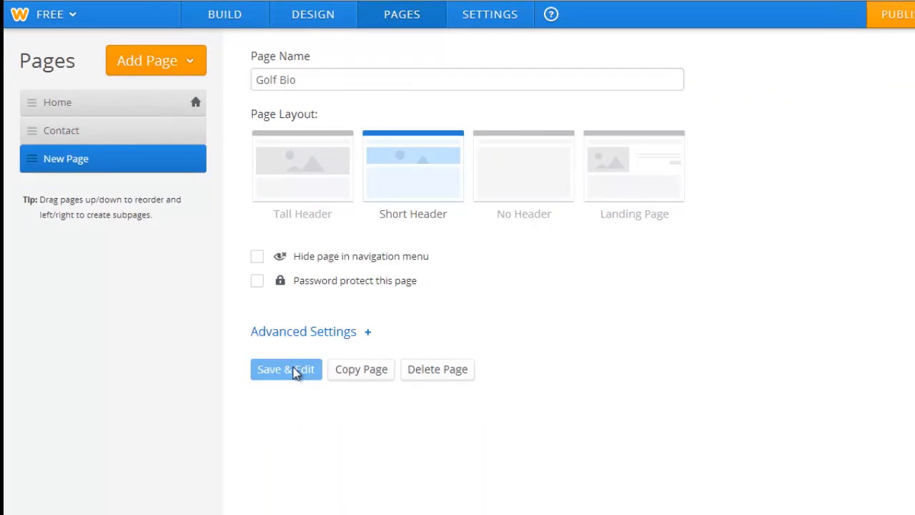
click(286, 369)
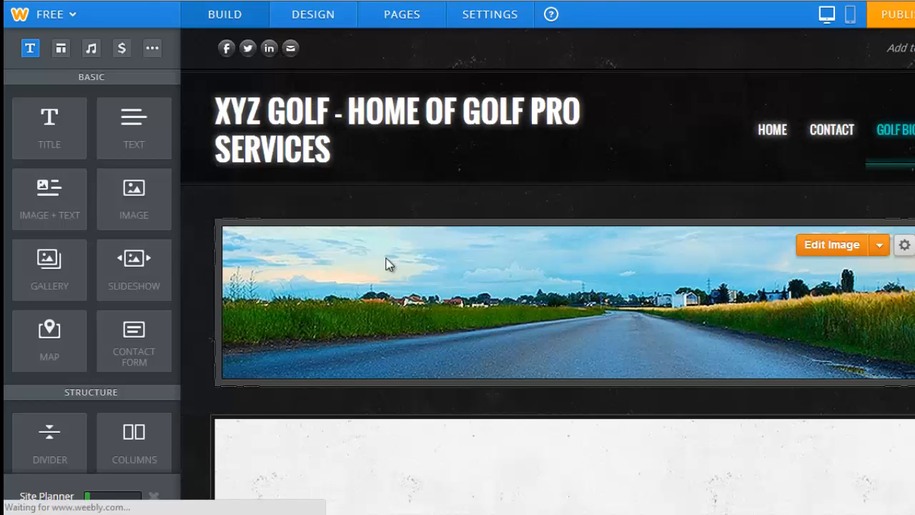
mouse_move(817, 242)
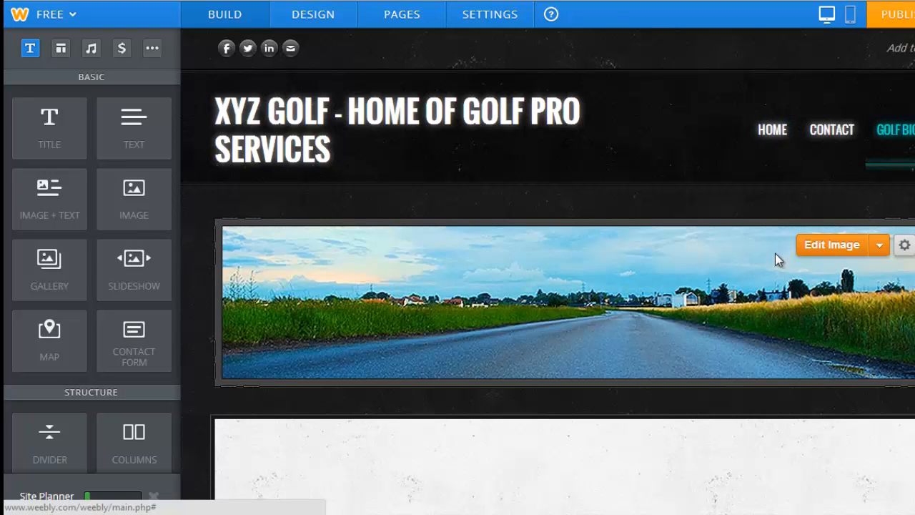
Upload the second Pebble Beach Golf Links photo from the computer into the Golf Bio header.
click(832, 244)
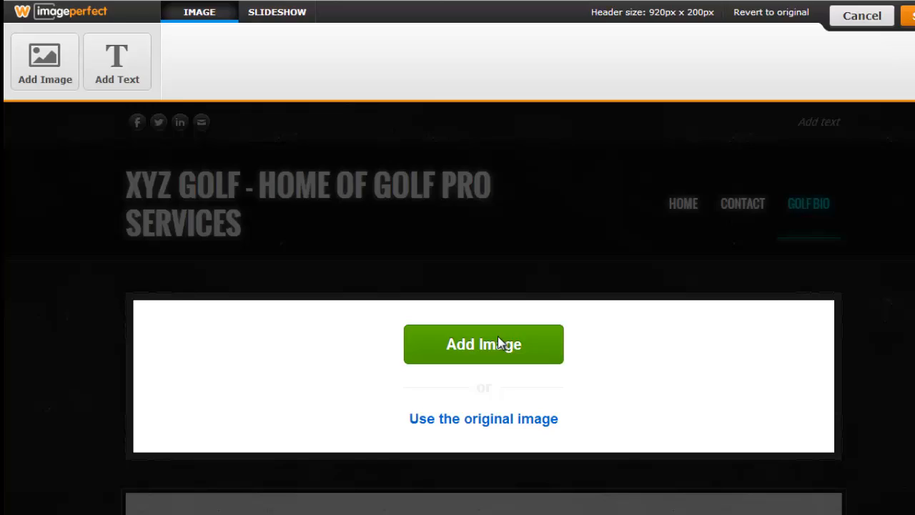
click(484, 343)
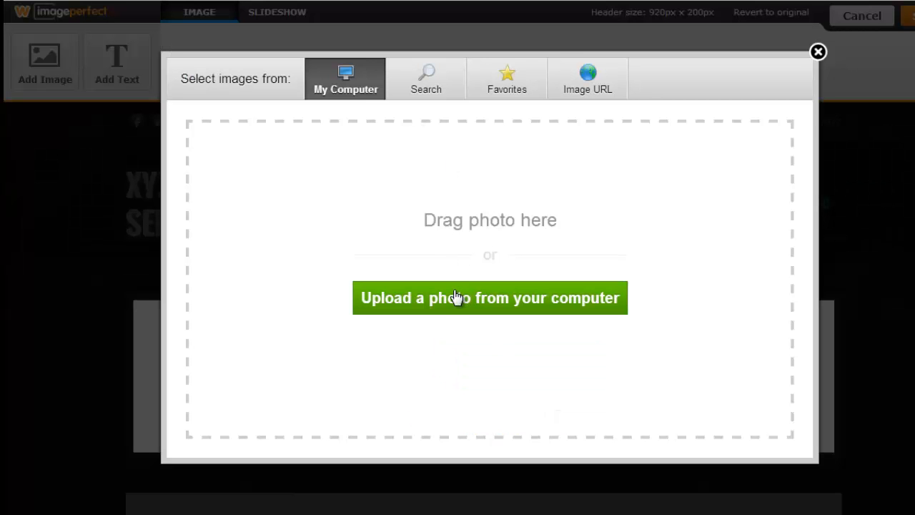
click(490, 299)
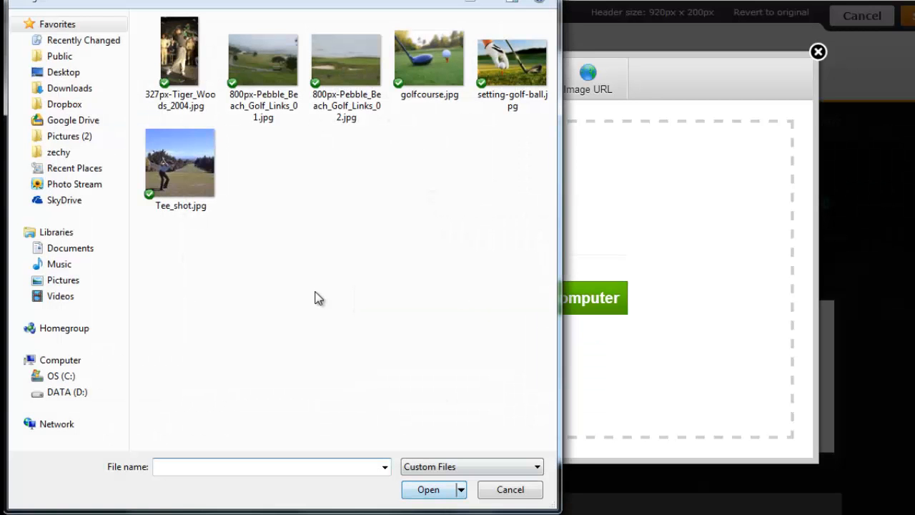
mouse_move(346, 65)
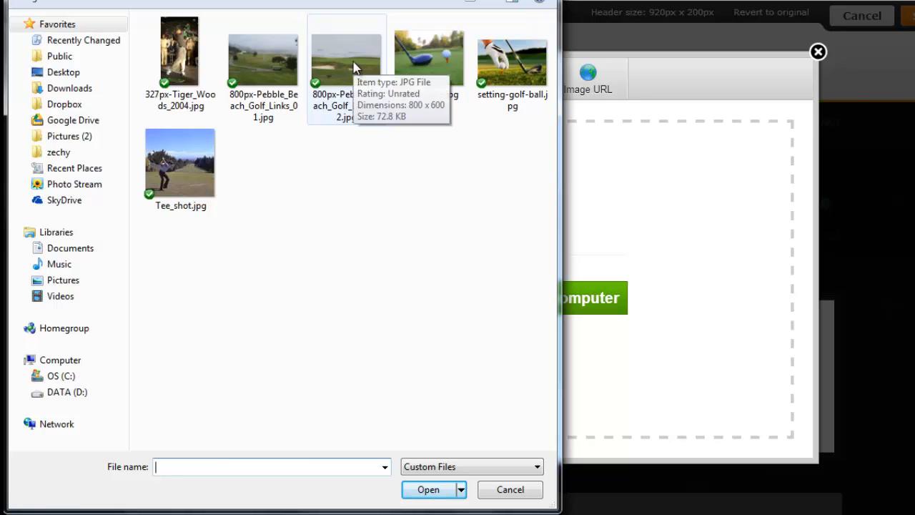
click(346, 57)
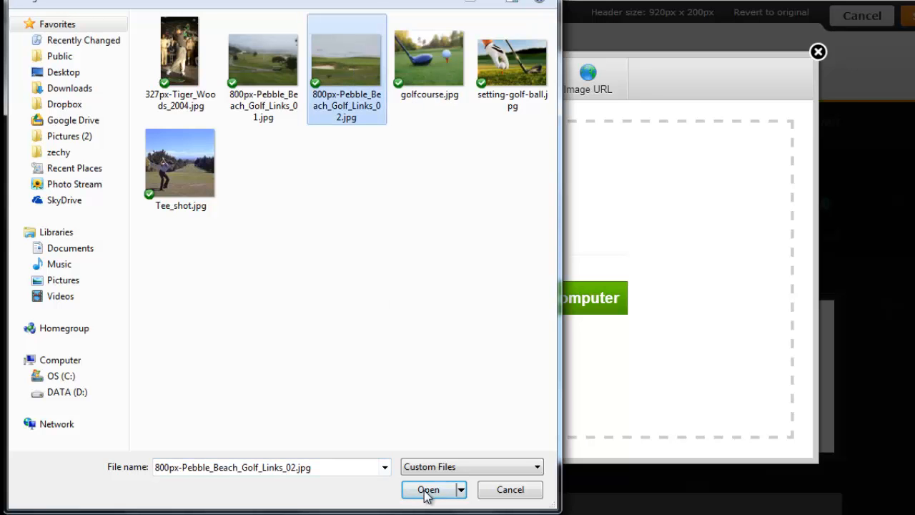
click(428, 490)
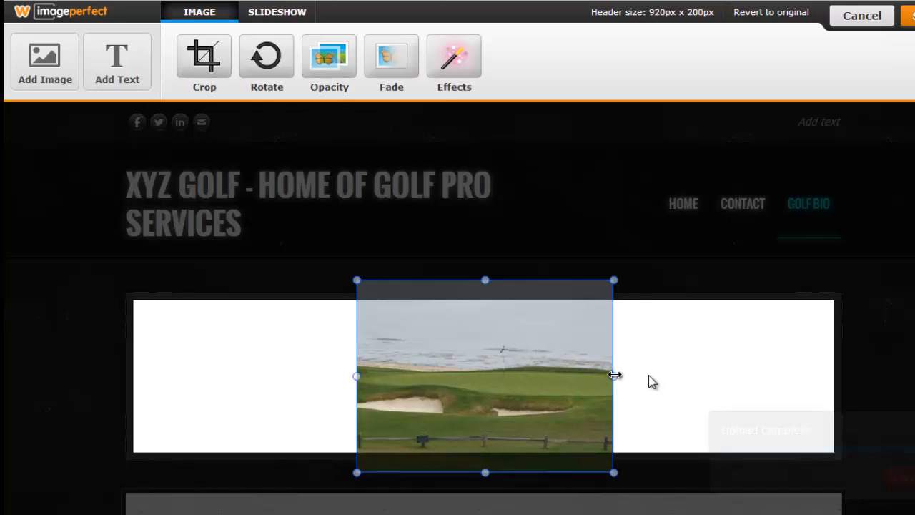
Stretch the Pebble Beach photo left and right to fill the short header.
drag(613, 376, 820, 376)
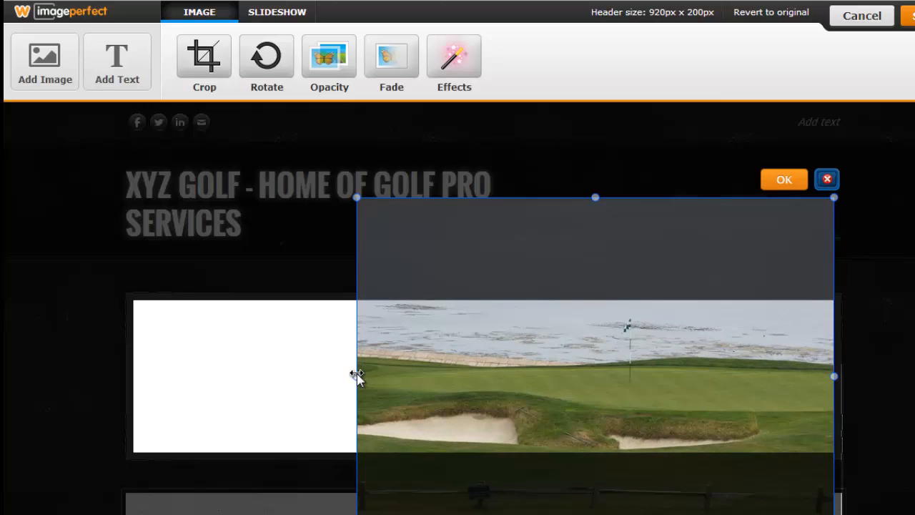
drag(358, 375, 192, 369)
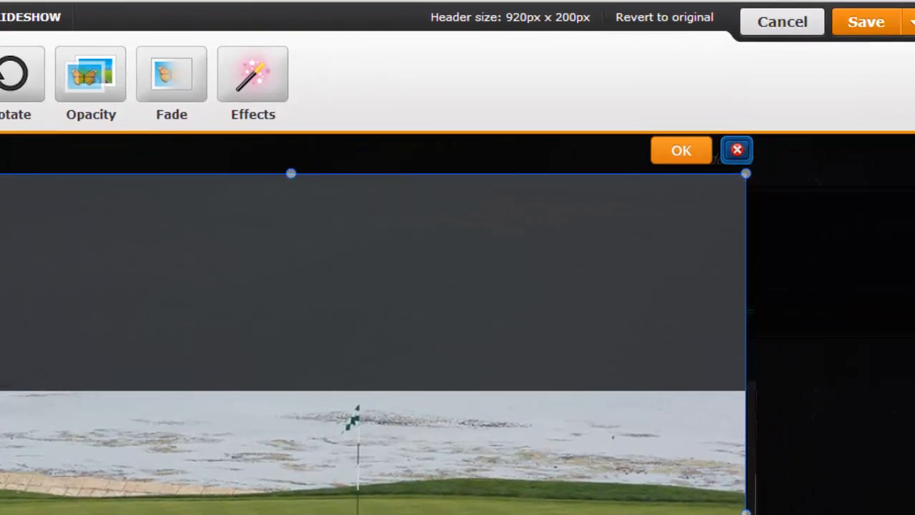
Confirm the resized photo and save it as the header for the Golf Bio page only.
click(681, 151)
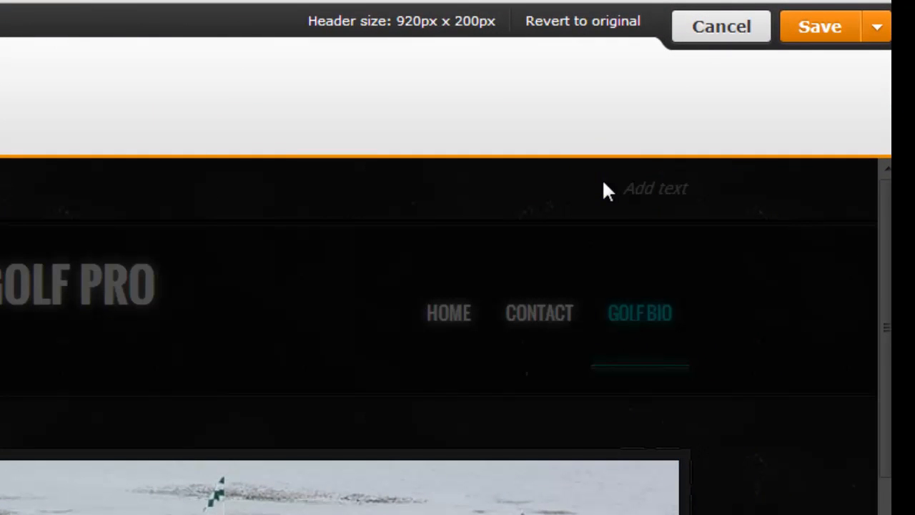
click(877, 26)
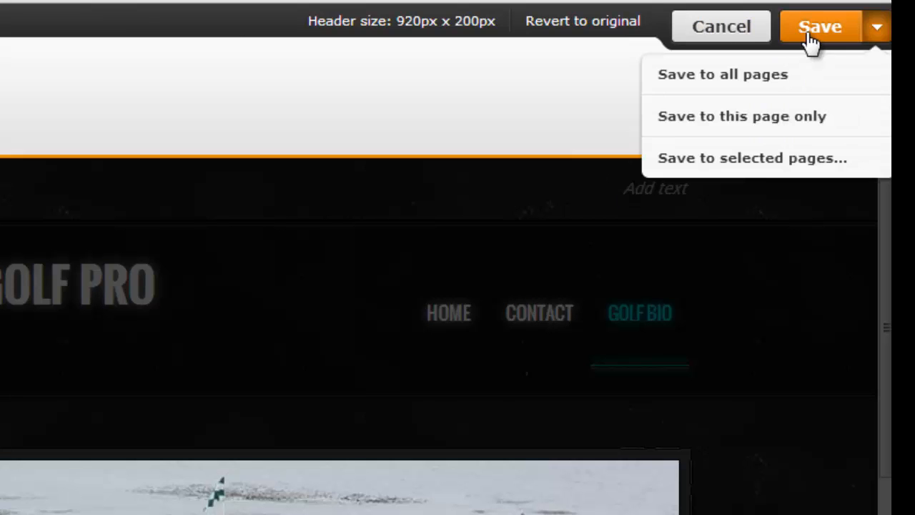
mouse_move(727, 129)
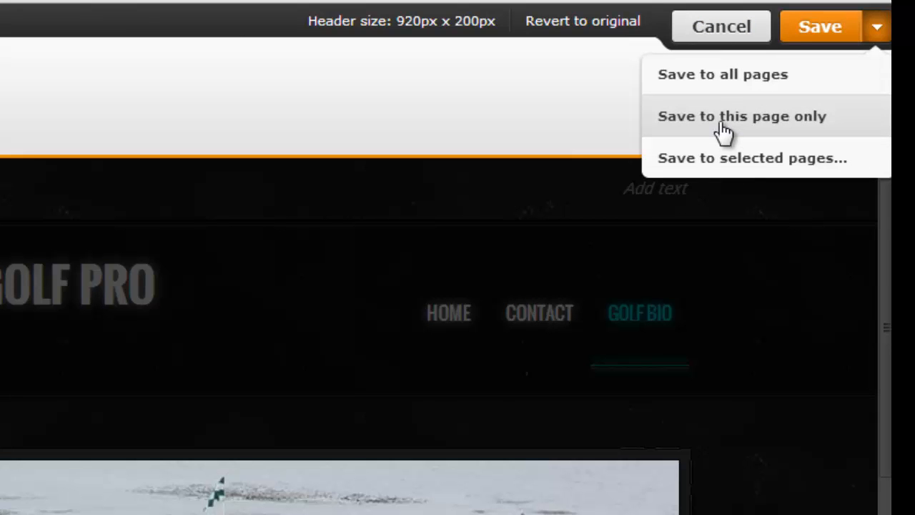
click(741, 116)
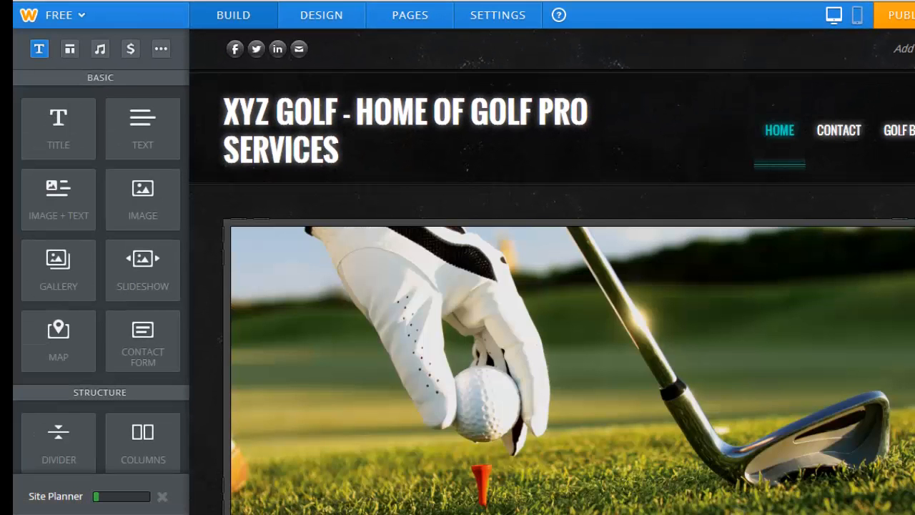
scroll(down, 3)
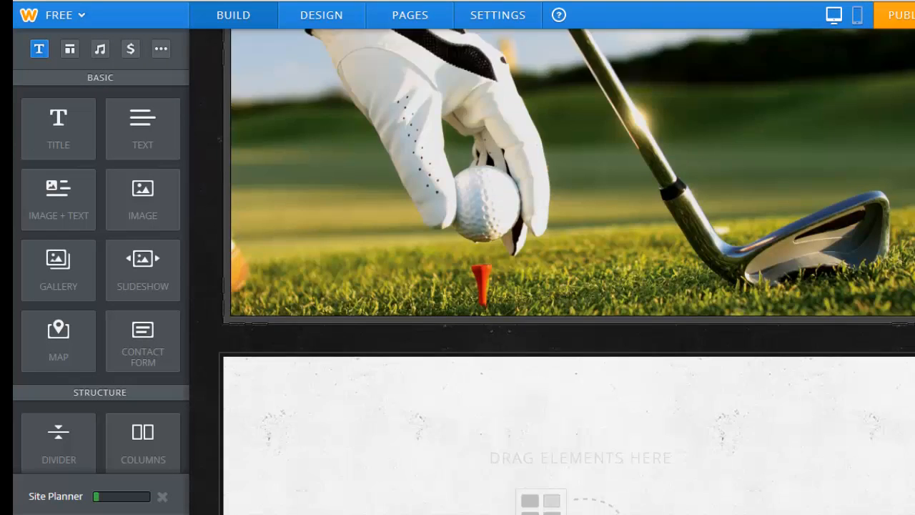
scroll(down, 3)
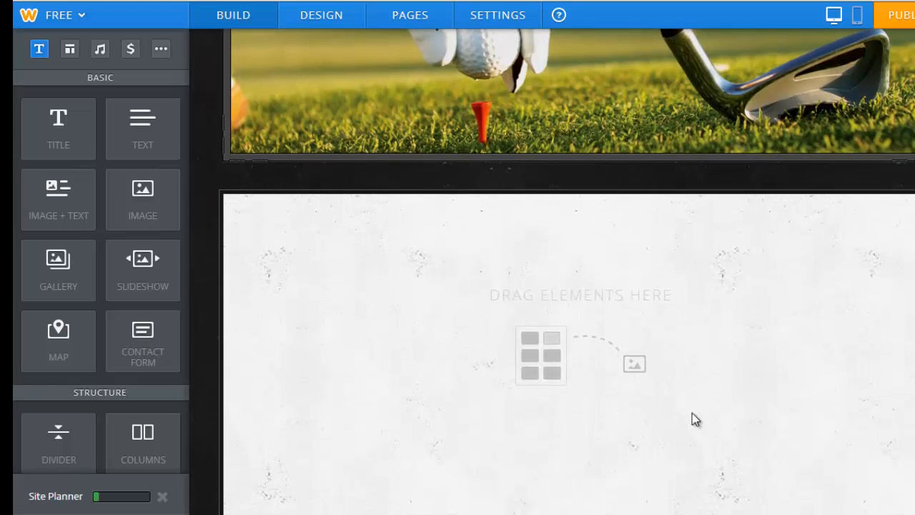
mouse_move(301, 326)
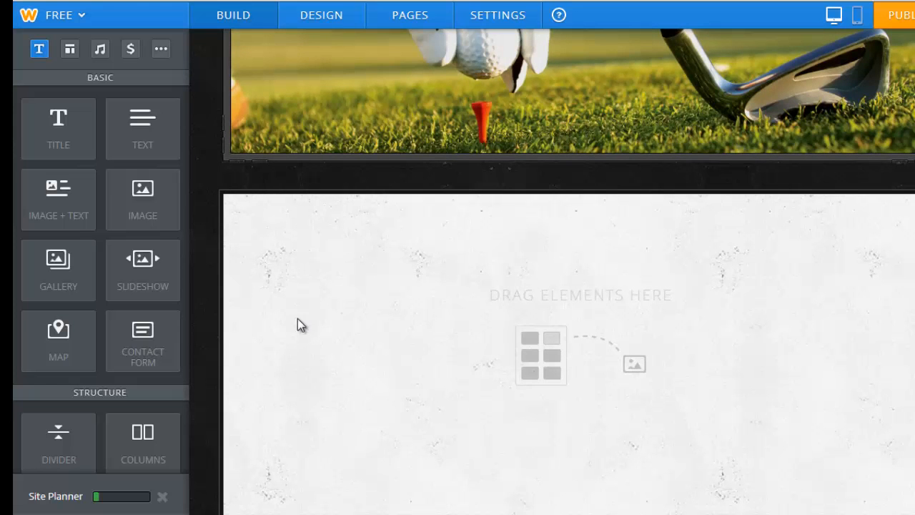
mouse_move(256, 289)
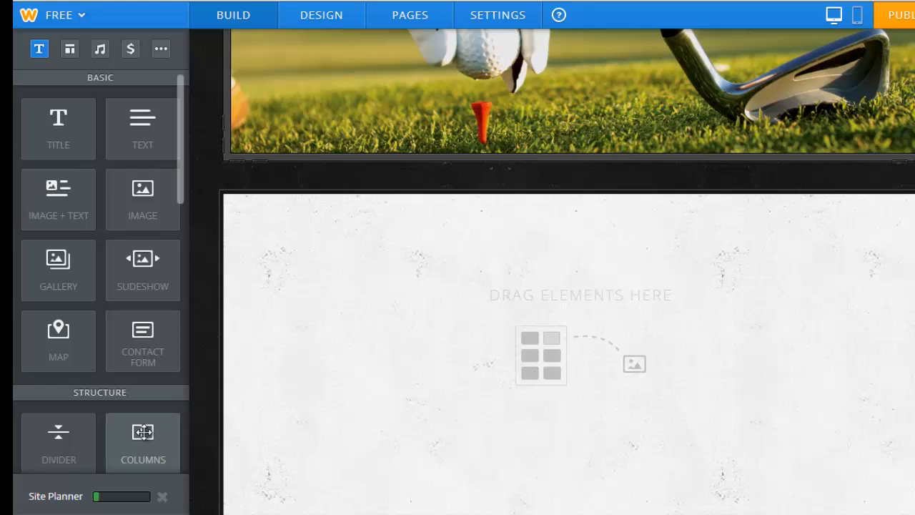
Lay out two columns with an Image element left and a Text element right, ready to edit the text.
drag(143, 437, 501, 371)
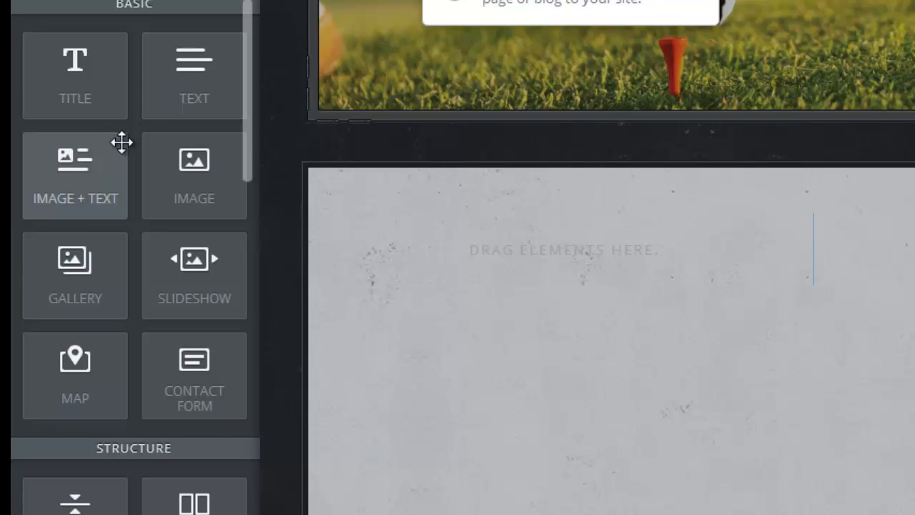
mouse_move(106, 166)
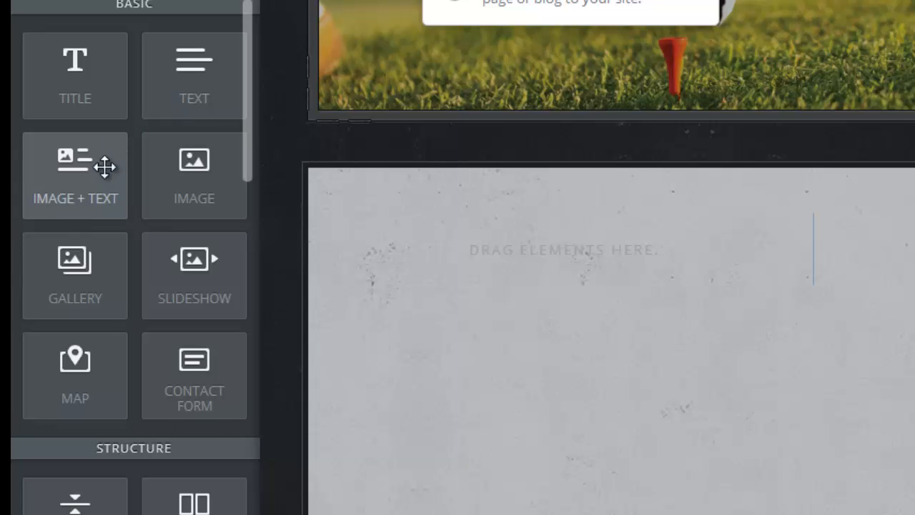
mouse_move(195, 164)
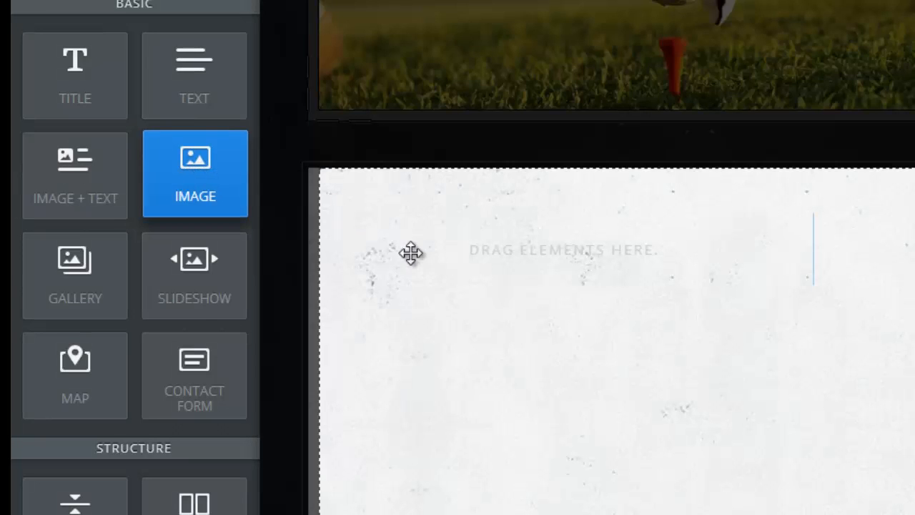
drag(195, 175, 433, 276)
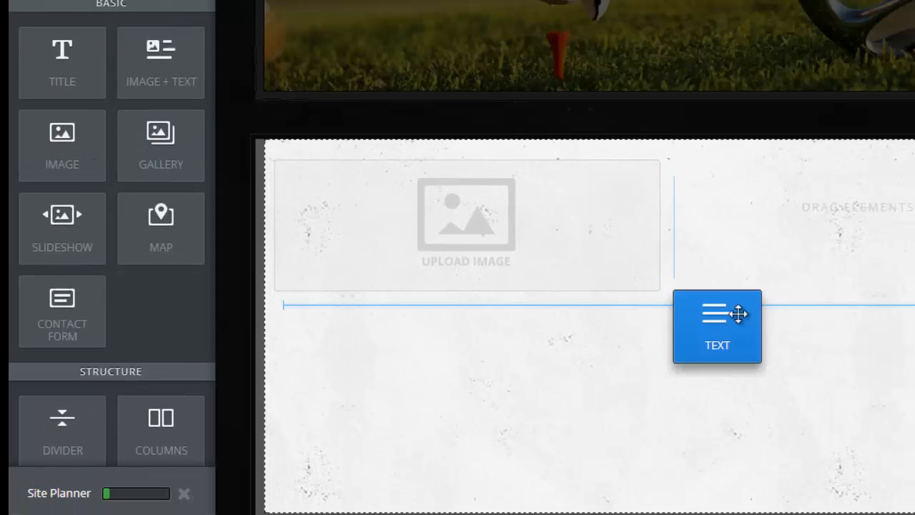
drag(718, 326, 842, 299)
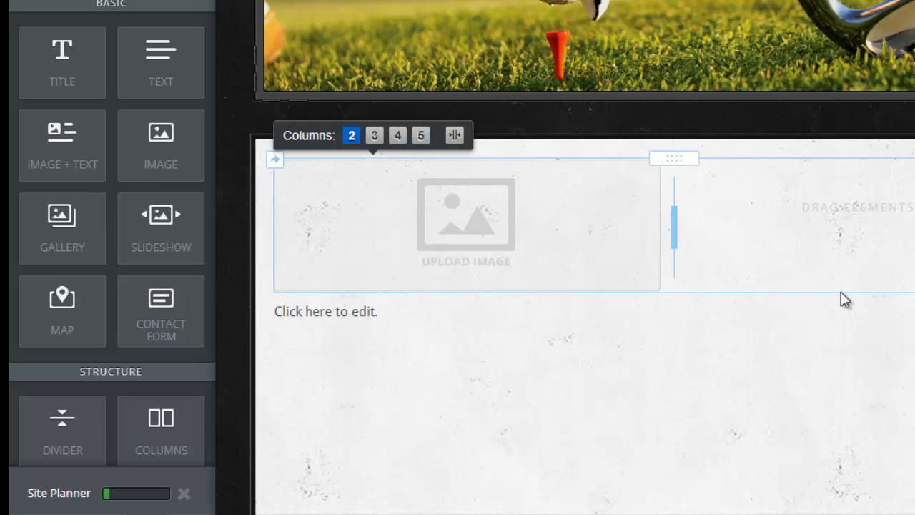
mouse_move(767, 235)
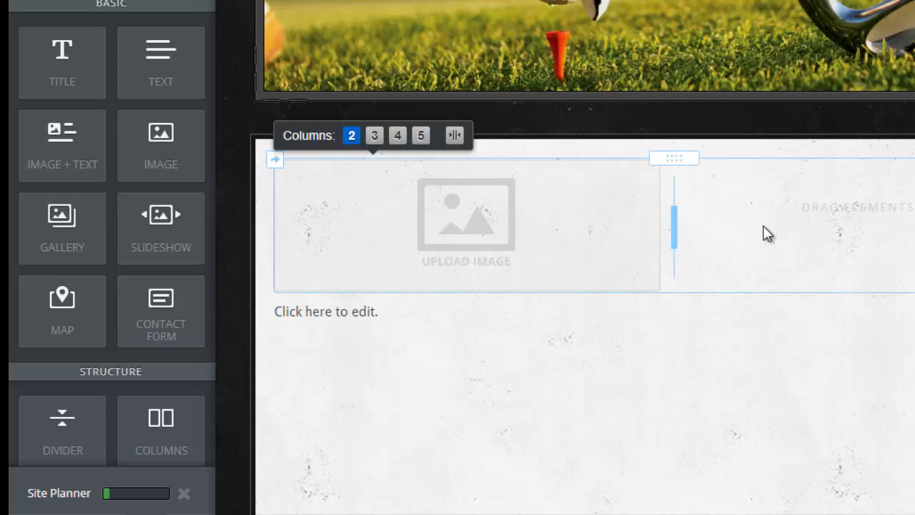
mouse_move(465, 202)
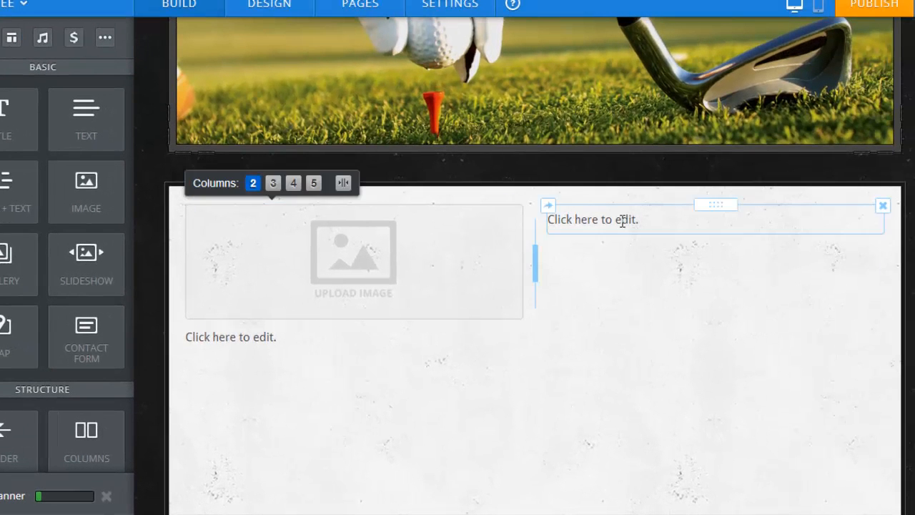
click(594, 220)
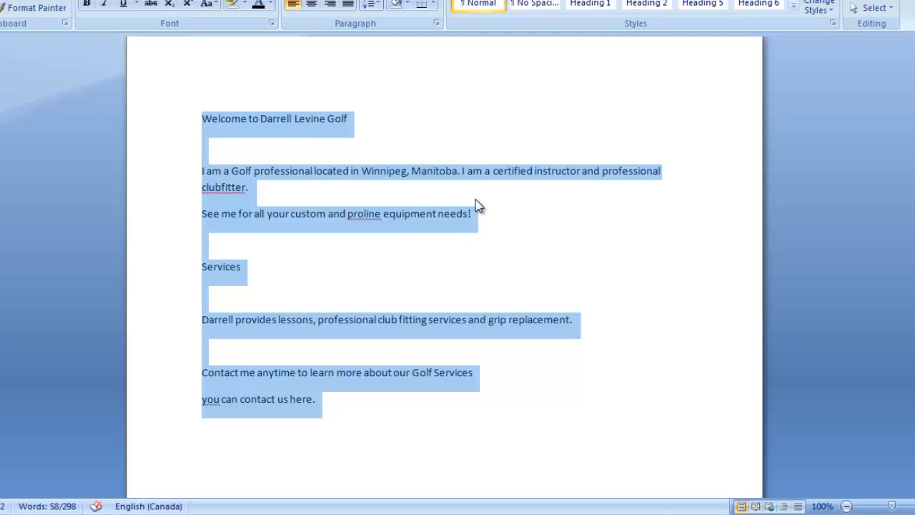
mouse_move(320, 495)
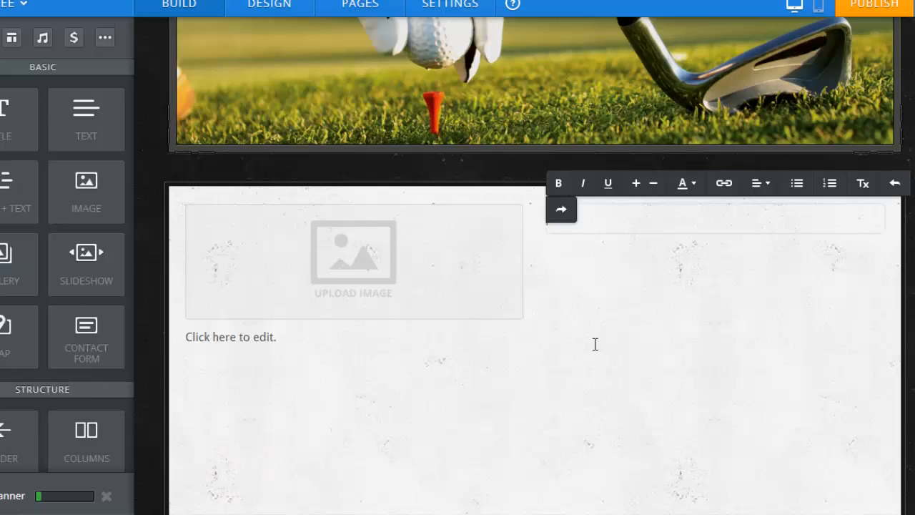
mouse_move(612, 221)
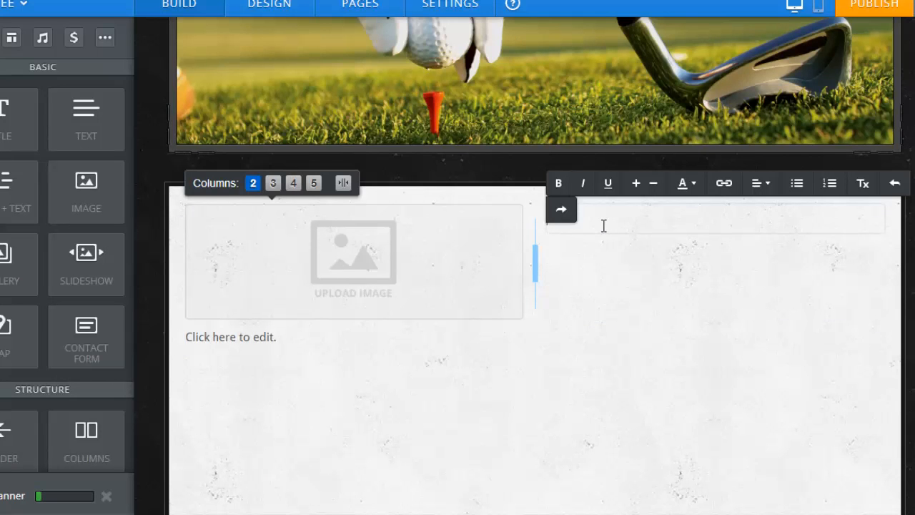
Paste the golf bio copy into the right text box and enlarge the Welcome and Services headings.
right_click(604, 226)
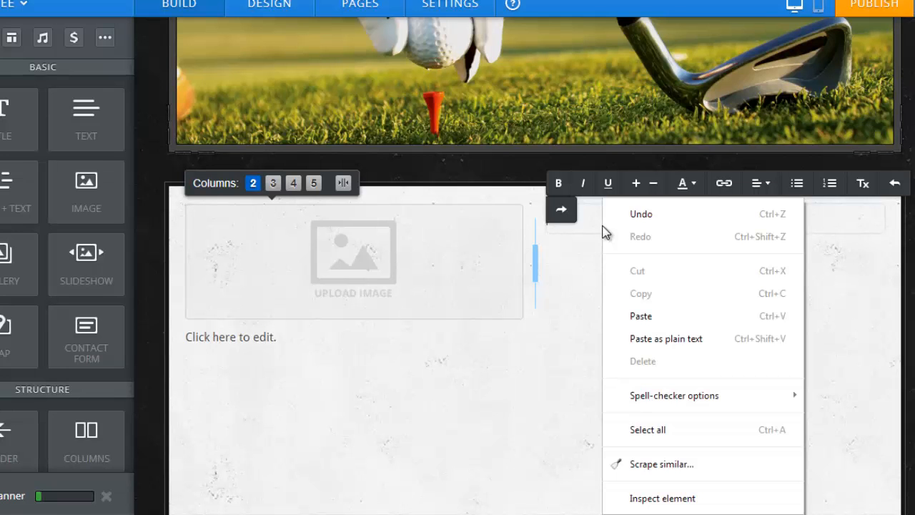
click(640, 316)
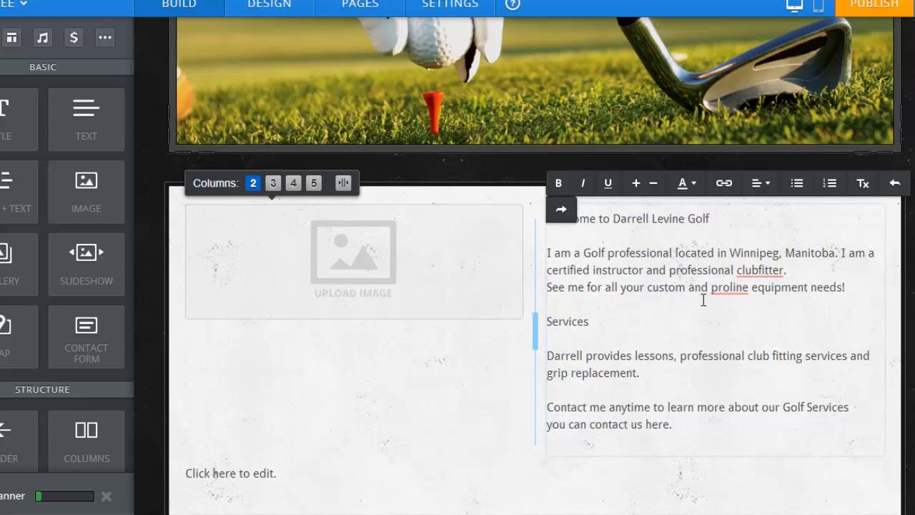
double_click(566, 320)
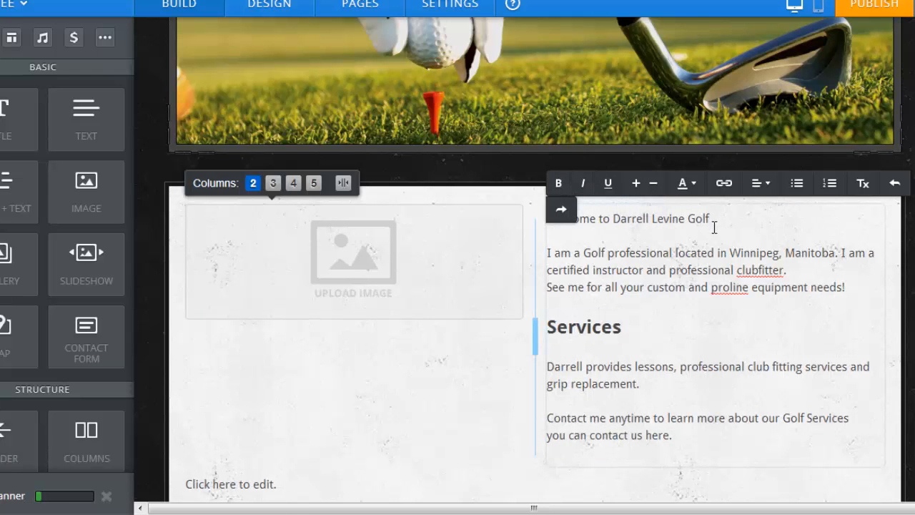
drag(654, 217, 707, 218)
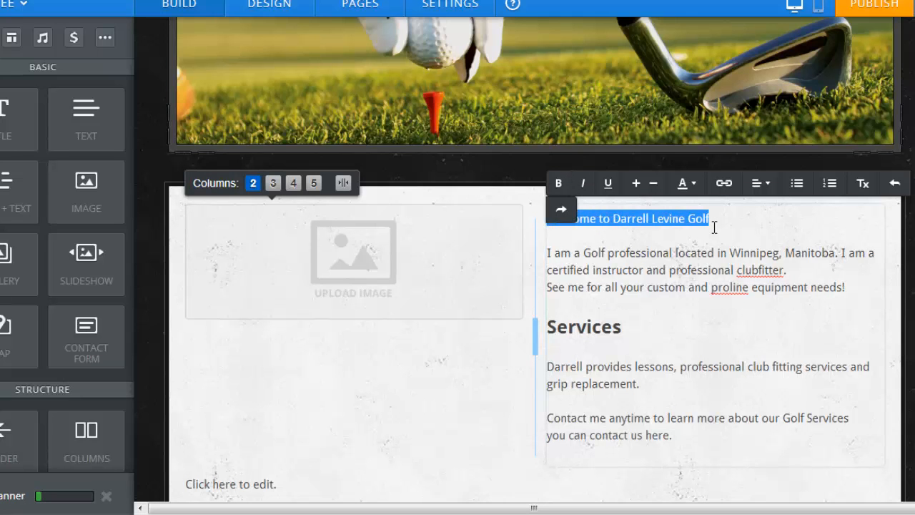
click(635, 184)
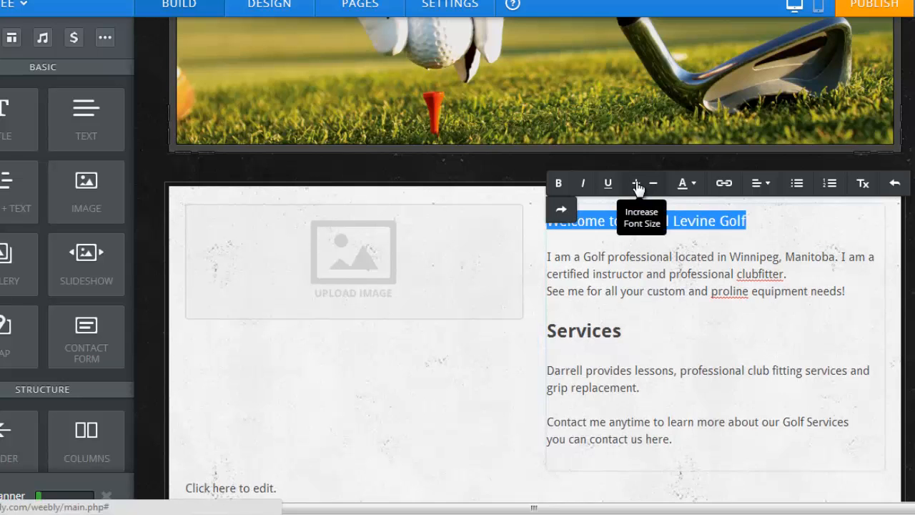
click(635, 183)
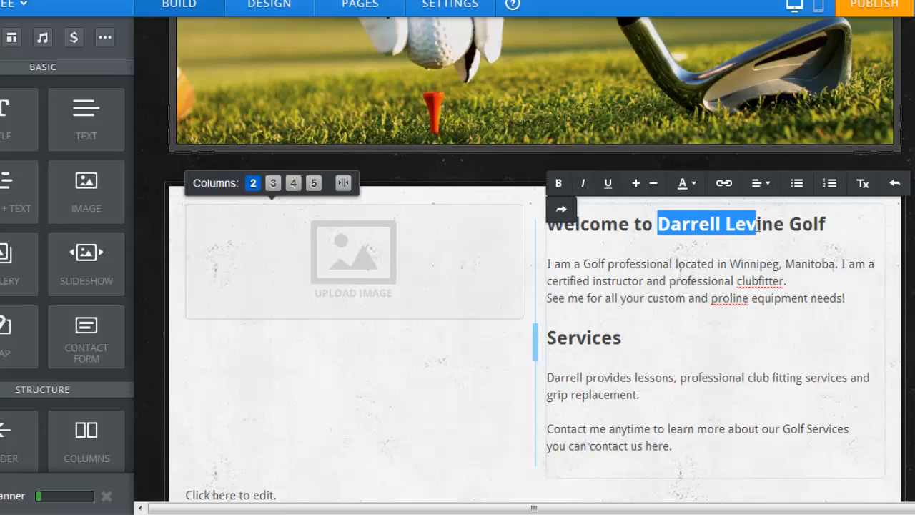
text(xyz)
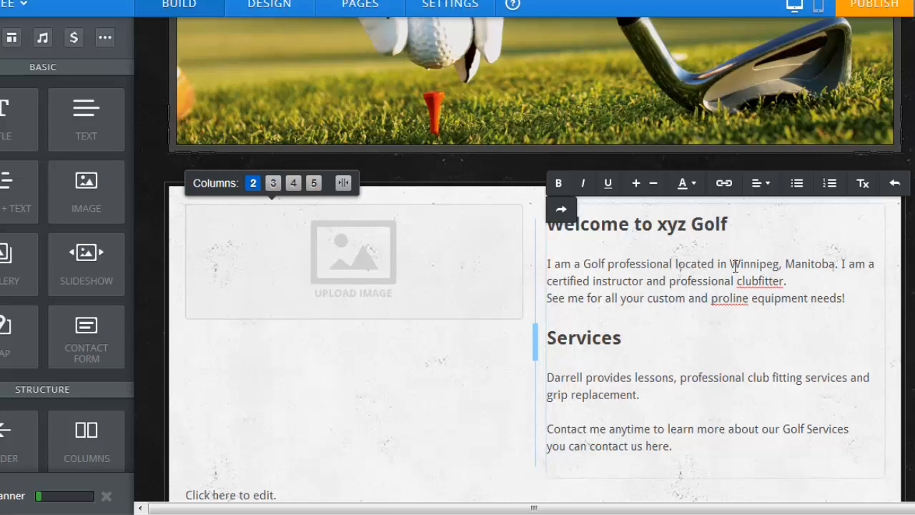
mouse_move(606, 378)
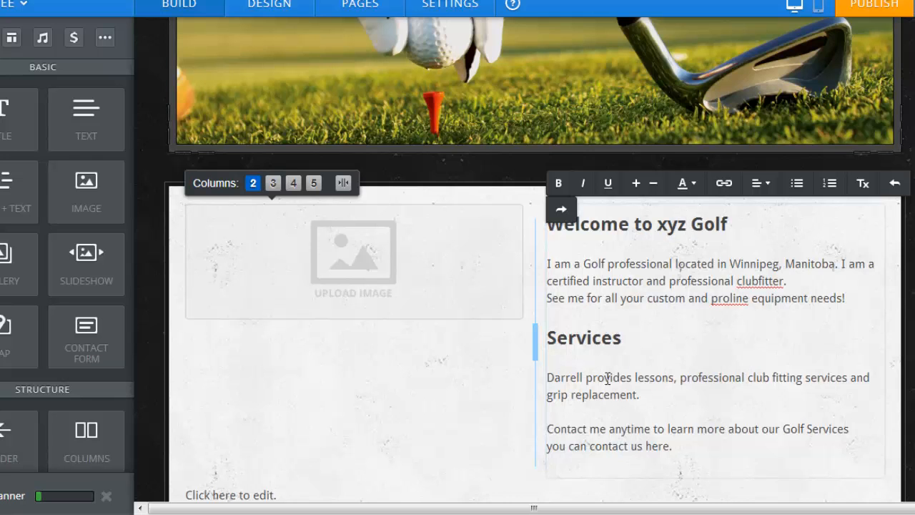
Replace the owner's name in the Services paragraph with 'xyz Golf'.
double_click(565, 377)
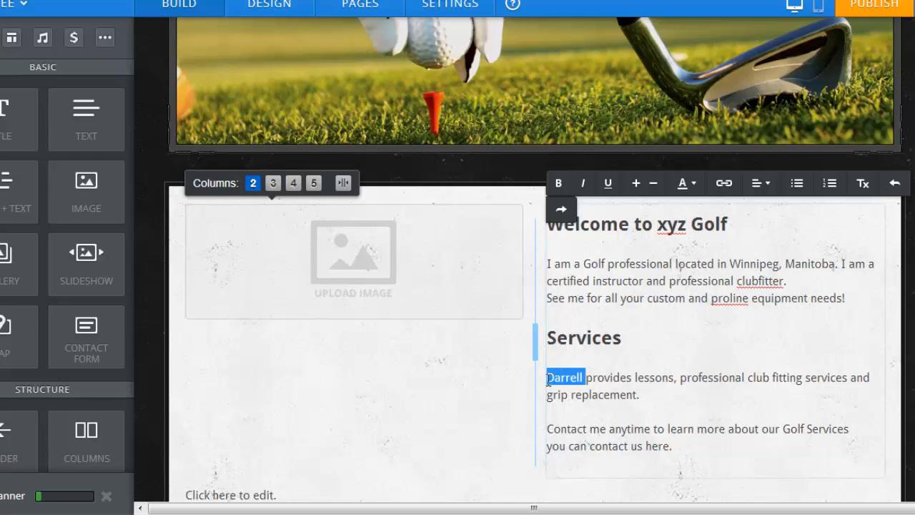
text(xyz)
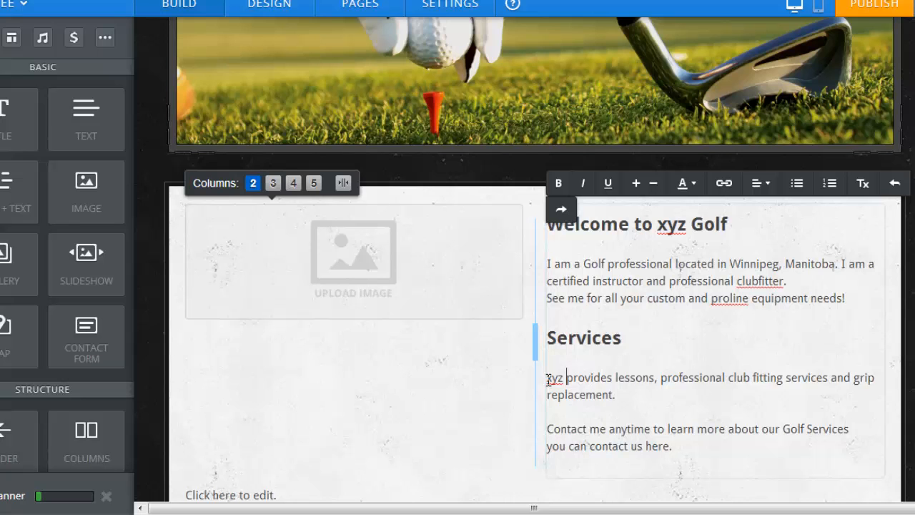
text(Golf)
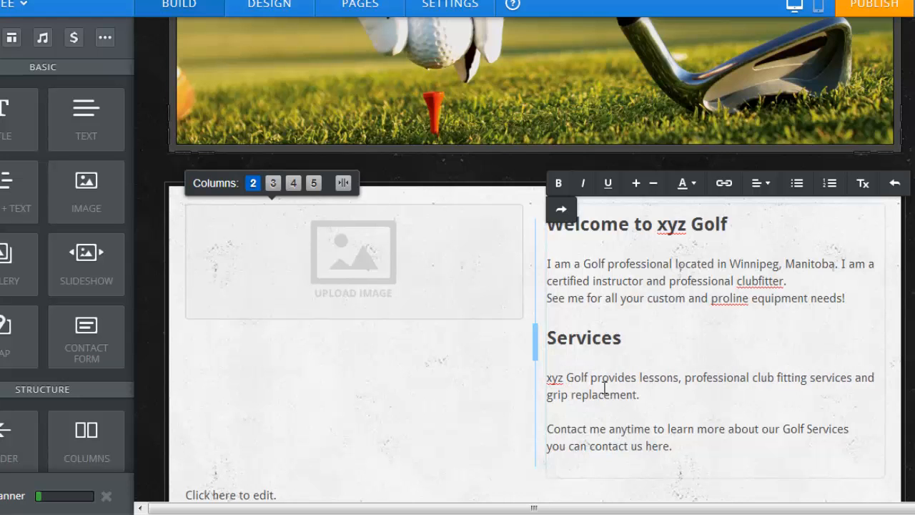
mouse_move(735, 266)
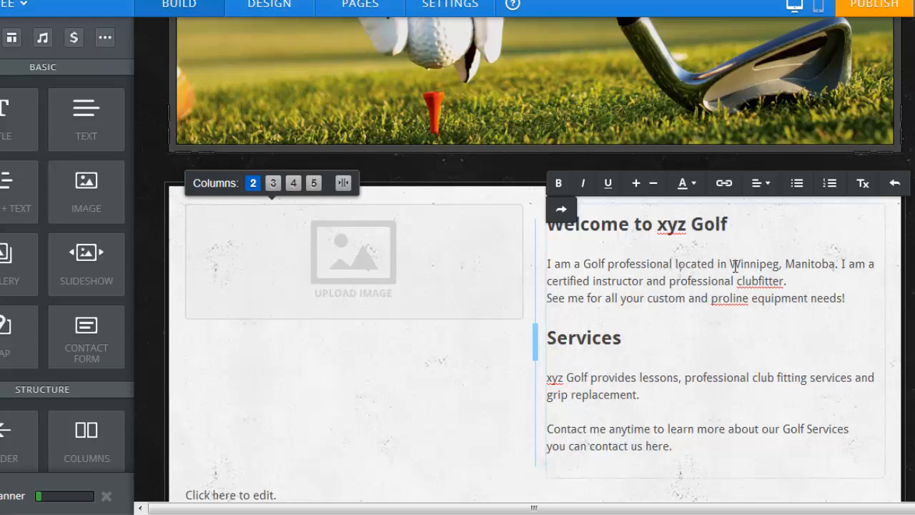
scroll(down, 3)
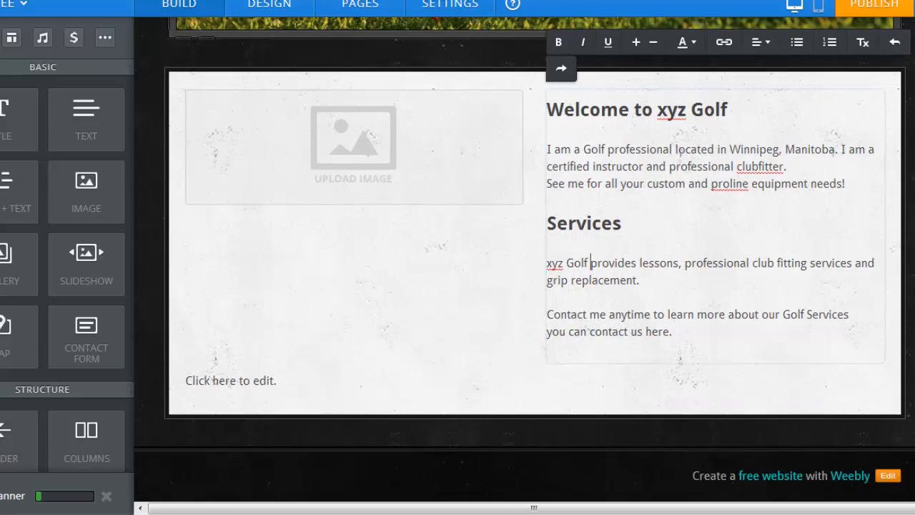
Upload Tee_shot.jpg from the computer into the left-column image placeholder.
click(354, 146)
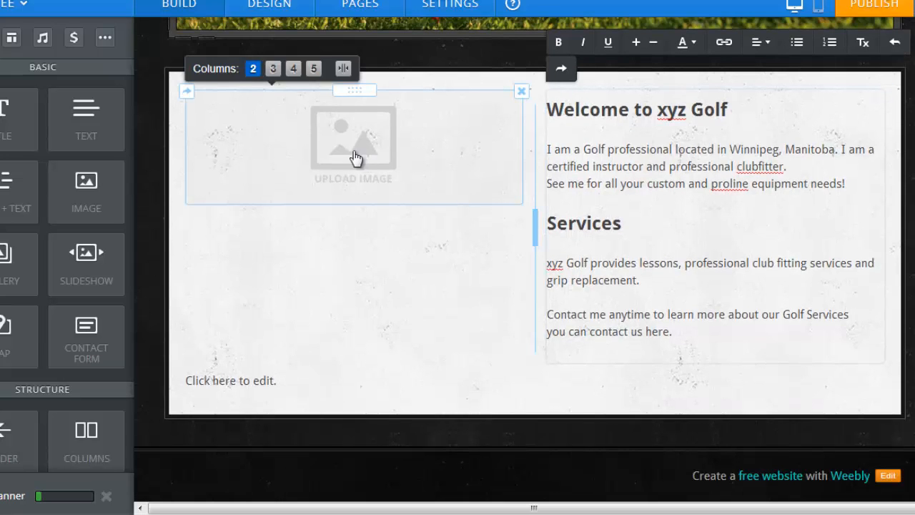
click(353, 143)
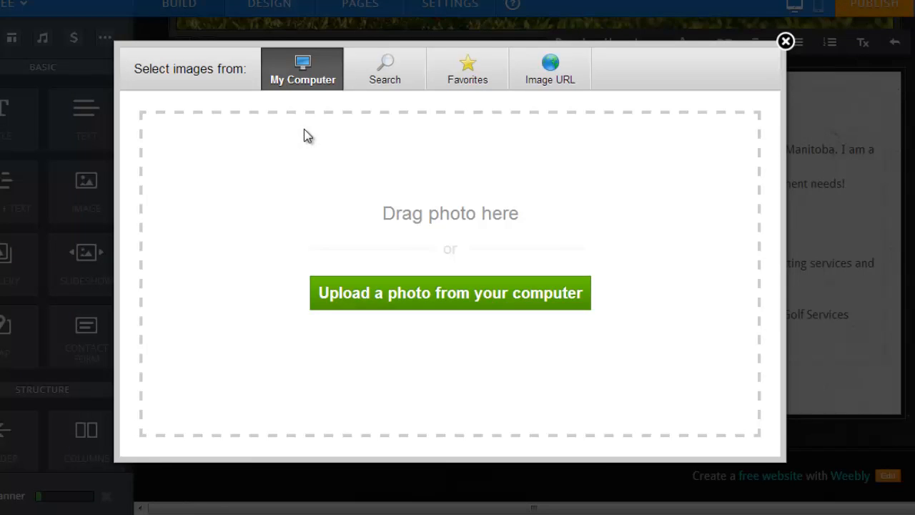
mouse_move(377, 296)
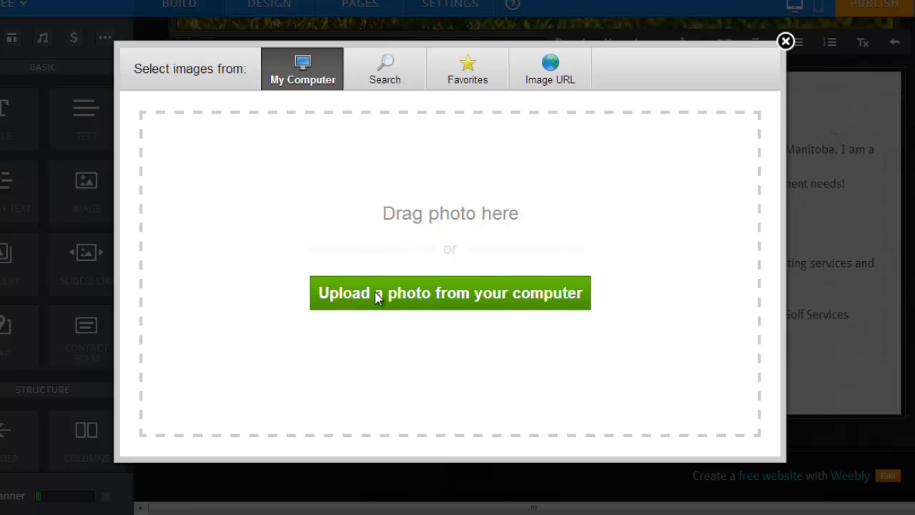
click(449, 292)
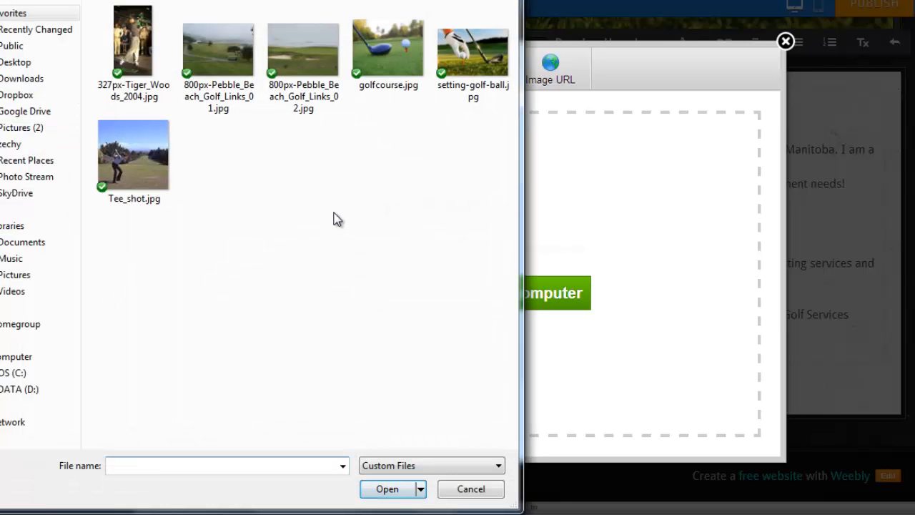
click(133, 154)
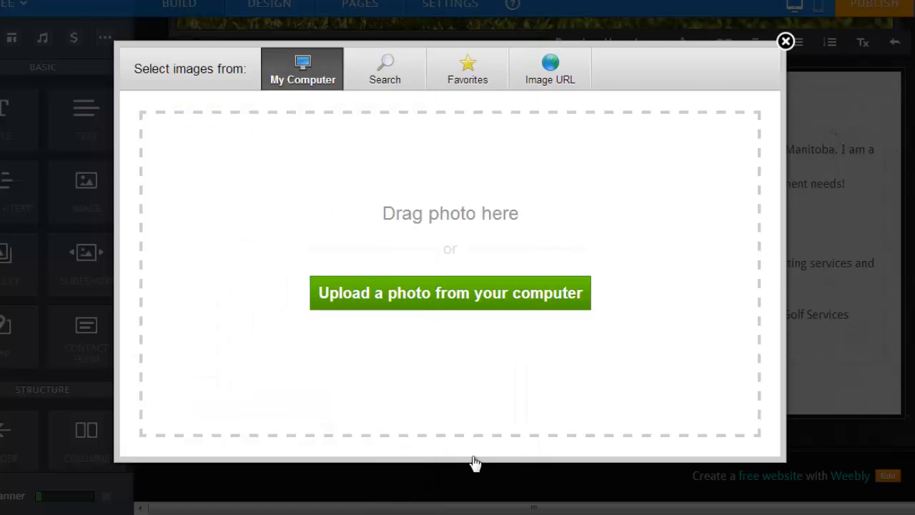
click(449, 292)
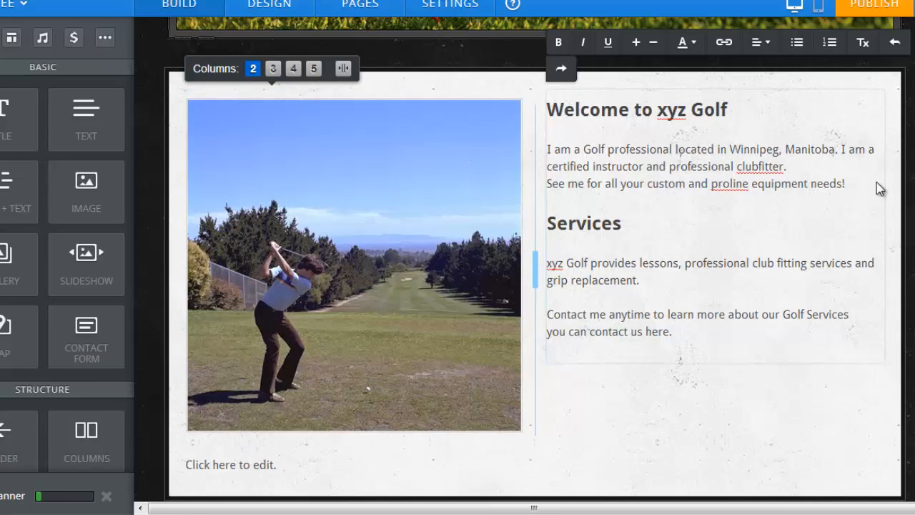
Delete the empty text block beneath the tee shot photo.
click(230, 465)
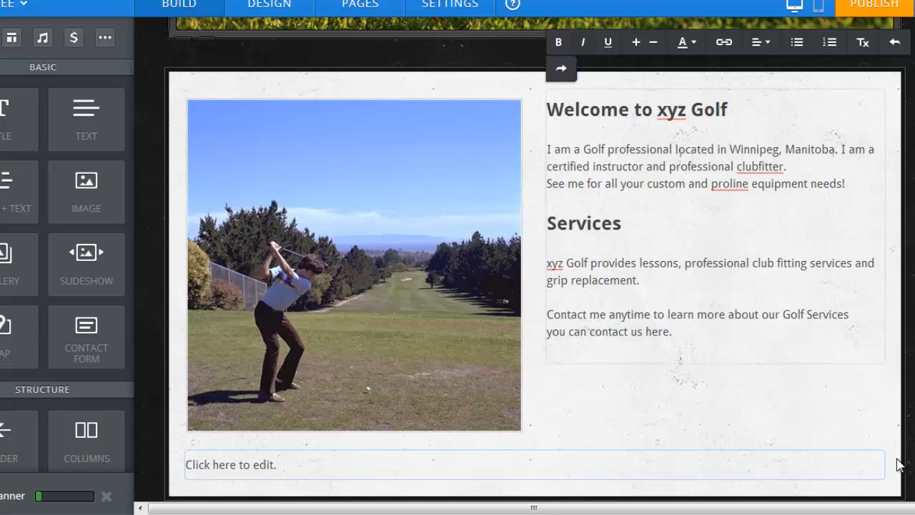
click(884, 452)
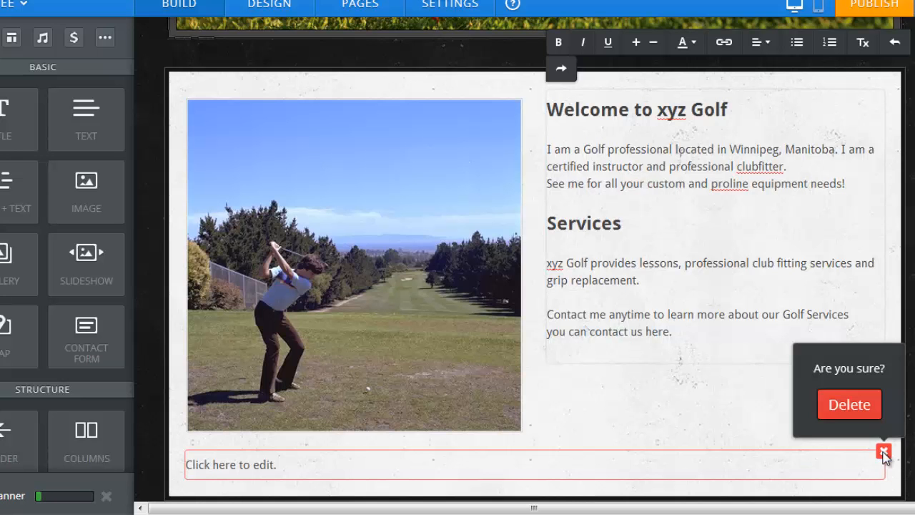
click(850, 403)
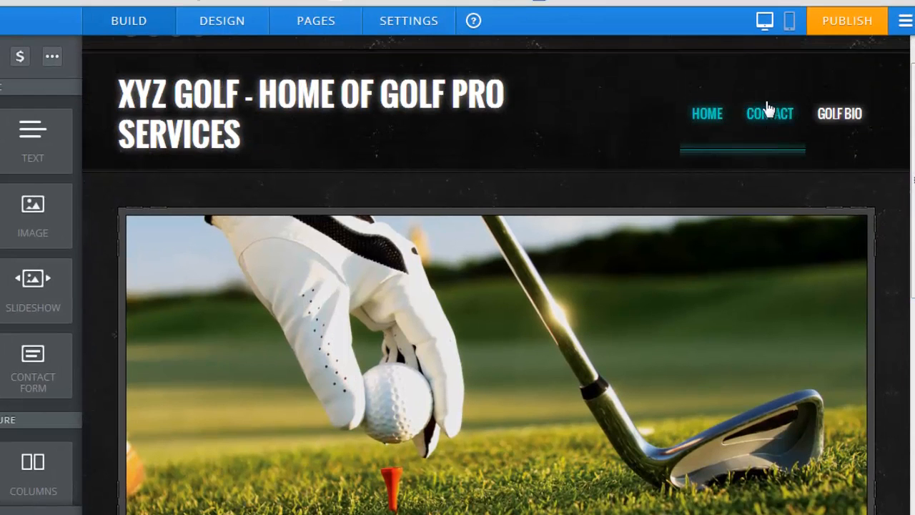
mouse_move(768, 115)
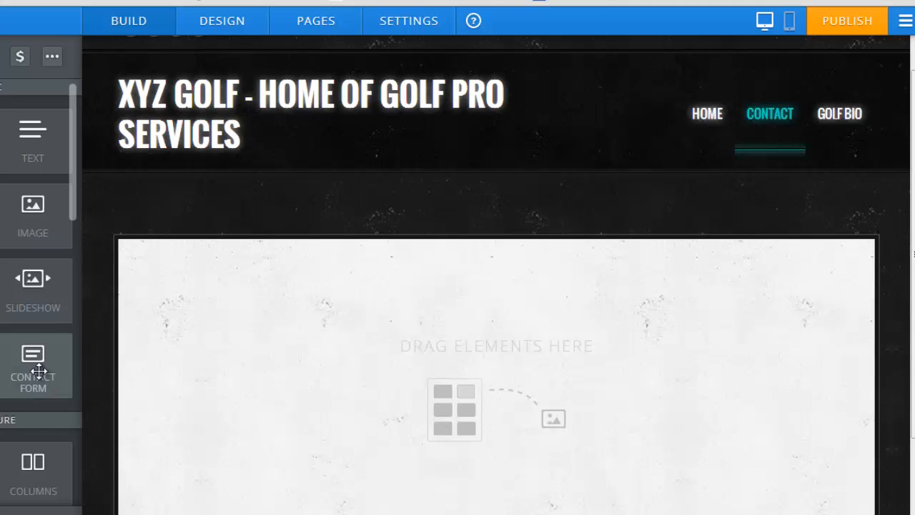
Drop a Contact Form onto the Contact page and head it 'PLEASE CONTACT ME TODAY!'.
drag(33, 366, 418, 405)
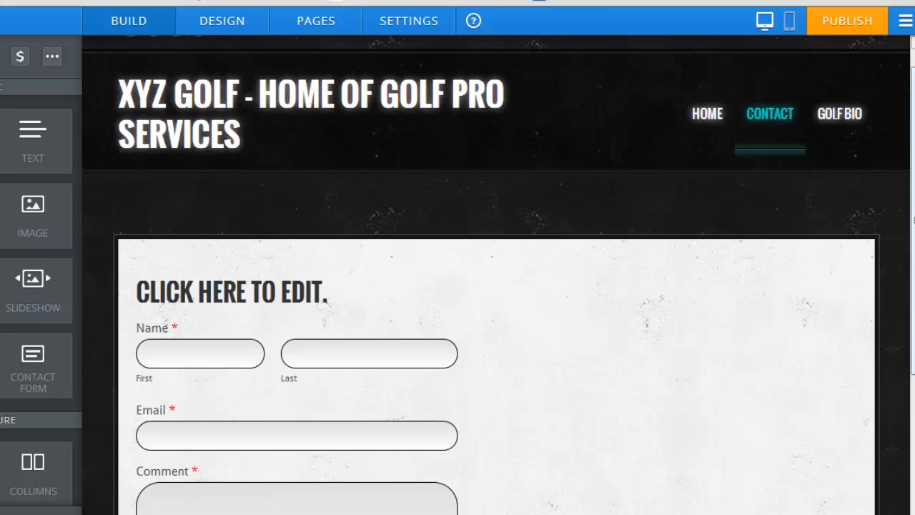
scroll(down, 3)
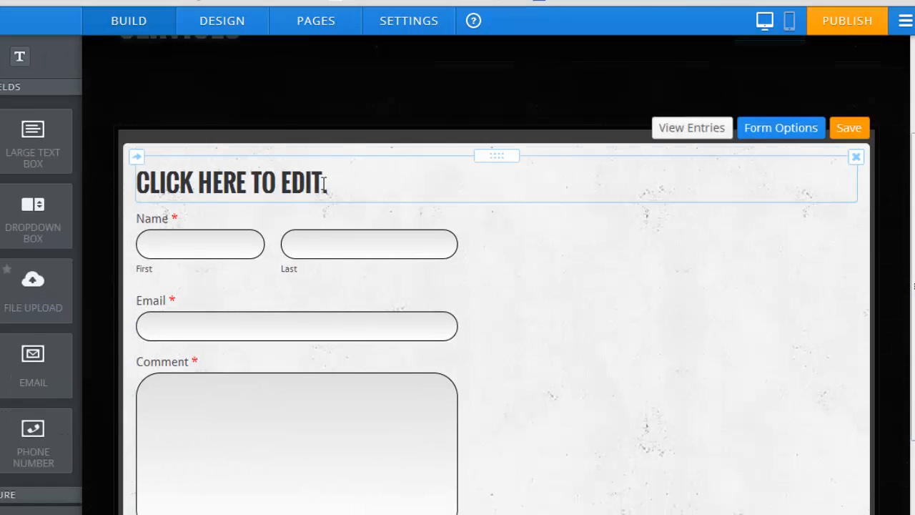
click(229, 183)
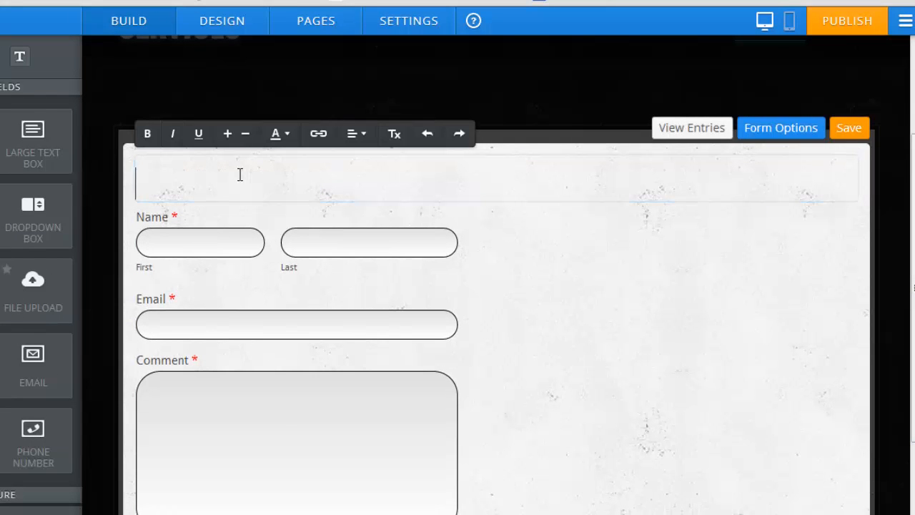
text(PLEASE CONT)
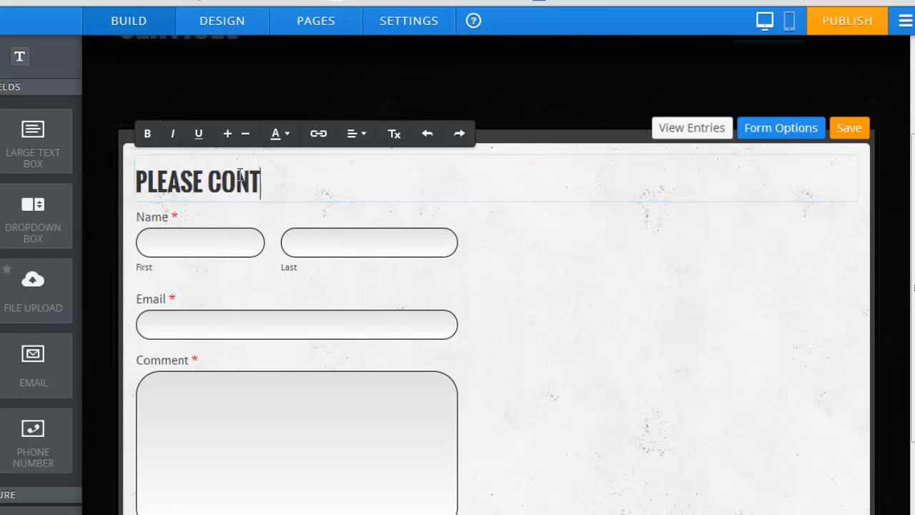
text(ACT ME TODA)
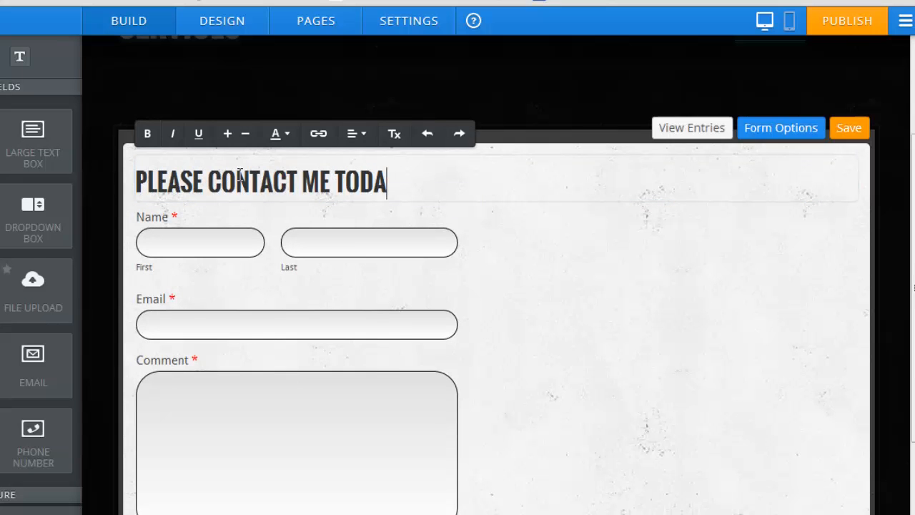
text(Y!)
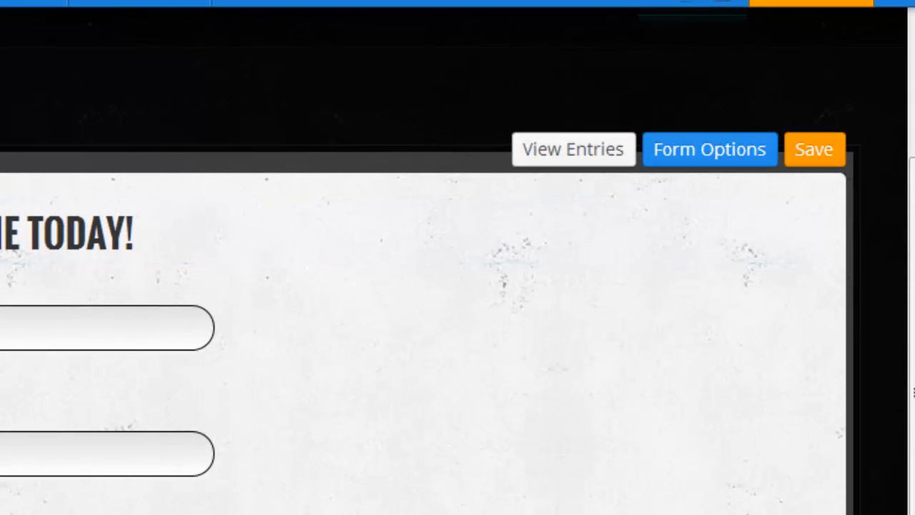
In Form Options, end the Confirmation message with 'XYZ Golf' and save the form.
click(709, 149)
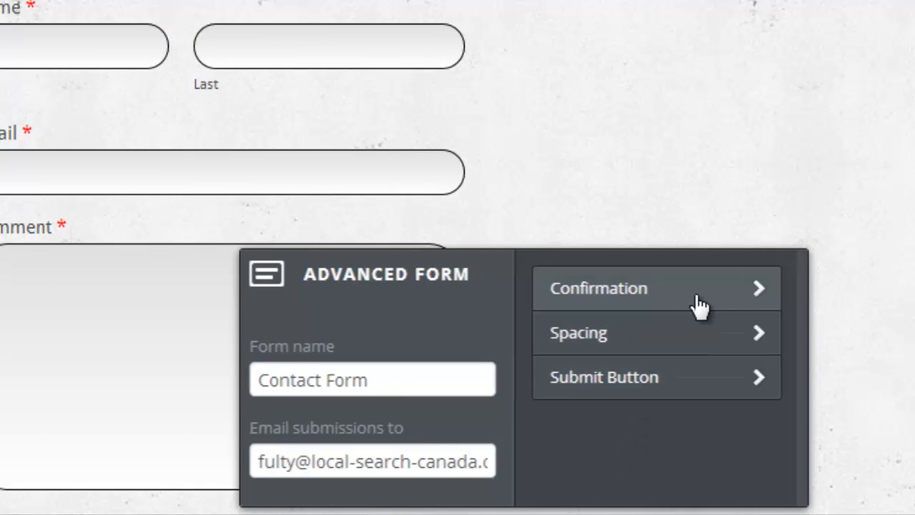
click(598, 289)
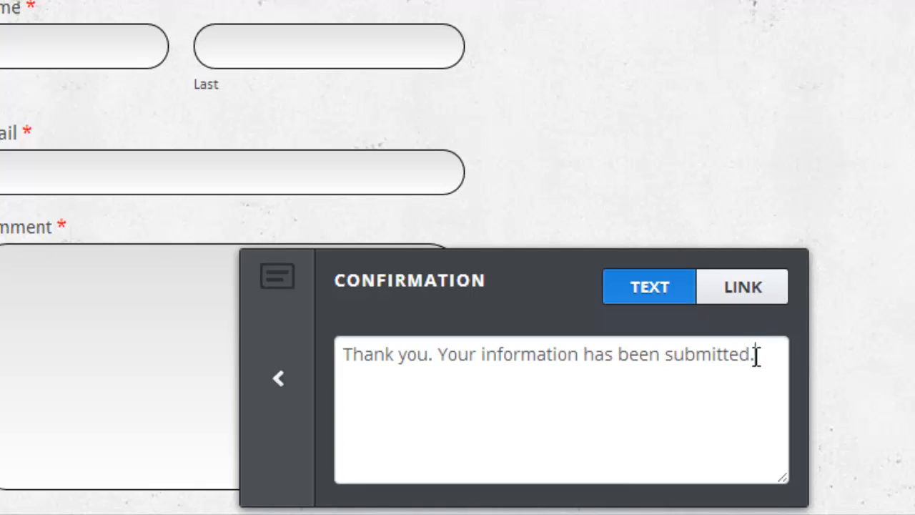
text(XYZ)
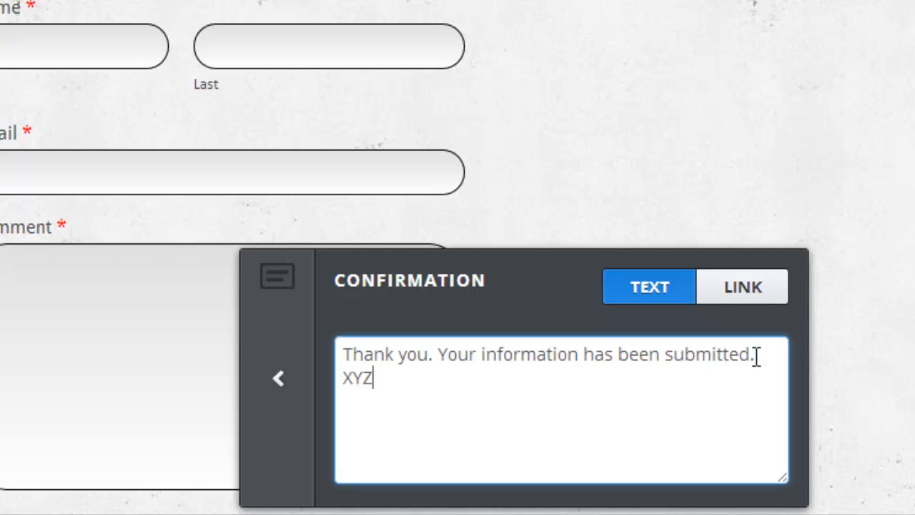
text(Golf)
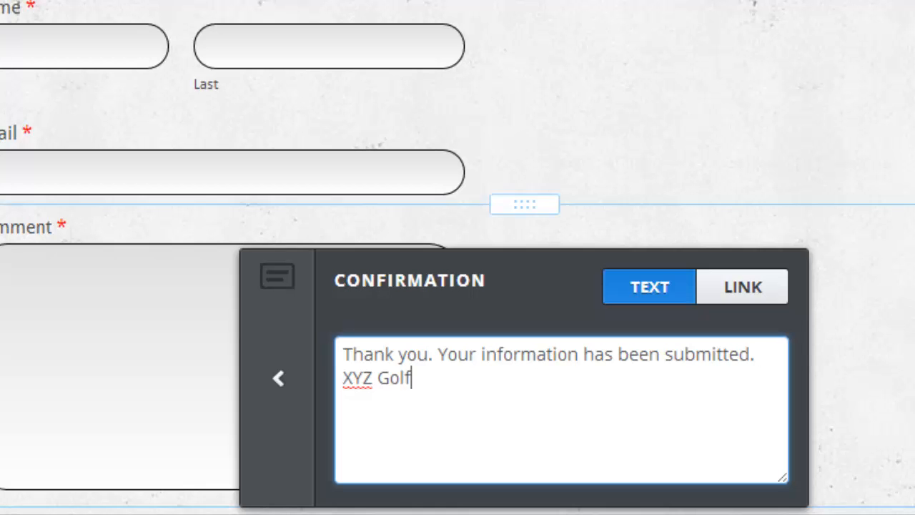
scroll(down, 3)
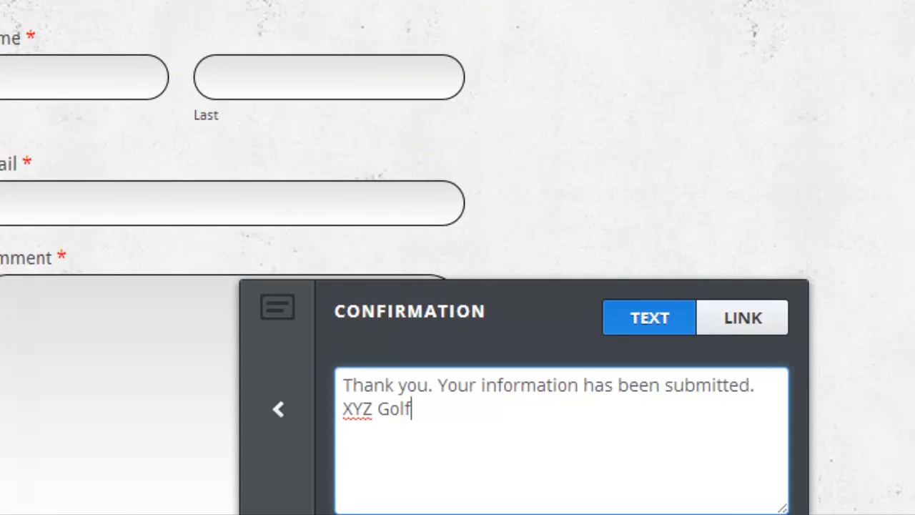
scroll(up, 3)
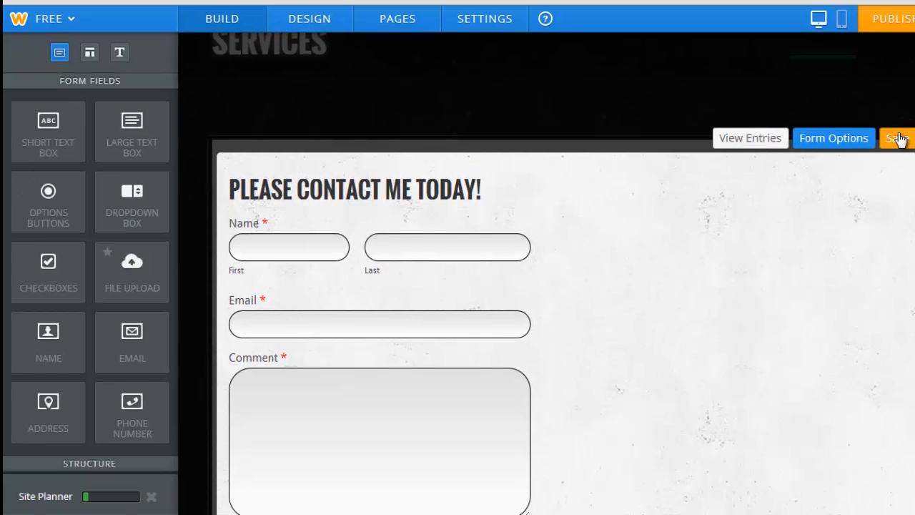
click(28, 51)
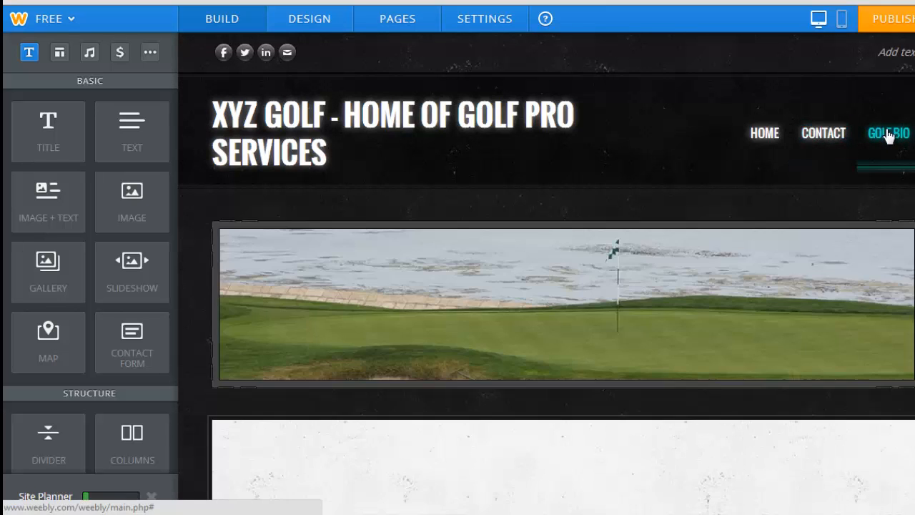
Drag an Image + Text element from the Basic panel into the Golf Bio content area.
scroll(down, 3)
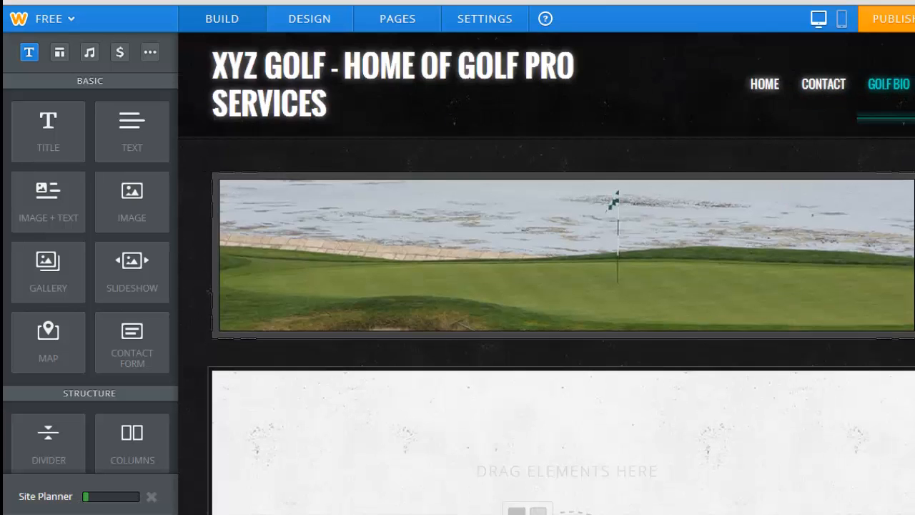
scroll(down, 3)
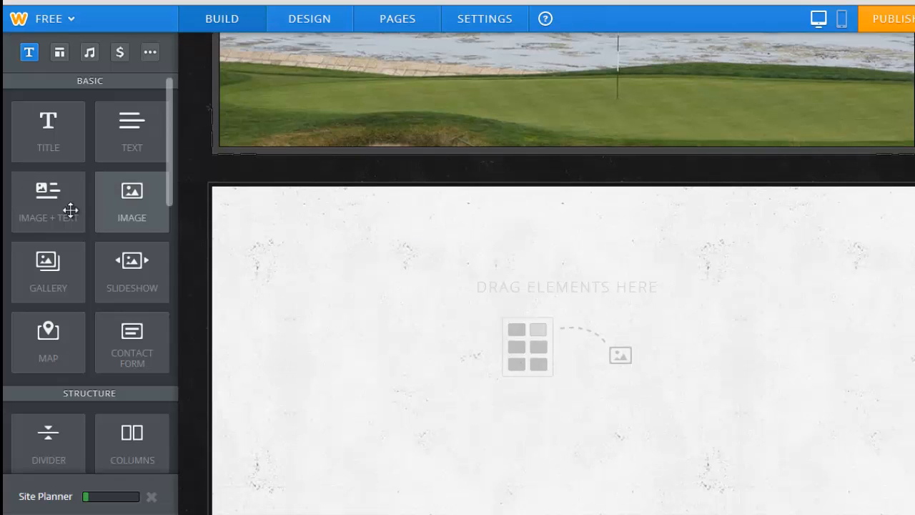
drag(48, 200, 287, 279)
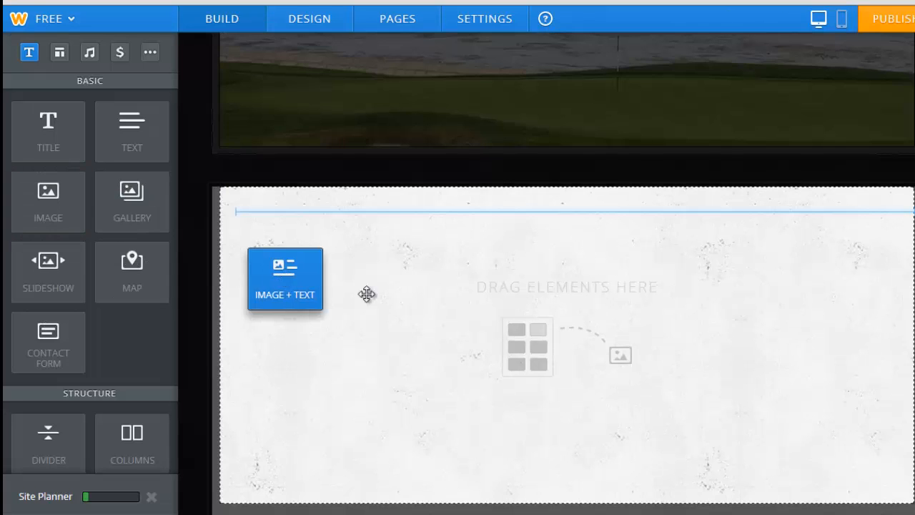
drag(286, 279, 418, 295)
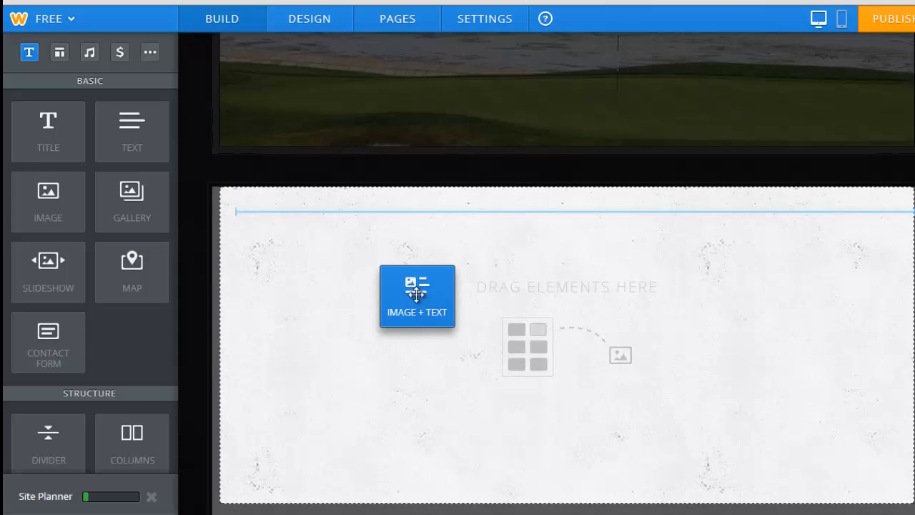
drag(418, 296, 287, 252)
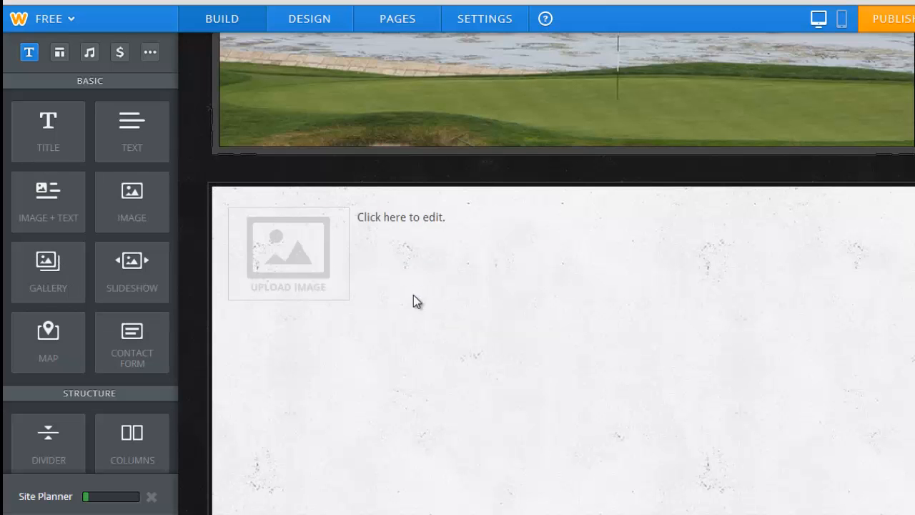
Upload 800px-Pebble_Beach_Golf_Links_01.jpg from the computer into the bio image slot.
click(289, 251)
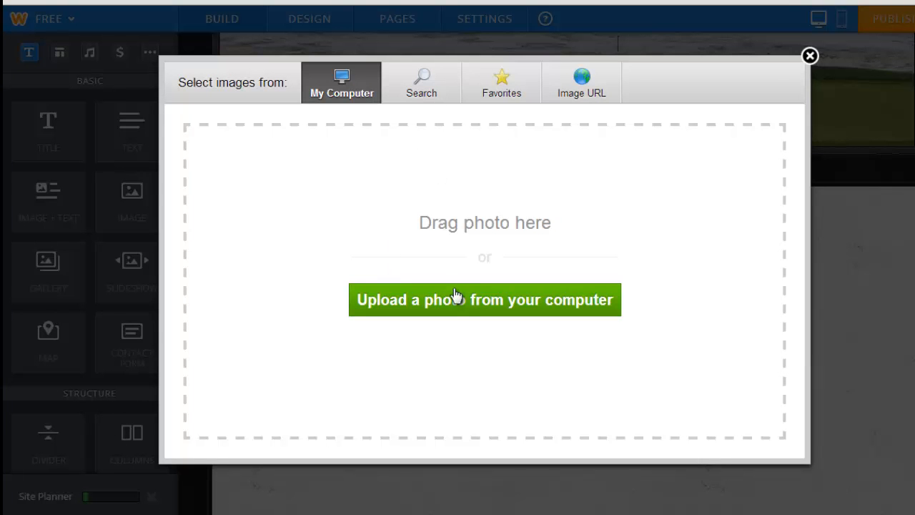
click(485, 300)
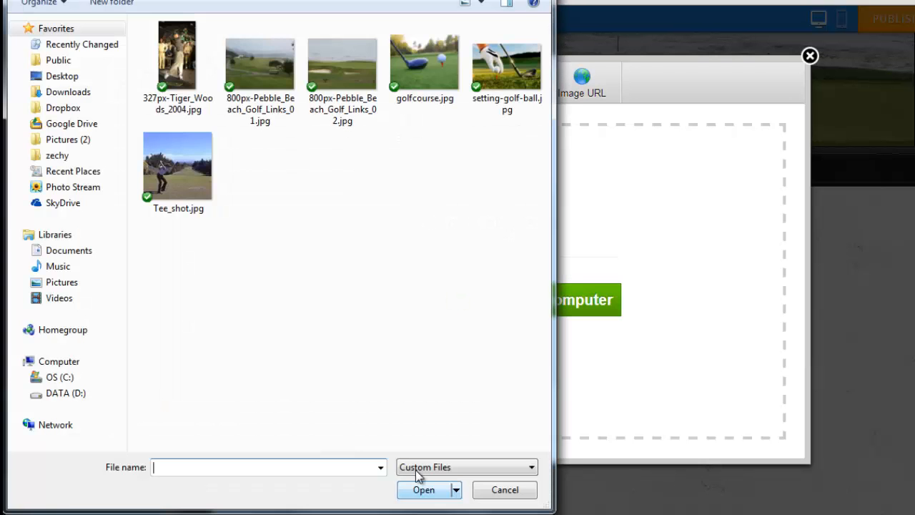
click(177, 165)
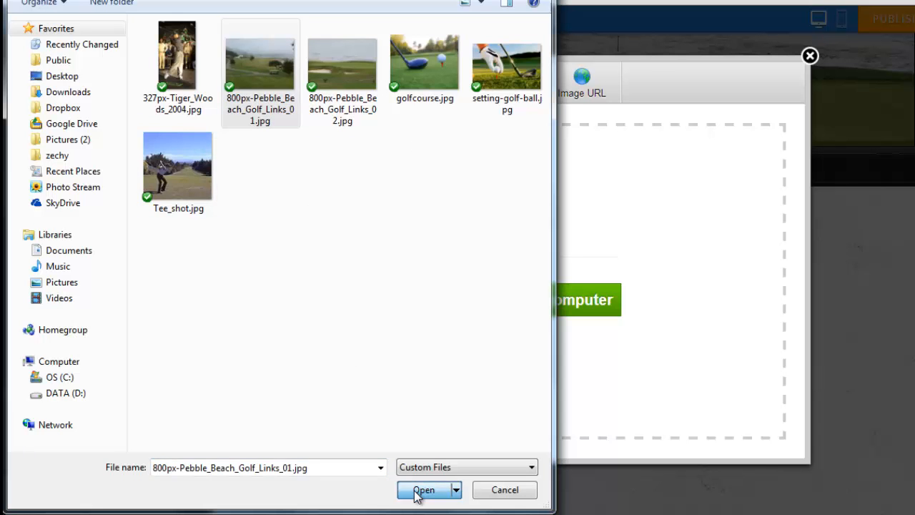
click(423, 489)
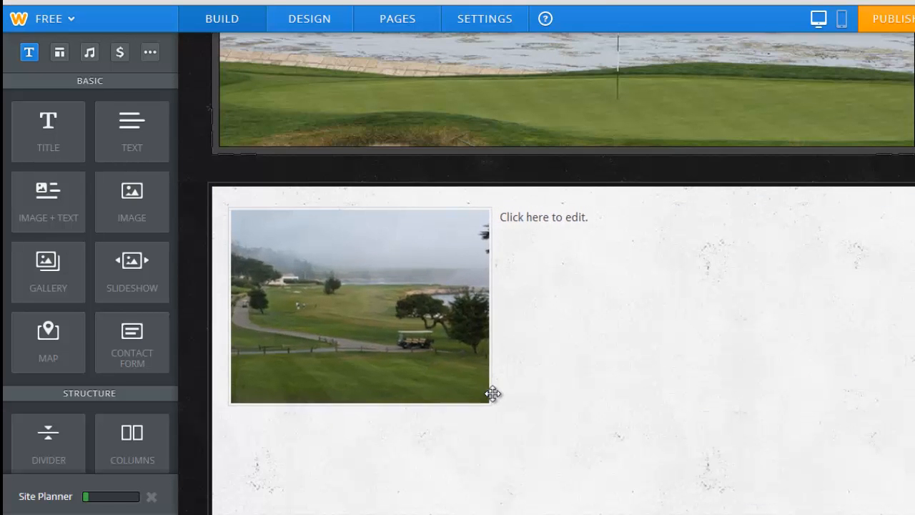
Switch to the Word document holding the golf bio copy and scroll through it.
click(361, 306)
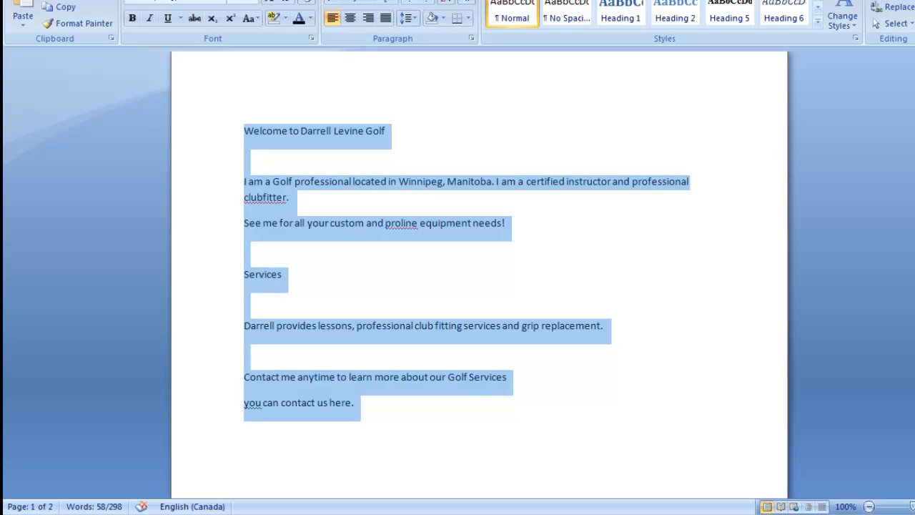
scroll(down, 3)
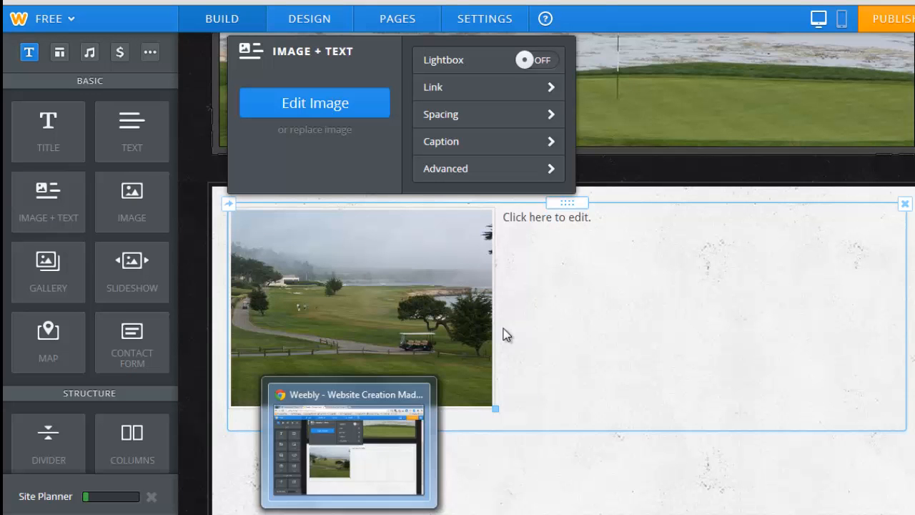
Paste the CPGA Professional bio beside the photo, bold its heading, and space out Second Place Finishes.
click(547, 218)
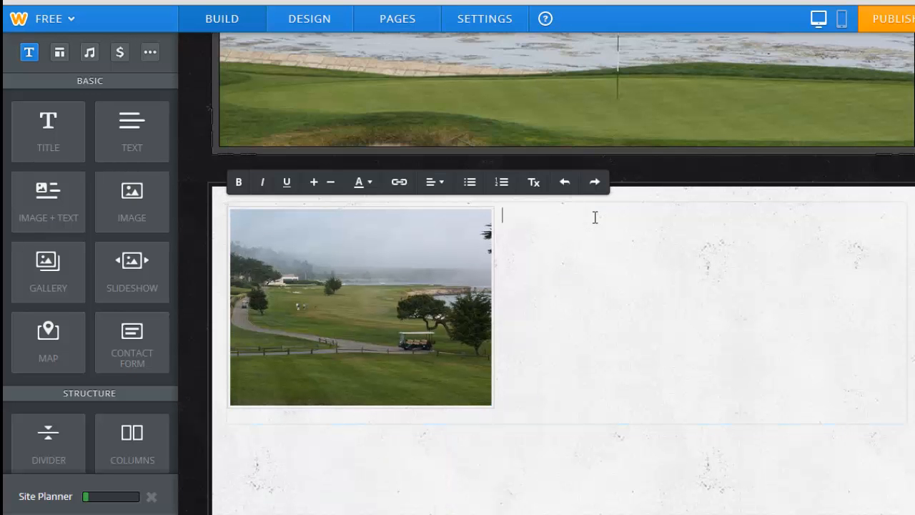
mouse_move(660, 348)
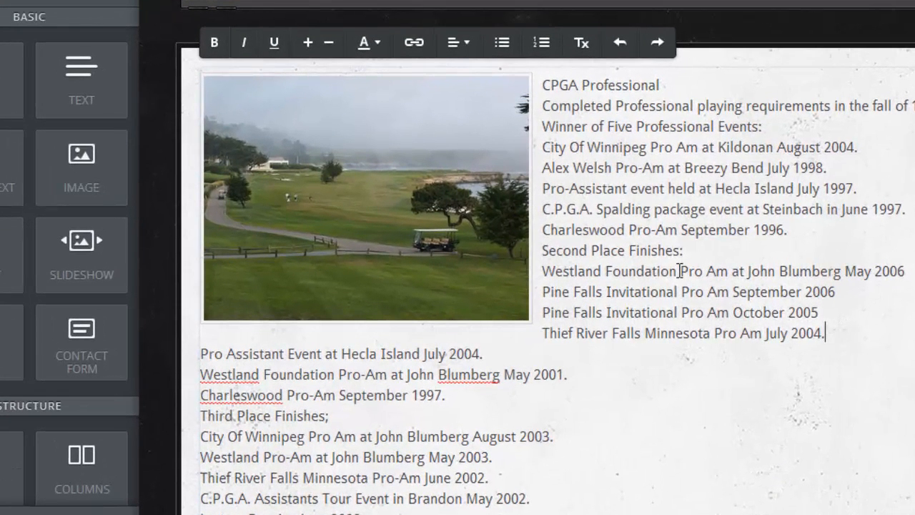
click(549, 85)
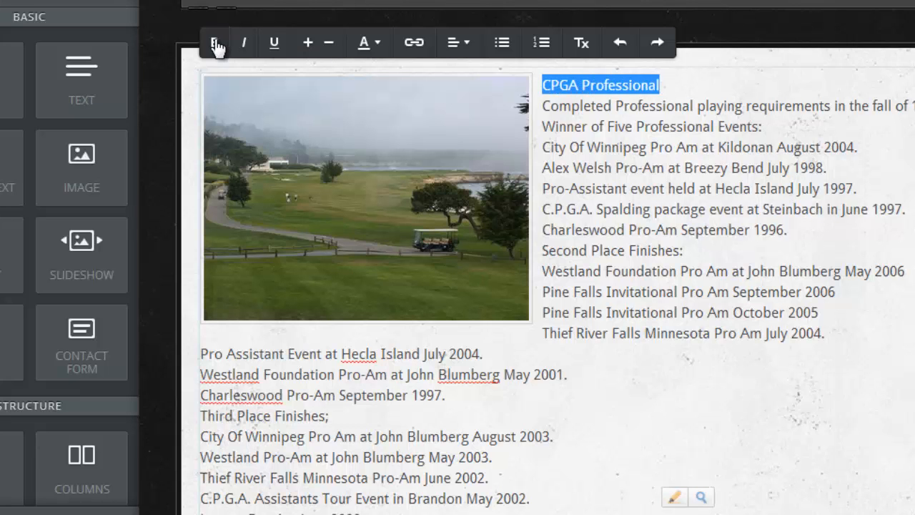
click(215, 42)
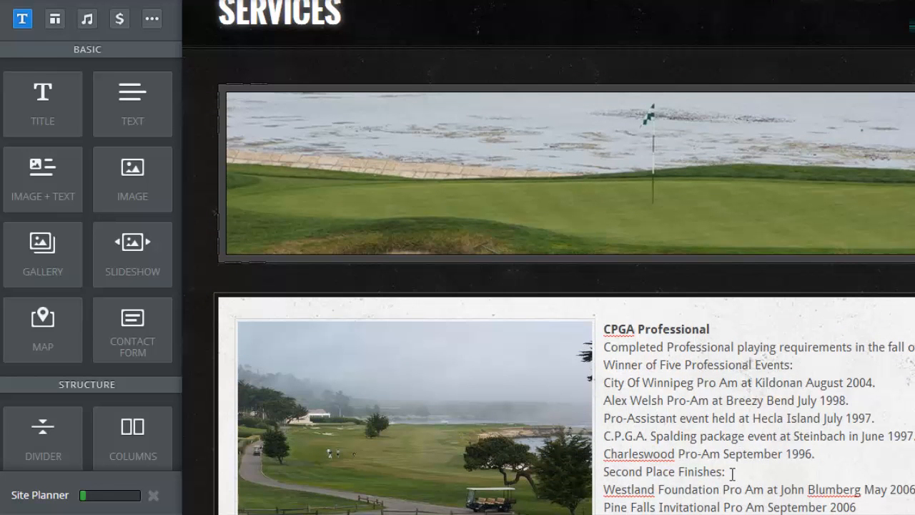
double_click(664, 472)
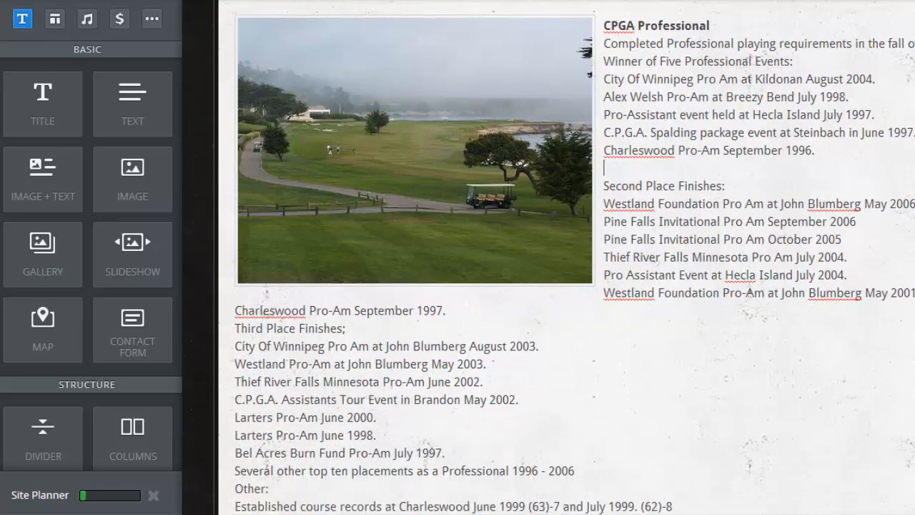
scroll(down, 3)
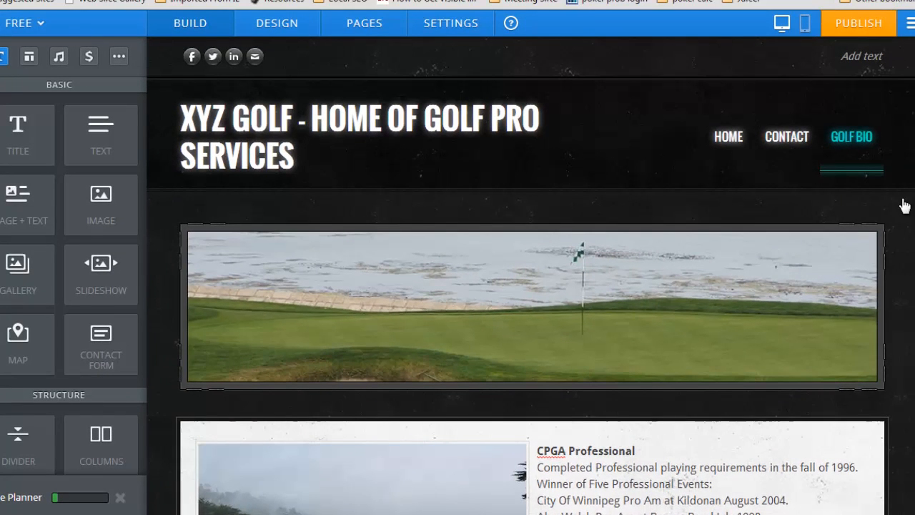
mouse_move(643, 148)
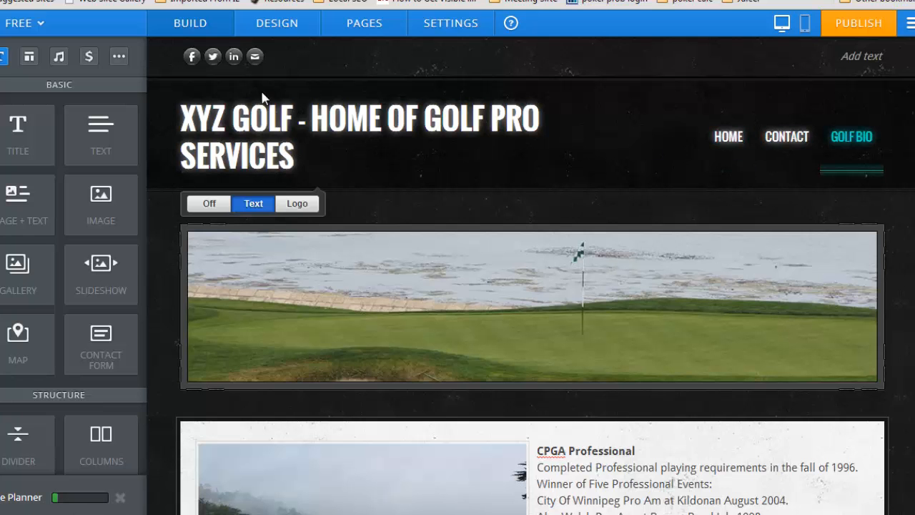
Enter the contact email address in the header's social links email field via the suggestion.
click(192, 57)
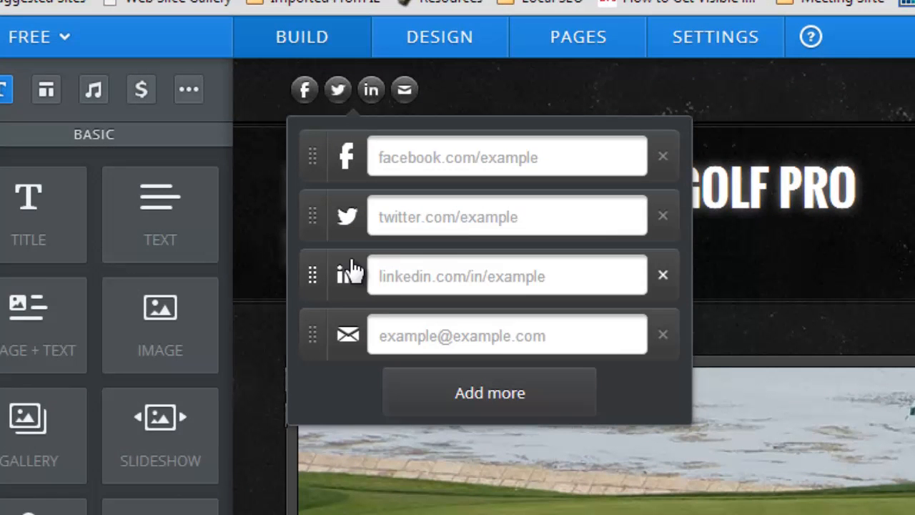
mouse_move(354, 293)
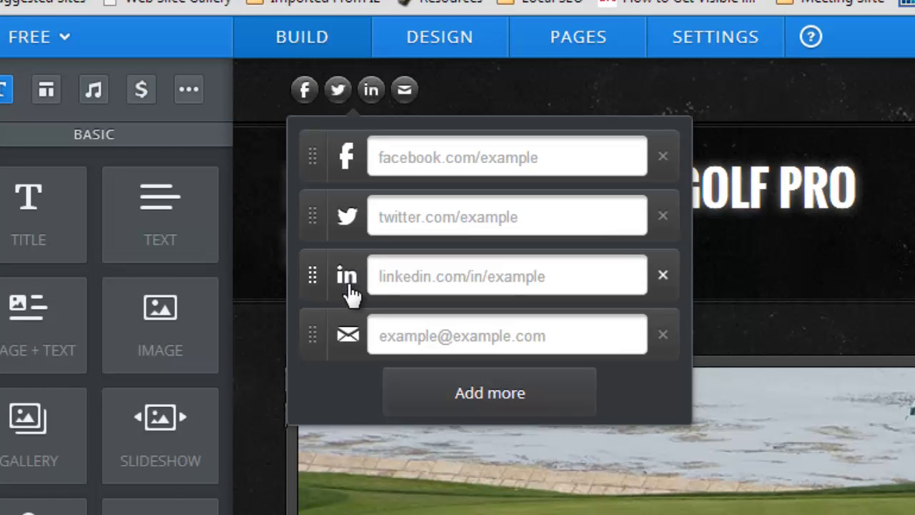
mouse_move(351, 351)
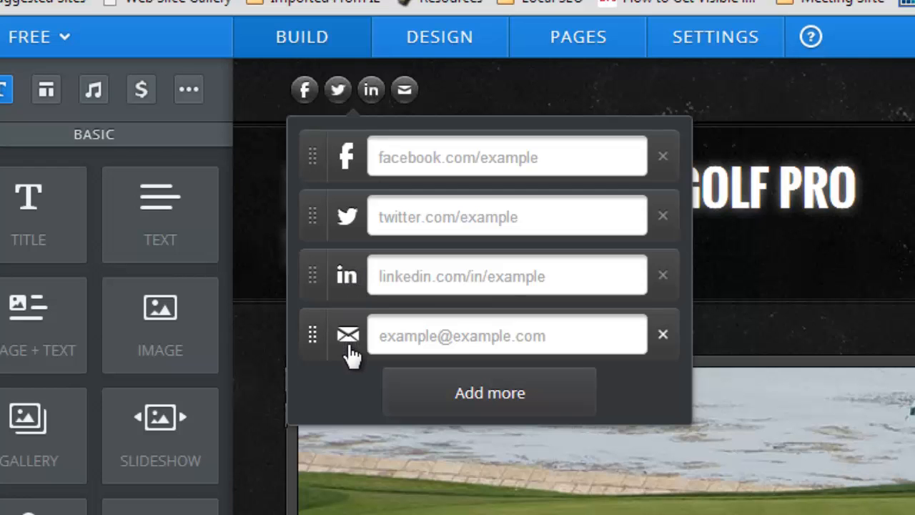
mouse_move(361, 372)
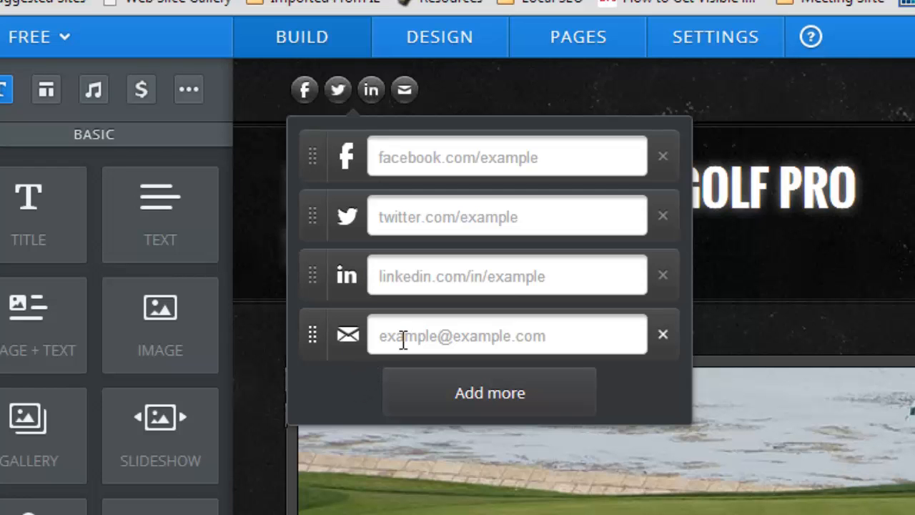
text(ful)
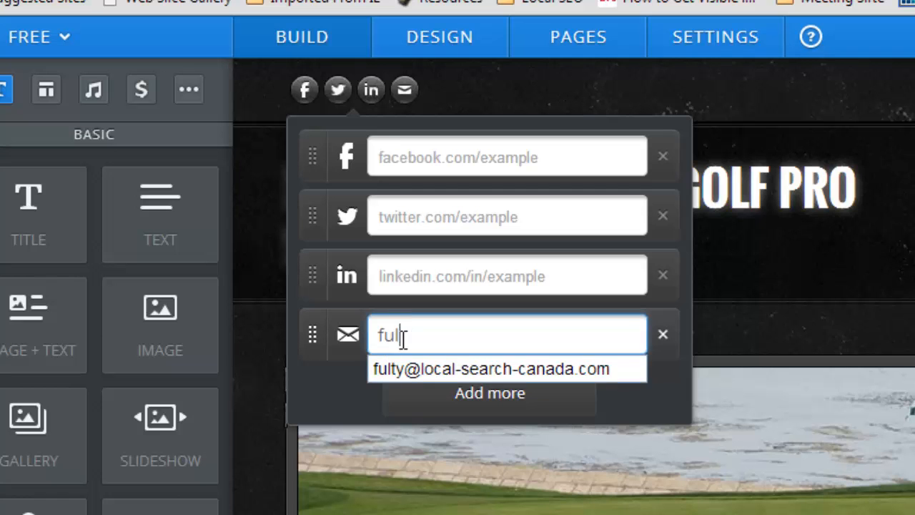
click(489, 369)
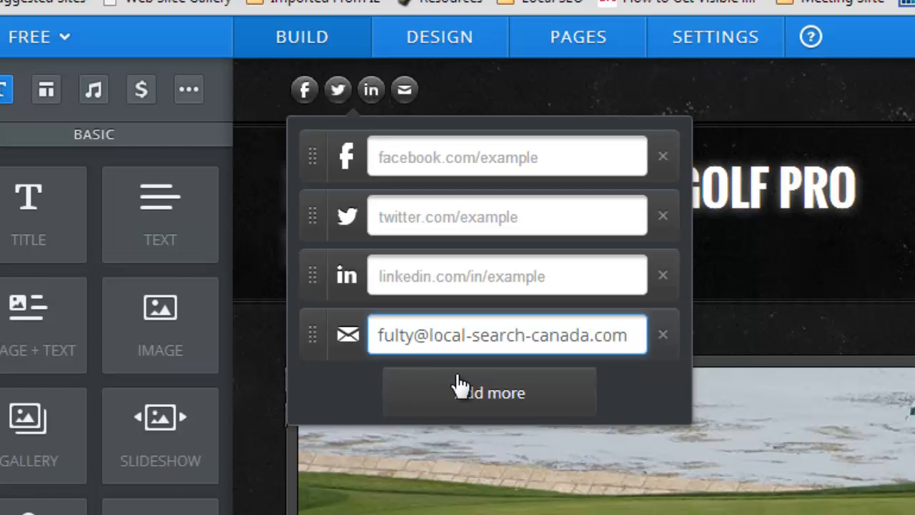
mouse_move(501, 399)
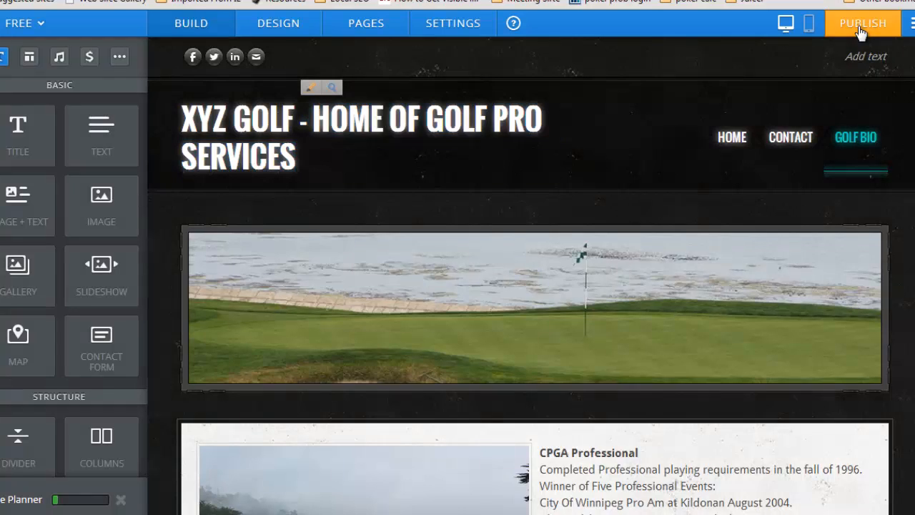
Publish the site and follow the link to the live page at xyzgolf.weebly.com.
click(862, 23)
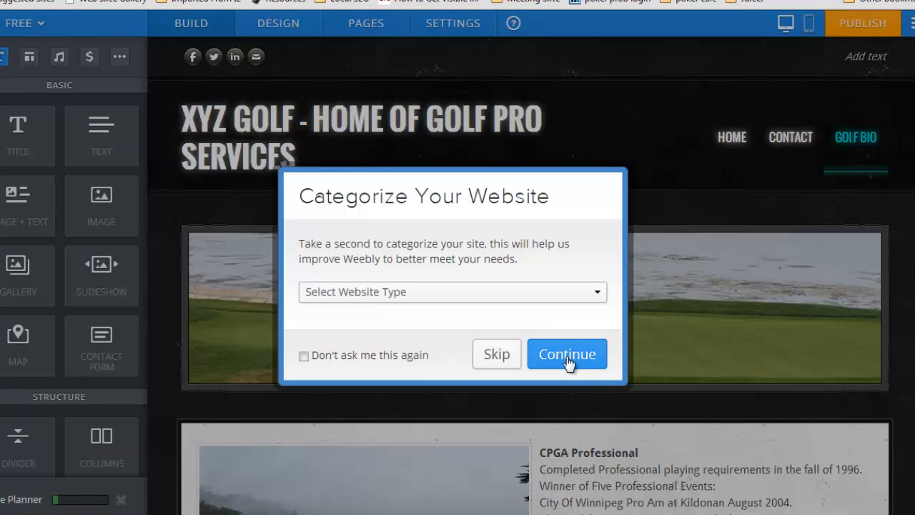
mouse_move(515, 302)
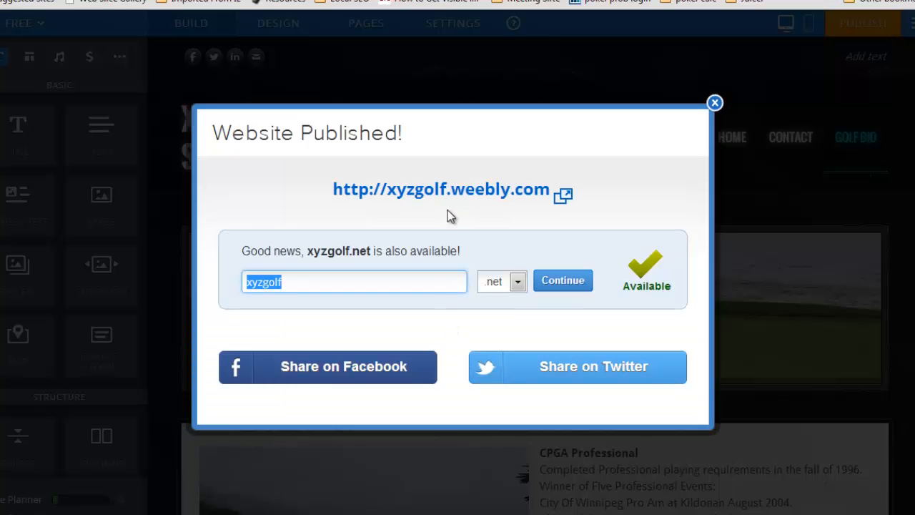
click(714, 103)
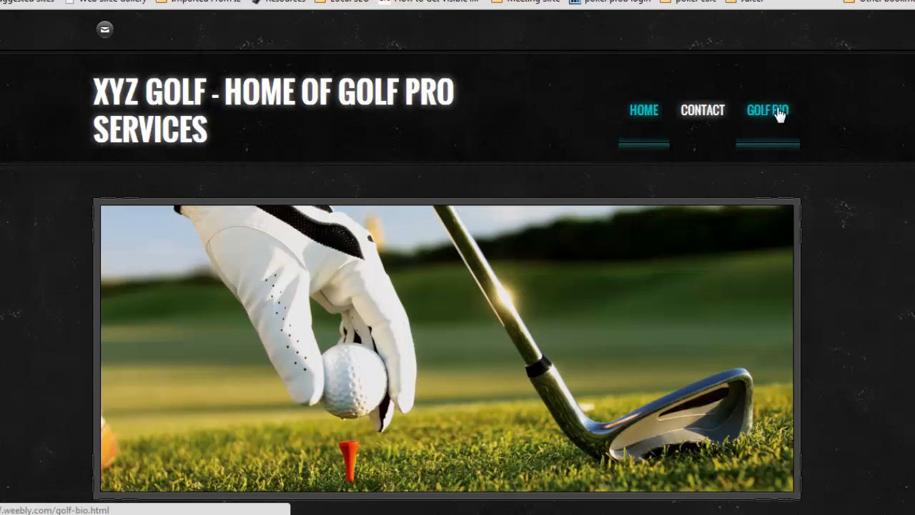
Review the live Home page, then the Contact page with its form.
scroll(down, 3)
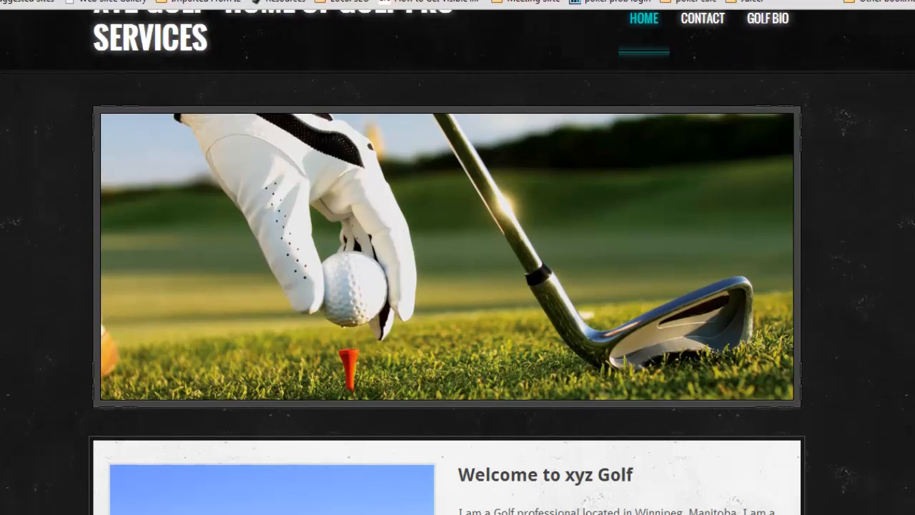
scroll(down, 3)
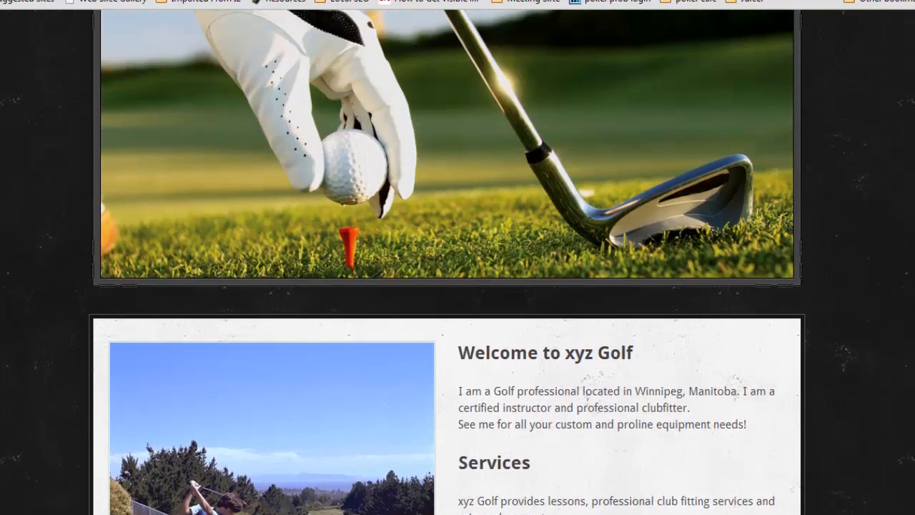
scroll(up, 3)
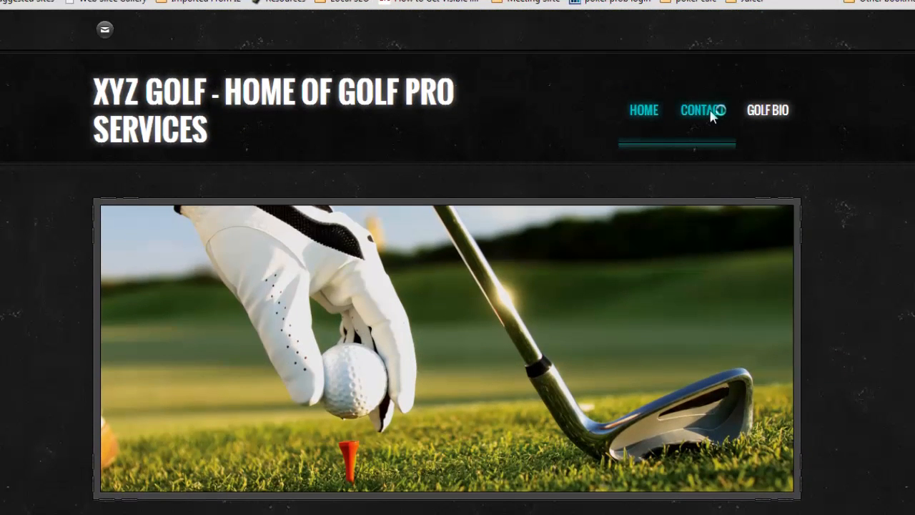
click(701, 110)
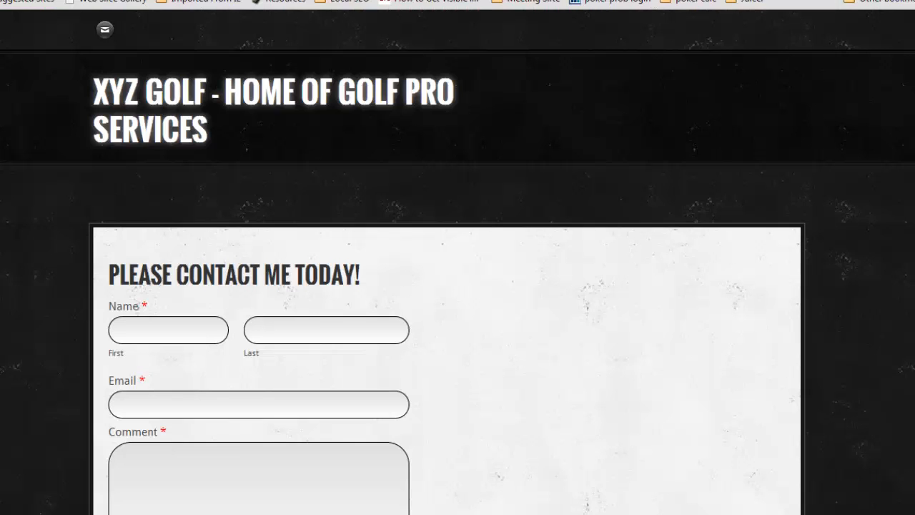
scroll(down, 3)
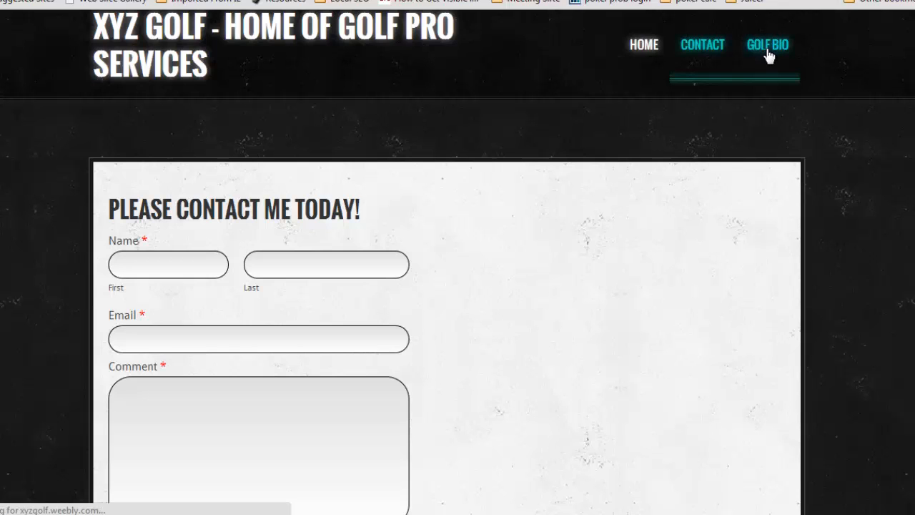
Review the live Golf Bio page with its Pebble Beach photo and wrapped CPGA bio text.
click(768, 44)
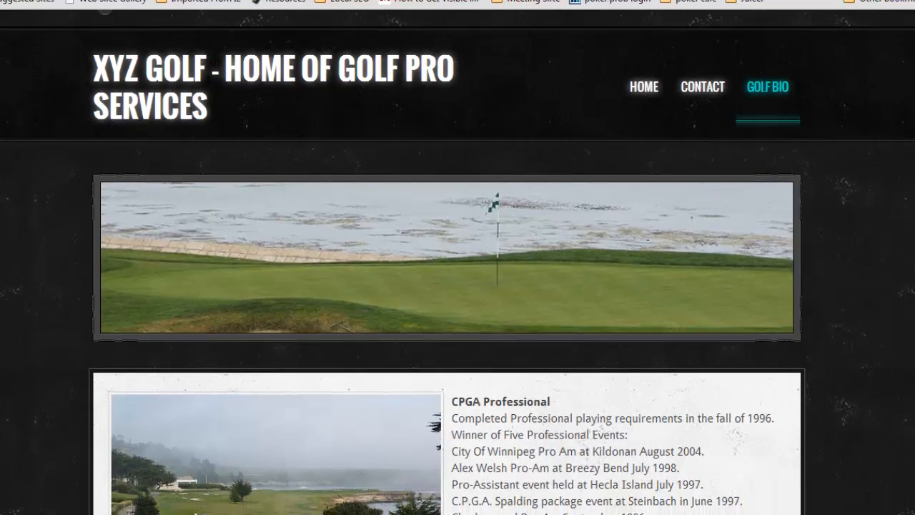
scroll(down, 3)
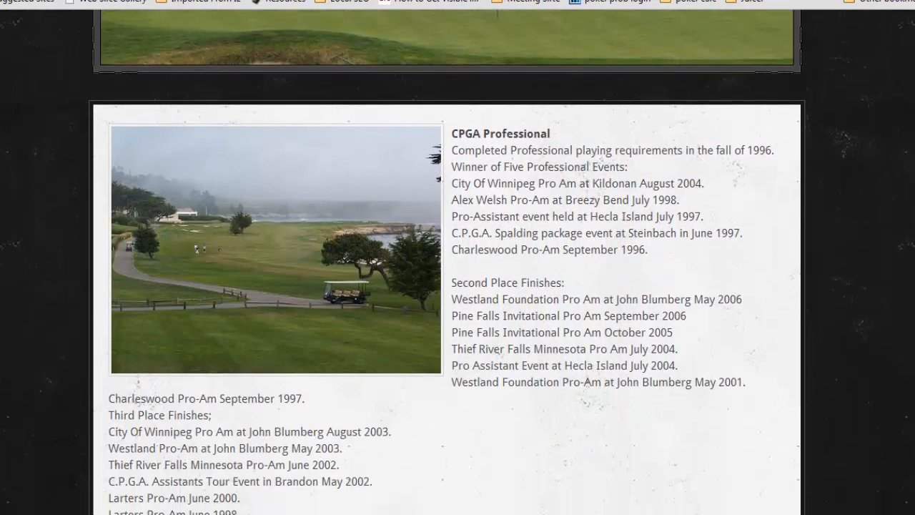
scroll(down, 3)
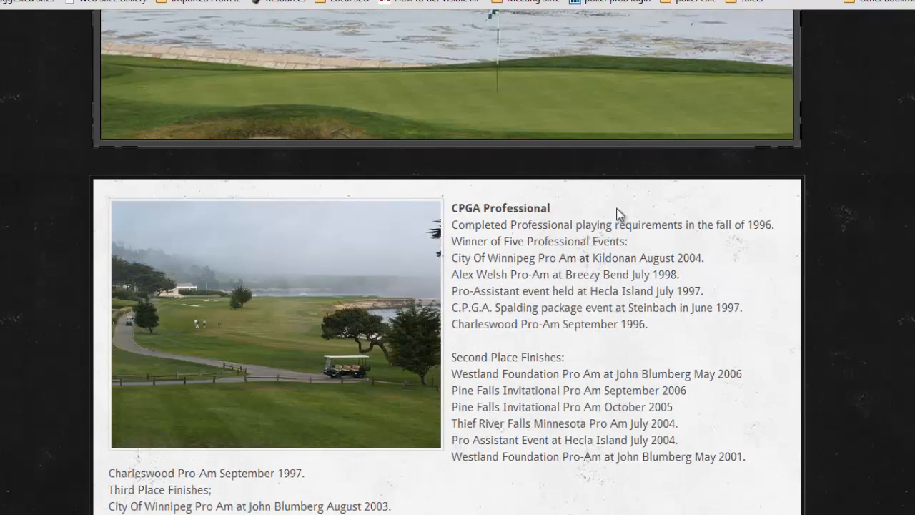
mouse_move(878, 316)
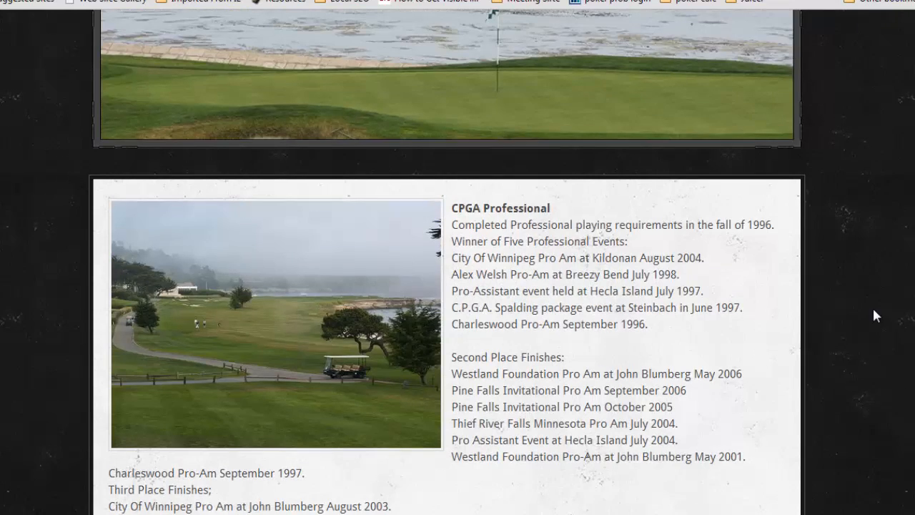